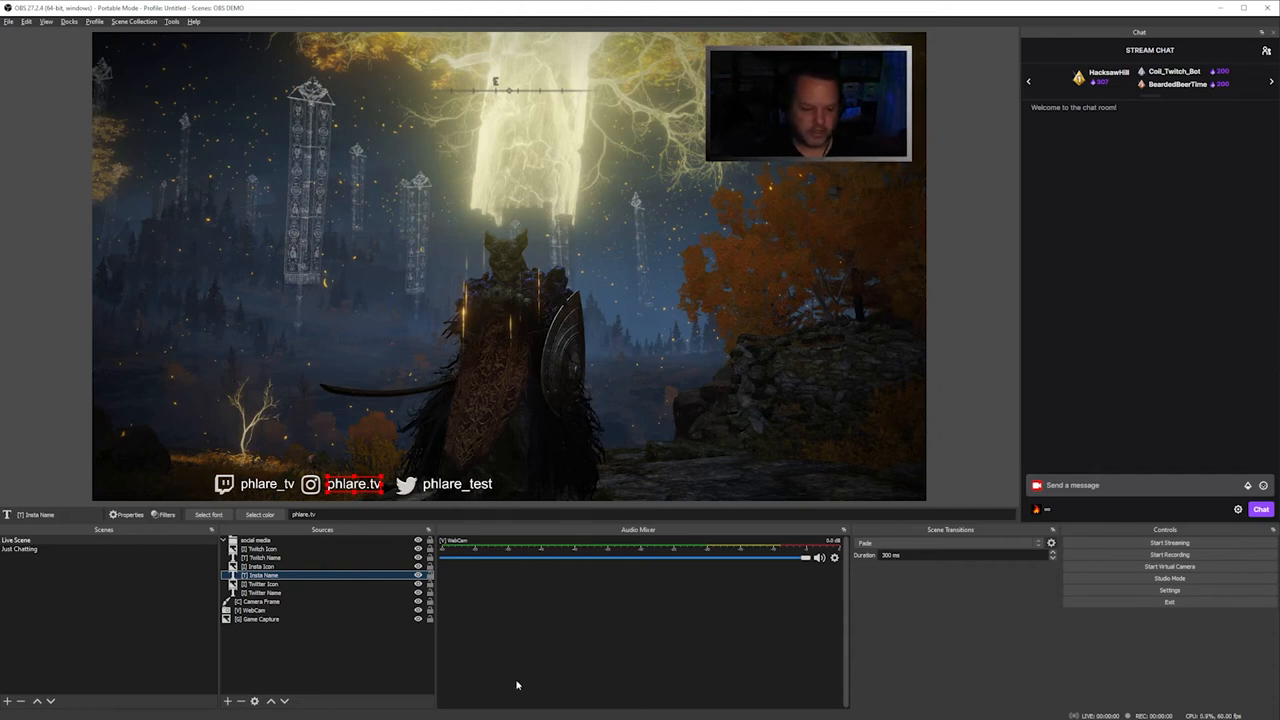
{"action": "mouse_move", "coordinate": [142, 612]}
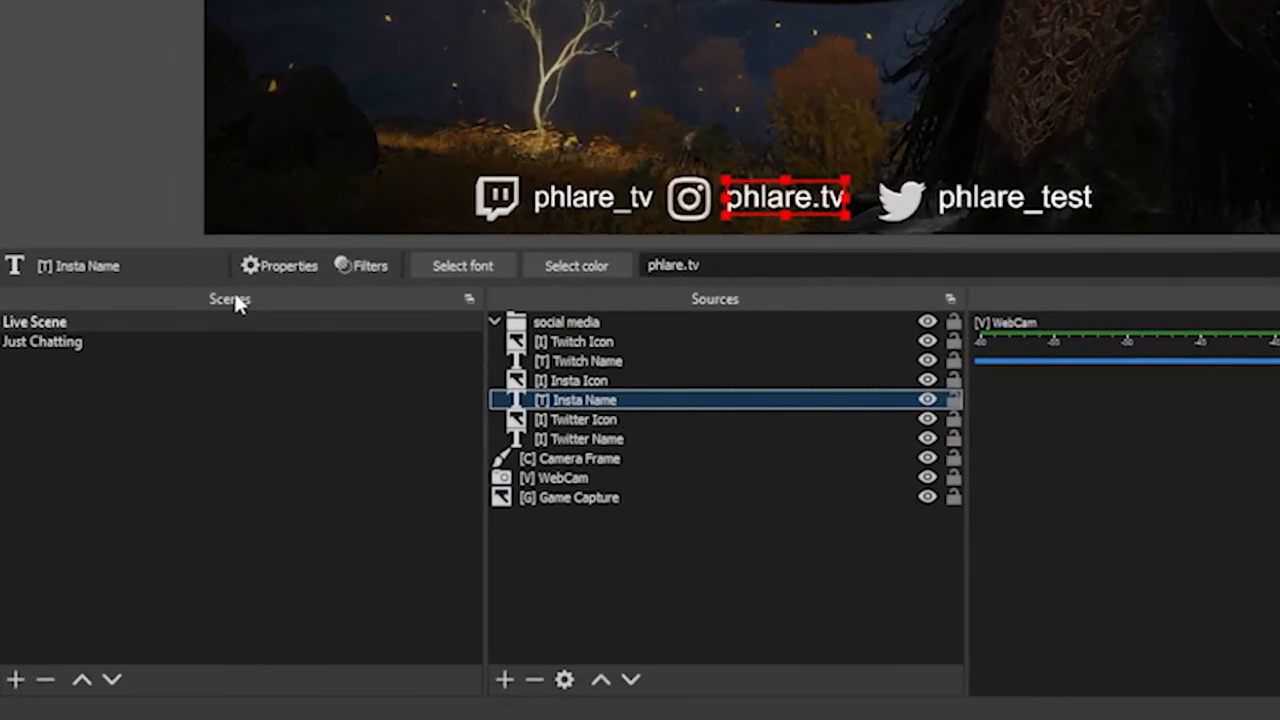
{"action": "mouse_move", "coordinate": [716, 308]}
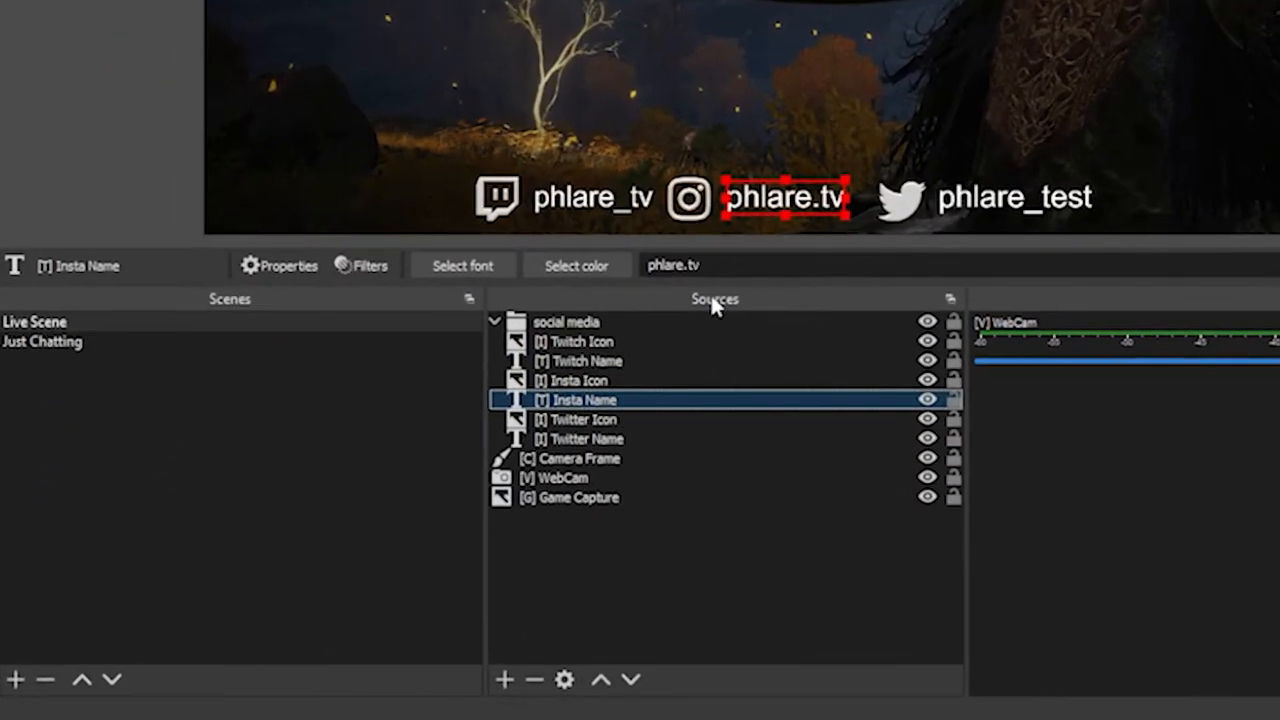
{"action": "mouse_move", "coordinate": [316, 462]}
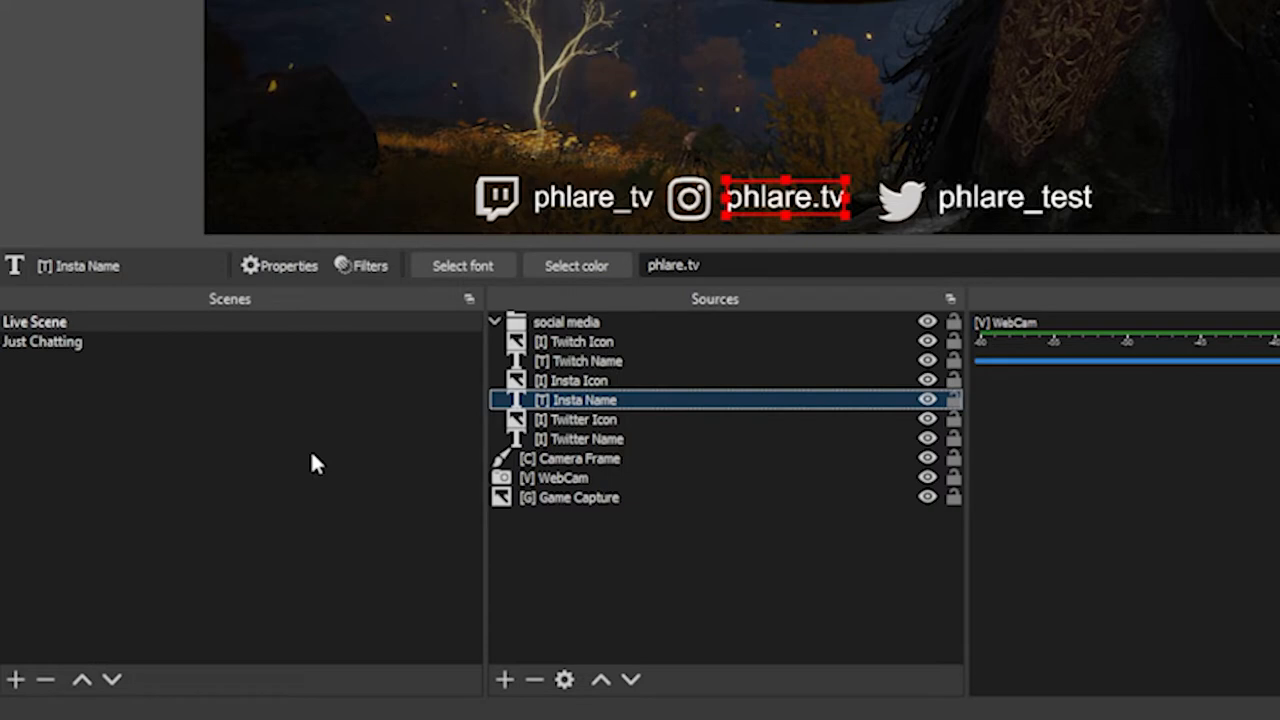
{"action": "mouse_move", "coordinate": [144, 430]}
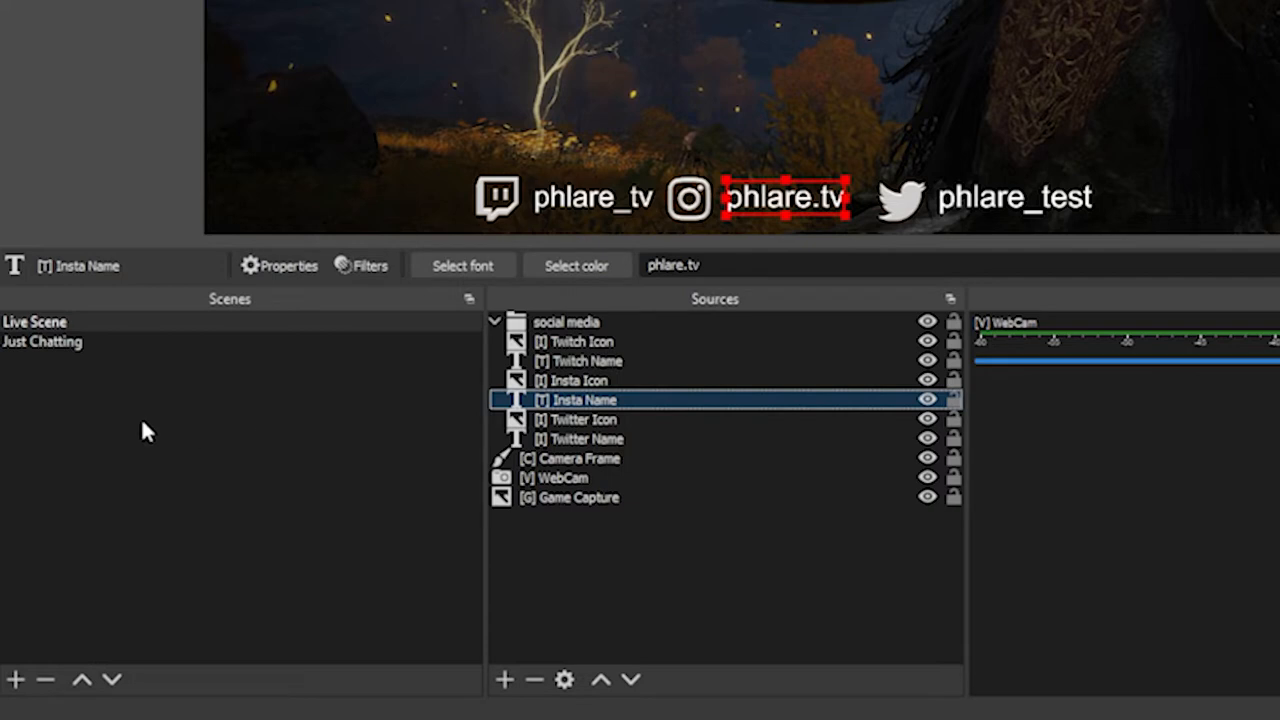
Ungroup the social media group in Live Scene and bring up the add-source list.
{"action": "left_click", "coordinate": [566, 320]}
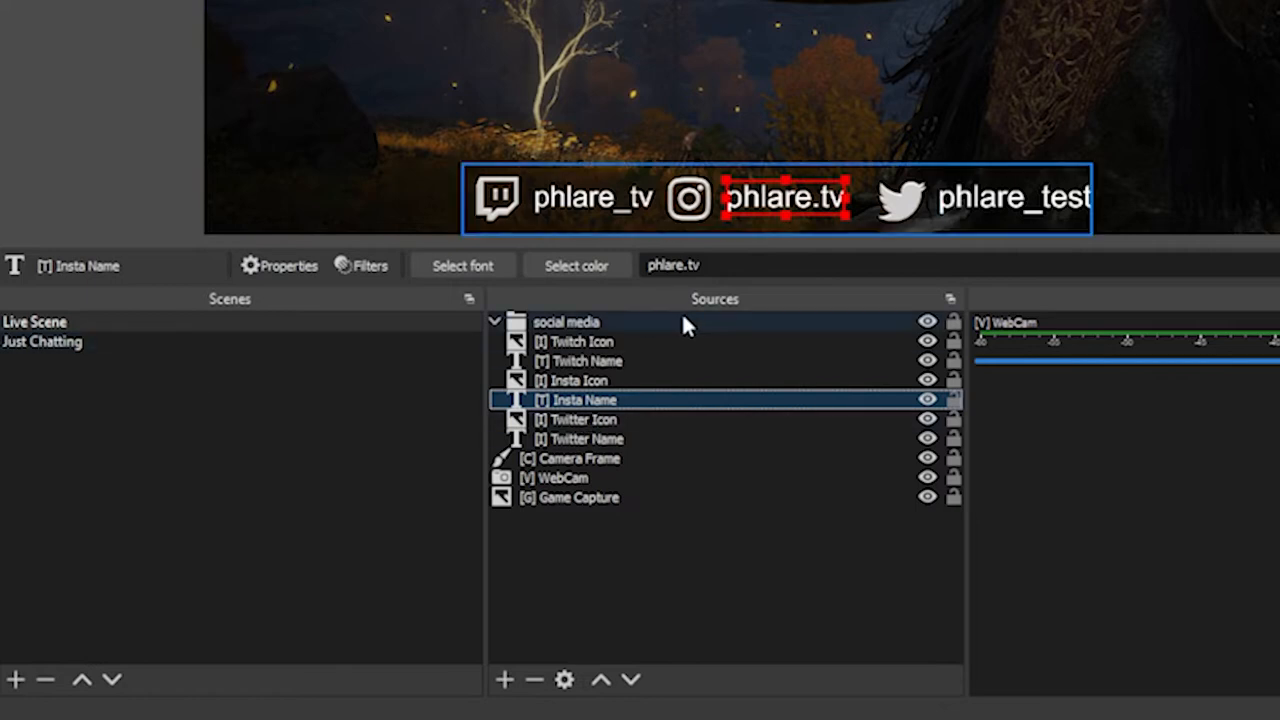
{"action": "left_click", "coordinate": [580, 340]}
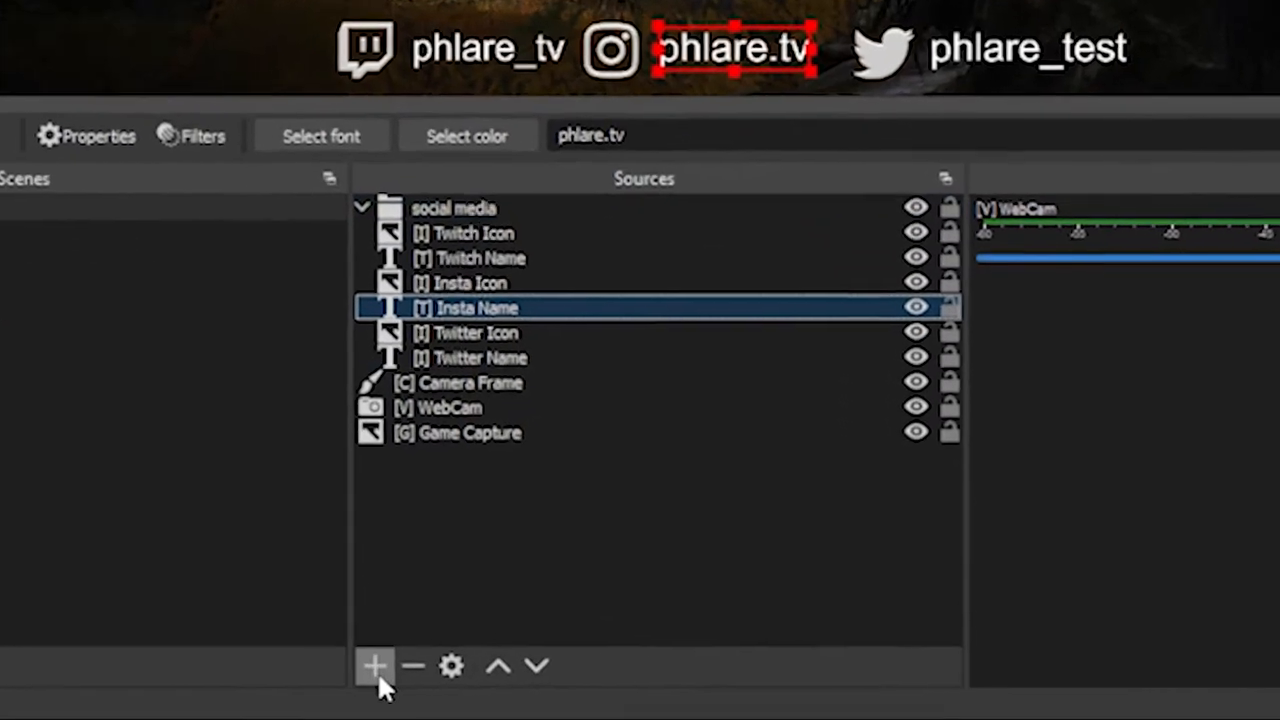
{"action": "left_click", "coordinate": [374, 664]}
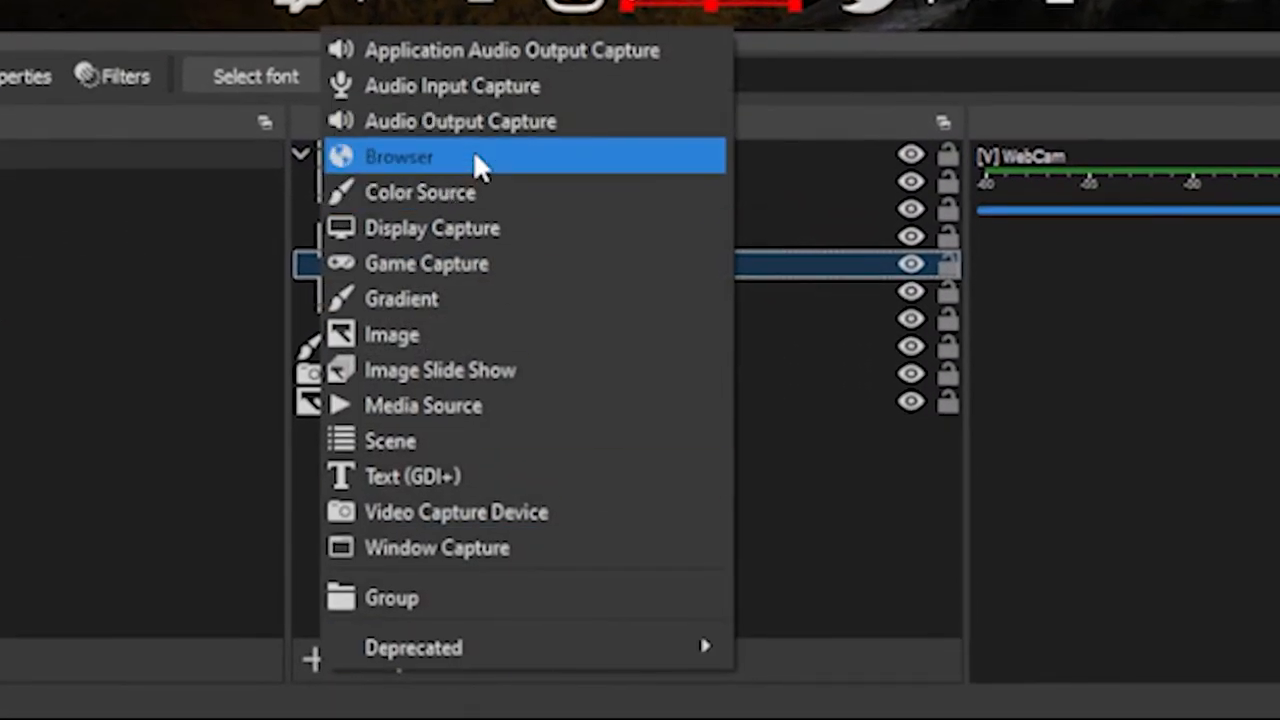
{"action": "mouse_move", "coordinate": [480, 228]}
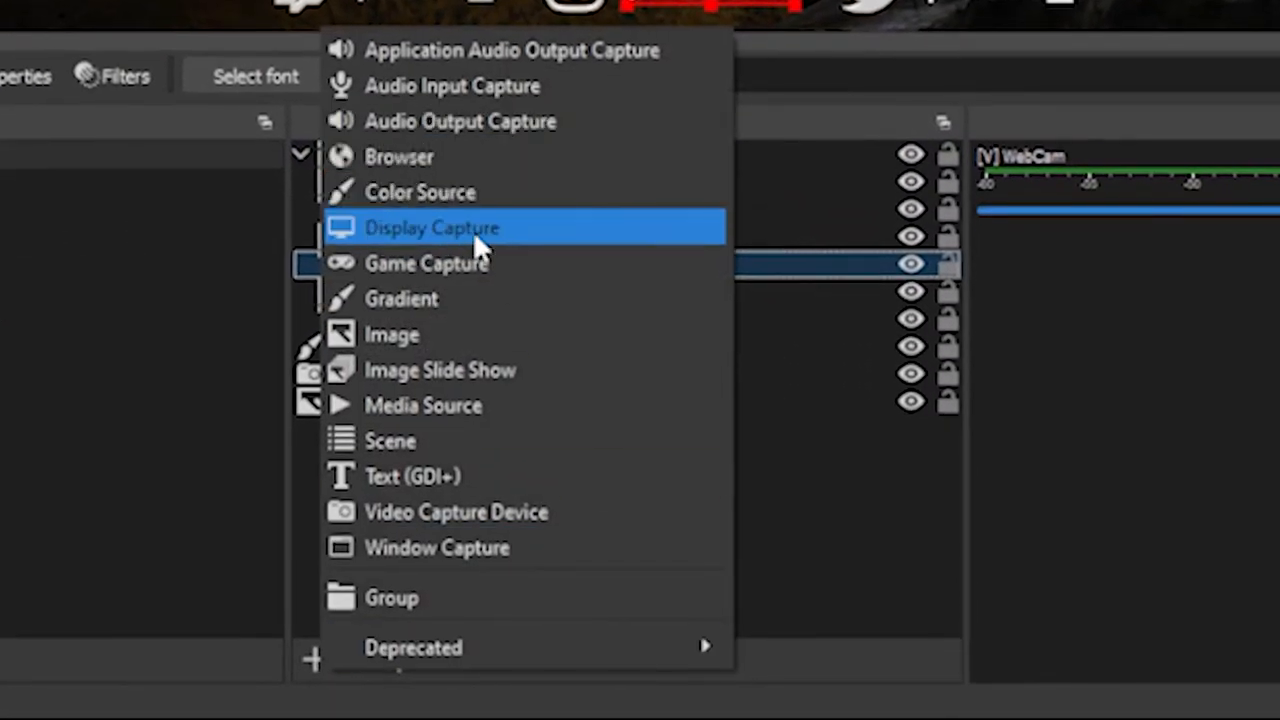
{"action": "mouse_move", "coordinate": [510, 368]}
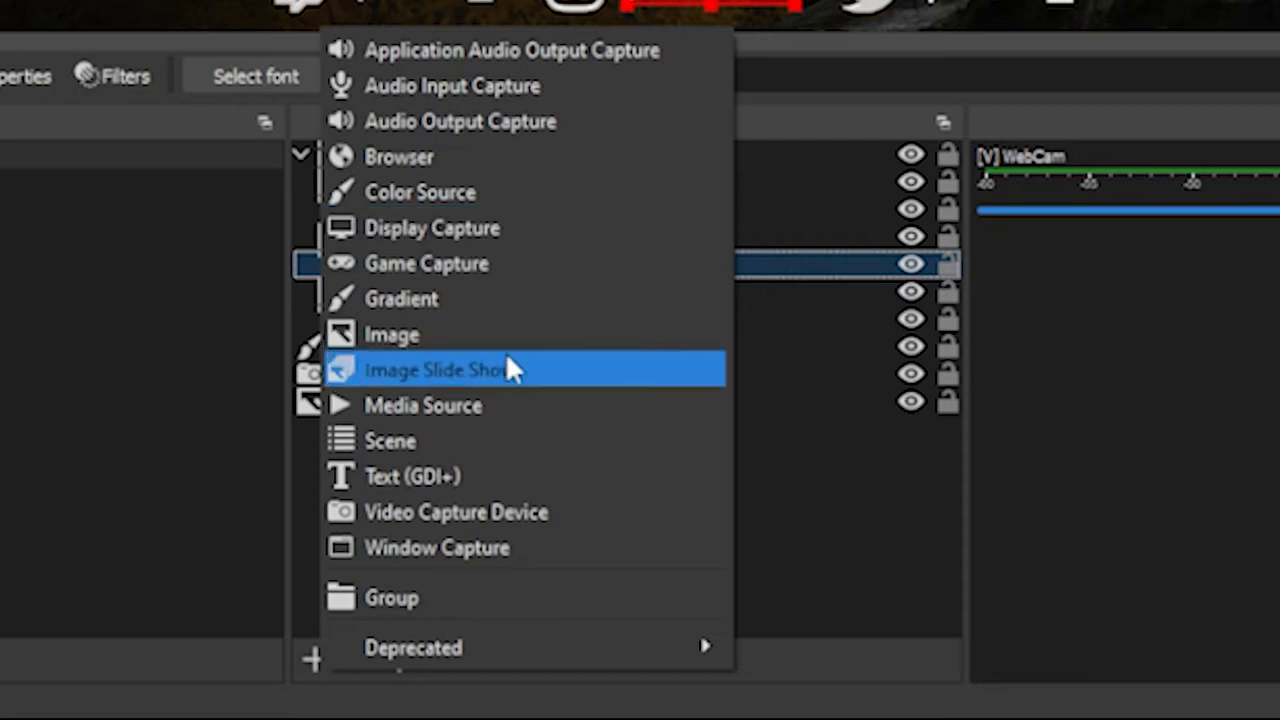
{"action": "mouse_move", "coordinate": [504, 264]}
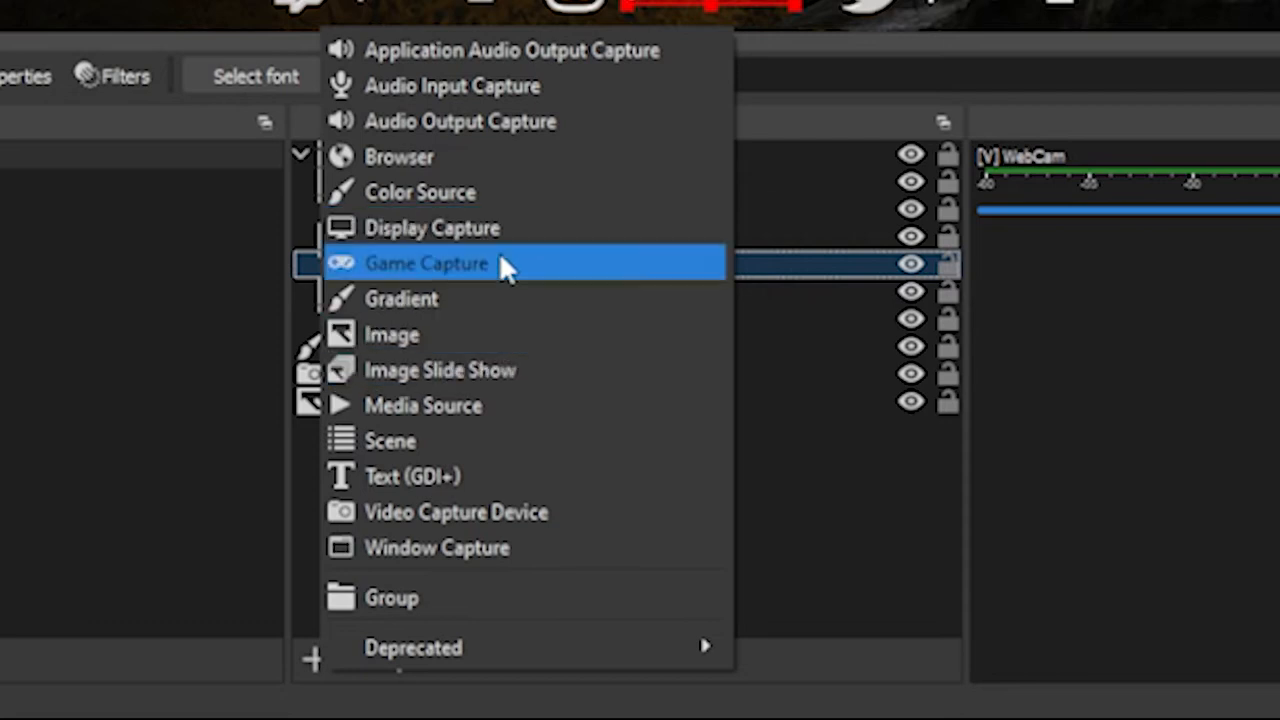
{"action": "mouse_move", "coordinate": [630, 442]}
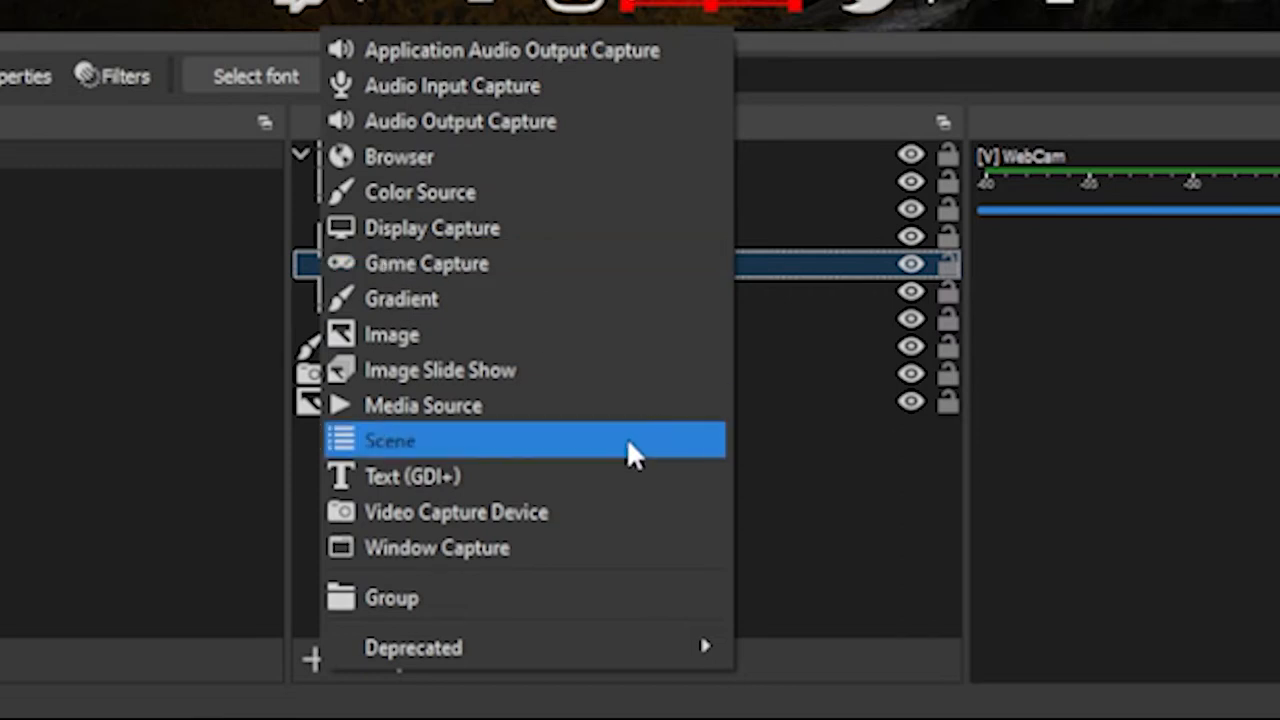
{"action": "mouse_move", "coordinate": [520, 450]}
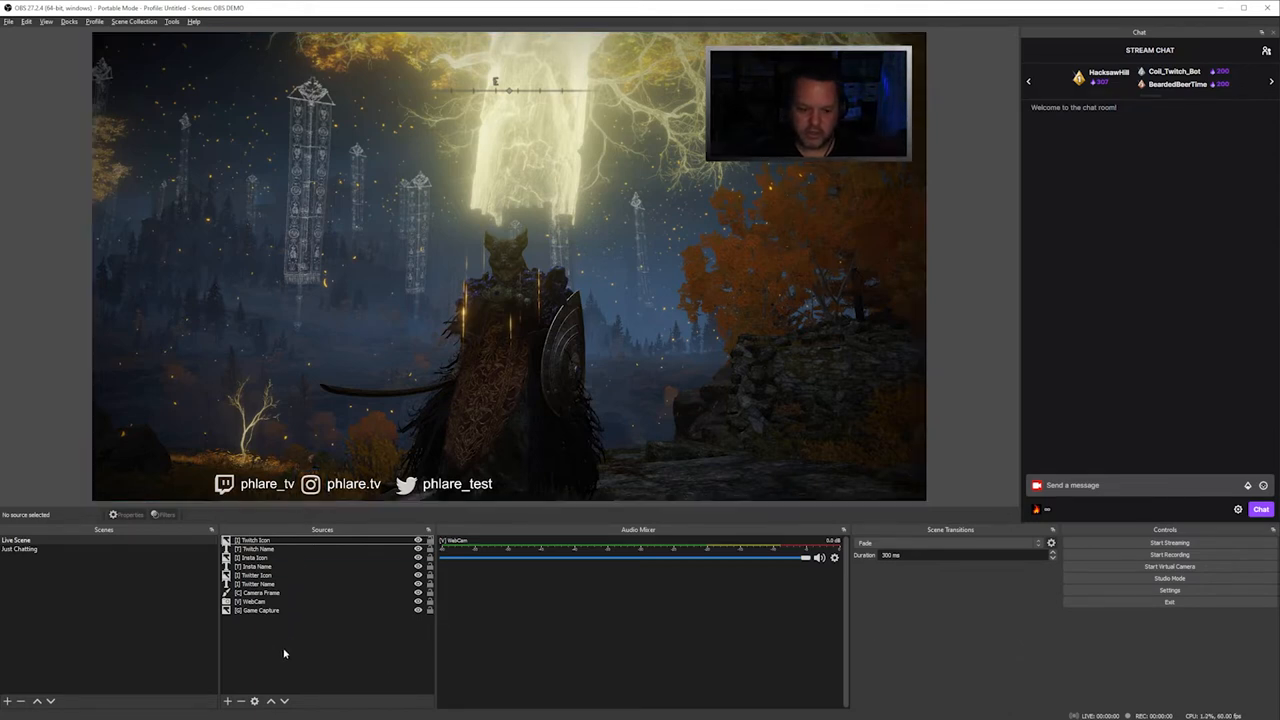
{"action": "left_click", "coordinate": [254, 540]}
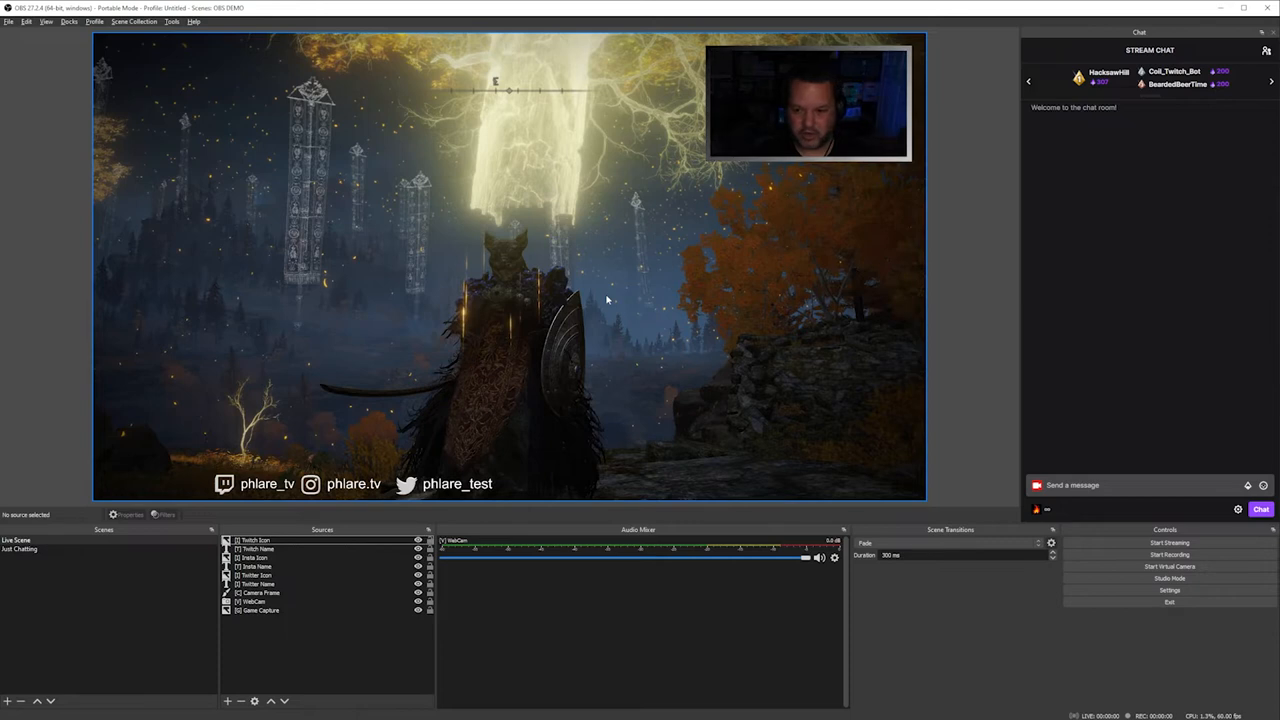
{"action": "left_click", "coordinate": [260, 610]}
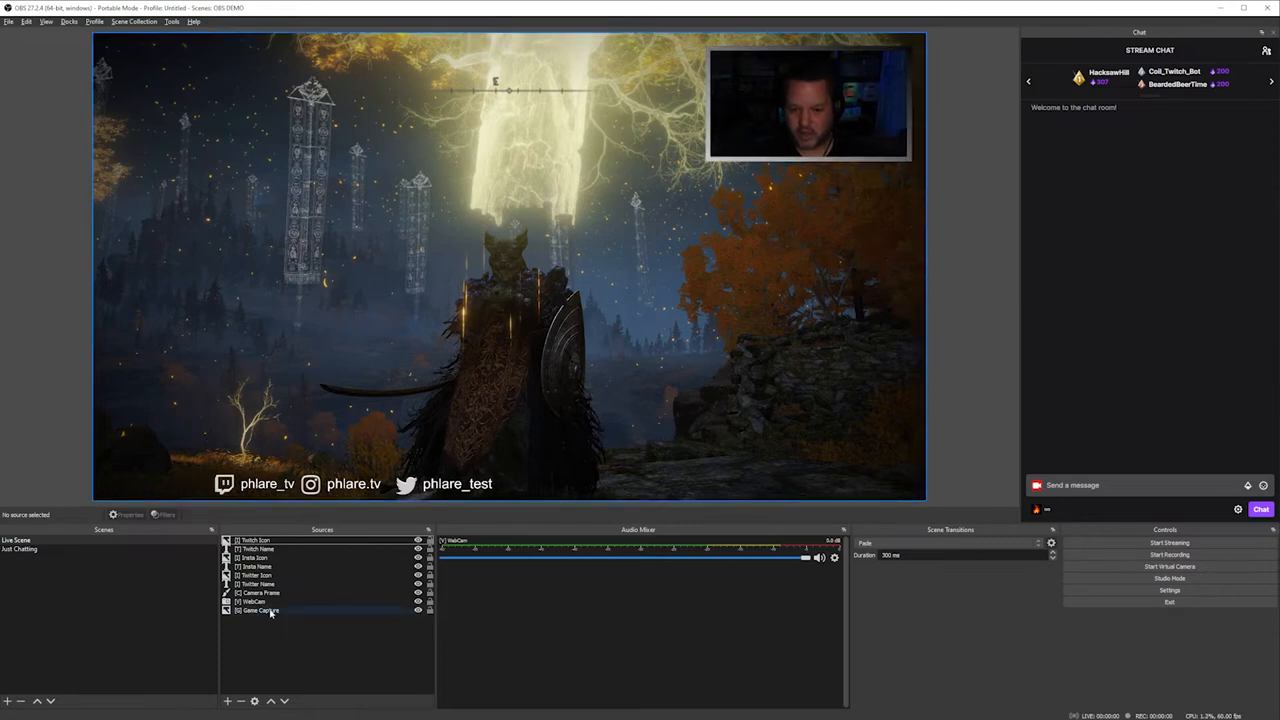
{"action": "left_click", "coordinate": [260, 600]}
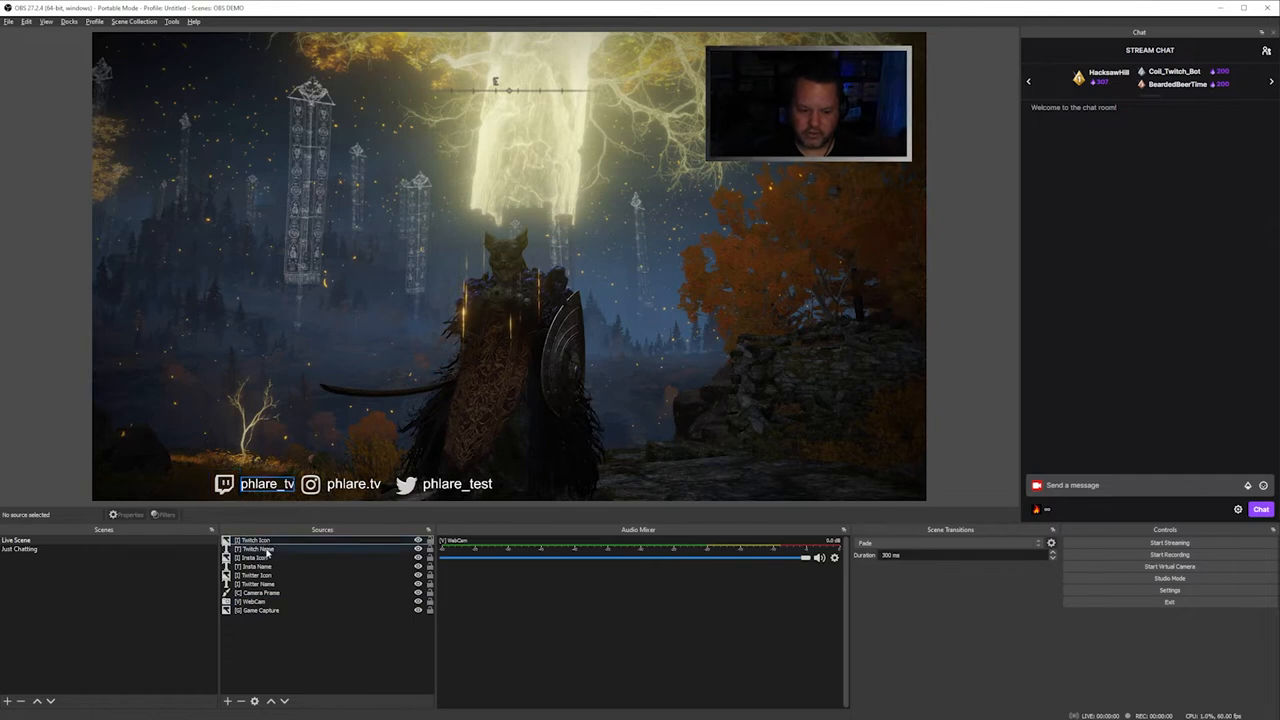
{"action": "left_click", "coordinate": [260, 592]}
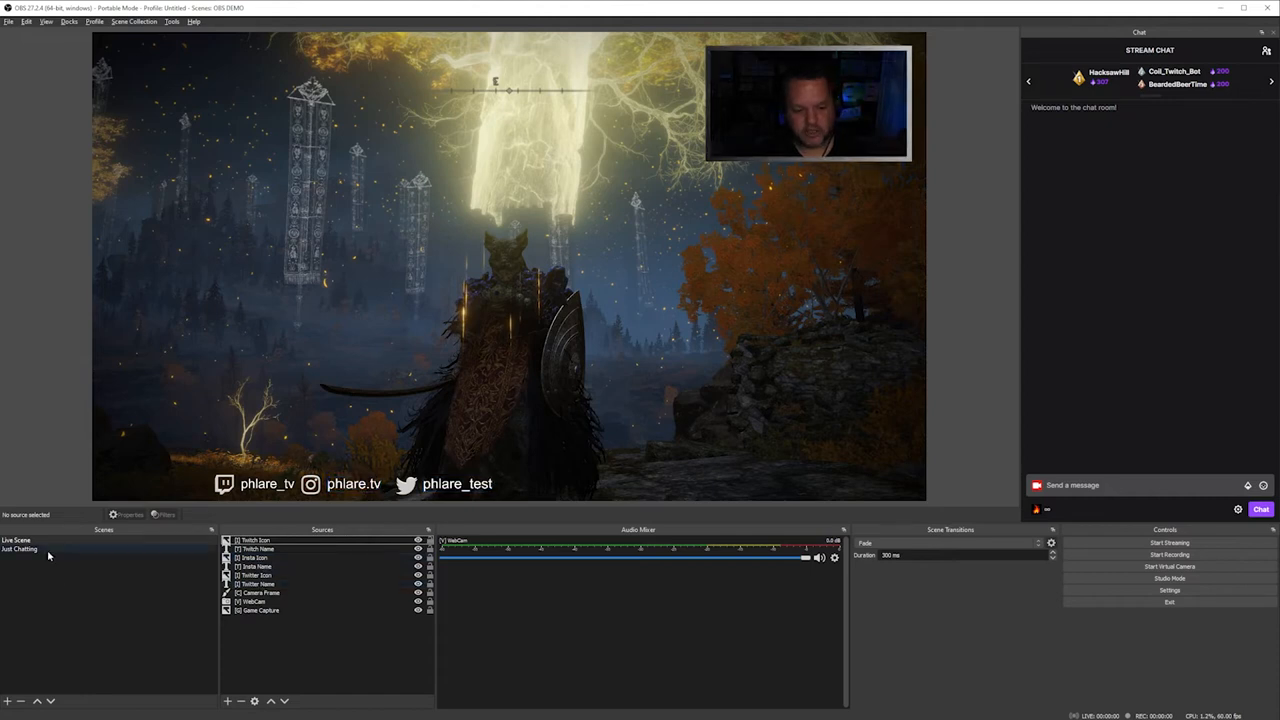
Paste the social icon and name sources into Just Chatting, Twitter handle reading phlare.
{"action": "left_click", "coordinate": [20, 548]}
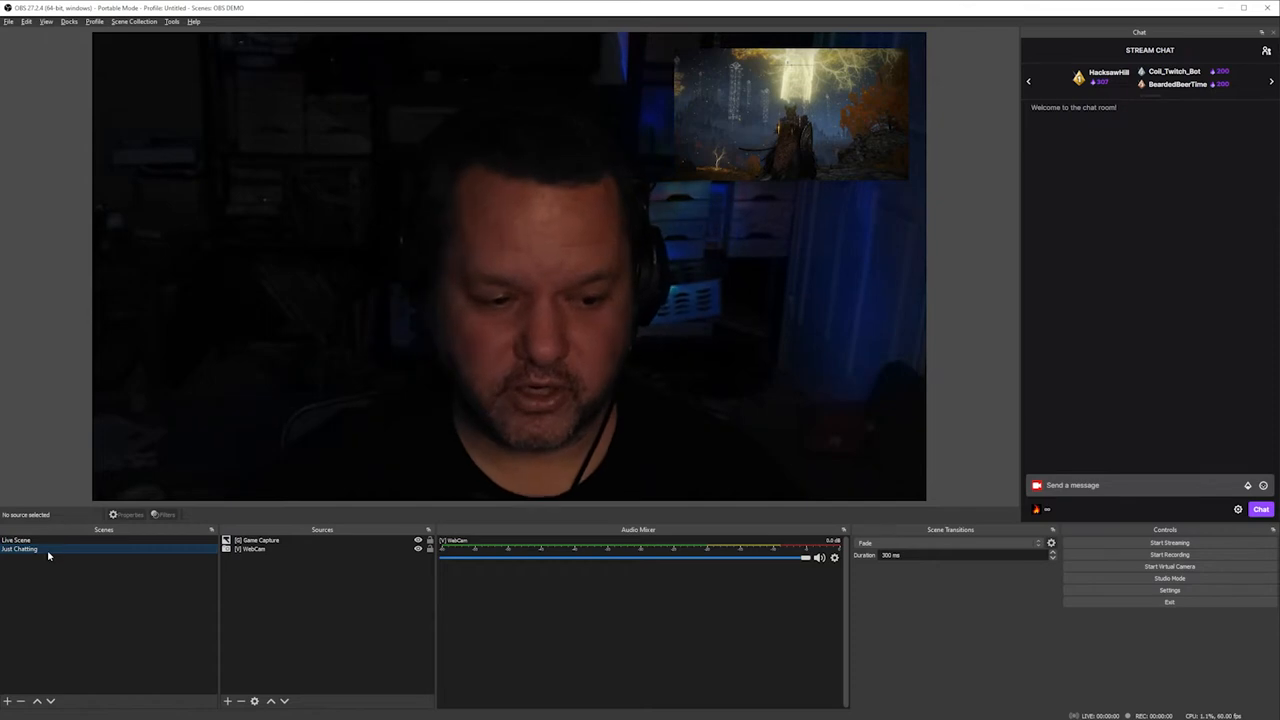
{"action": "left_click", "coordinate": [20, 540]}
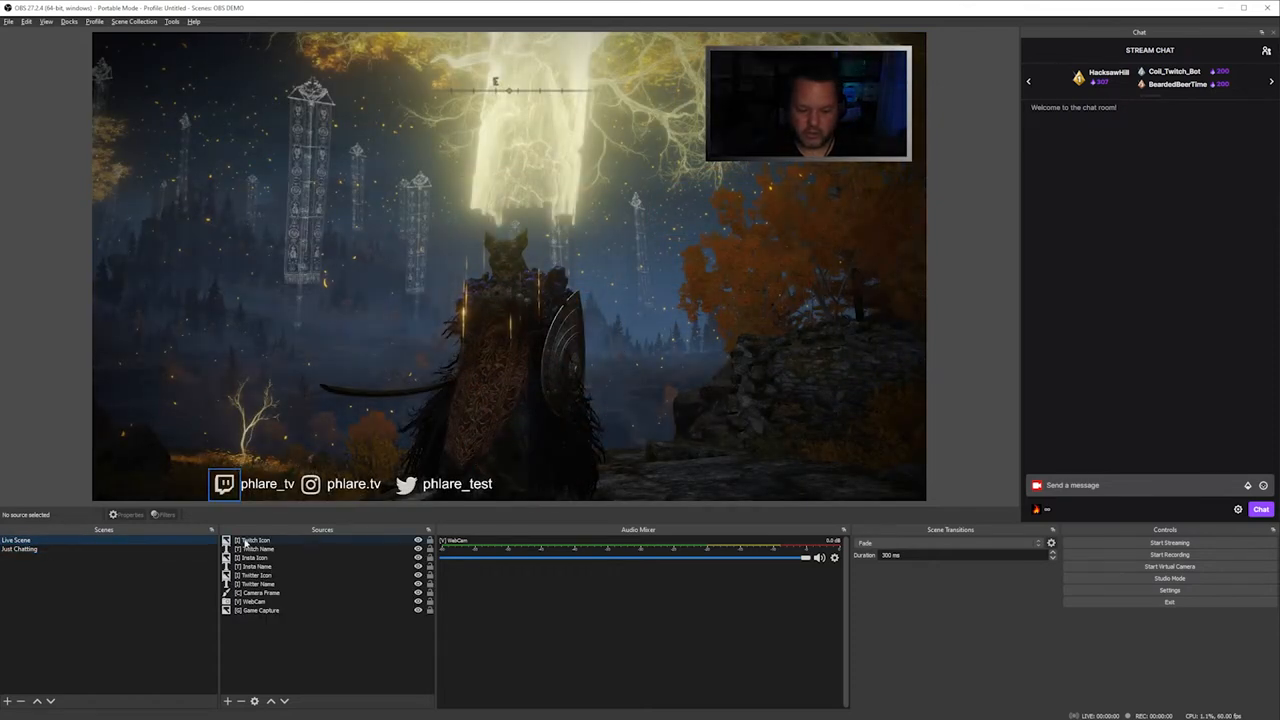
{"action": "left_click", "coordinate": [258, 584]}
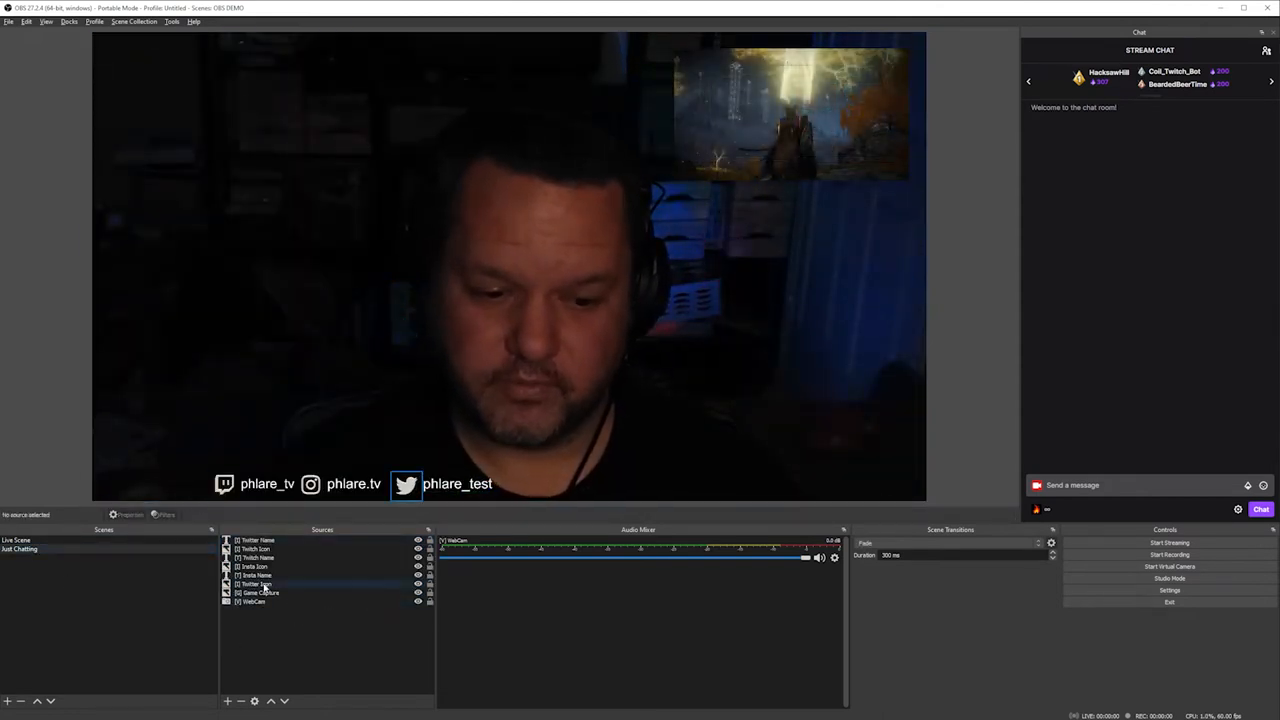
{"action": "left_click", "coordinate": [256, 576]}
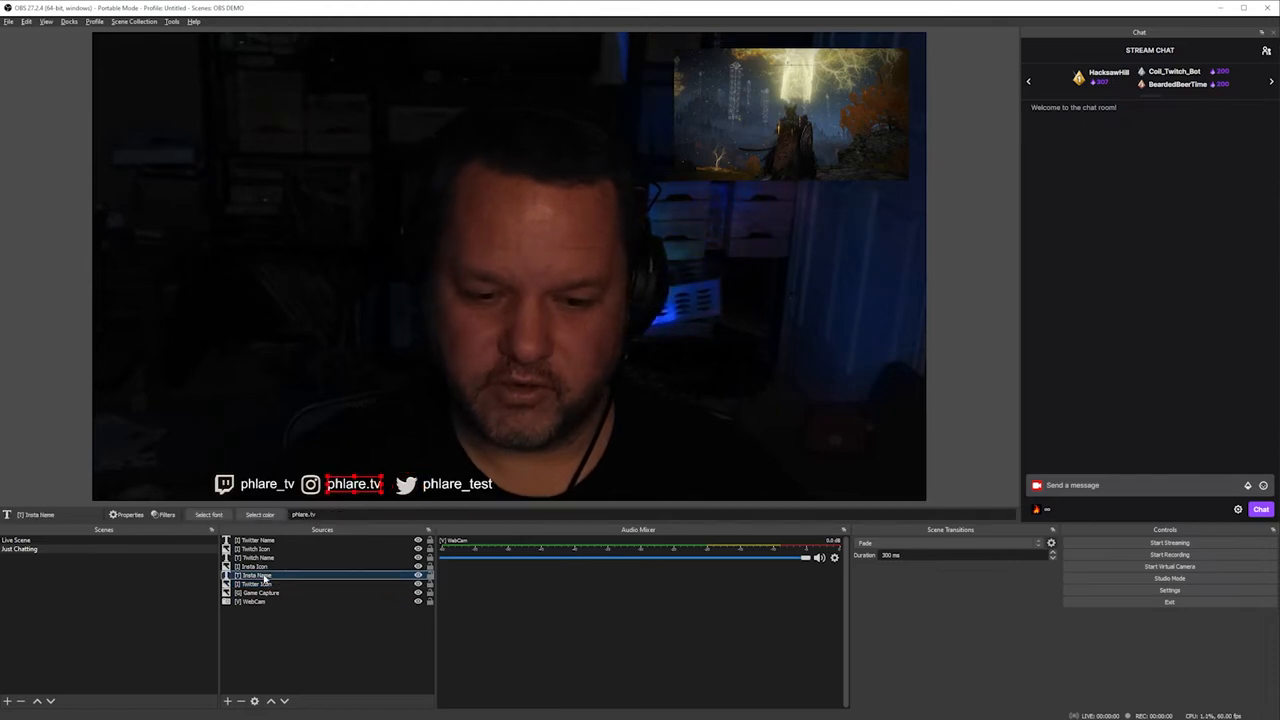
{"action": "left_click", "coordinate": [256, 540]}
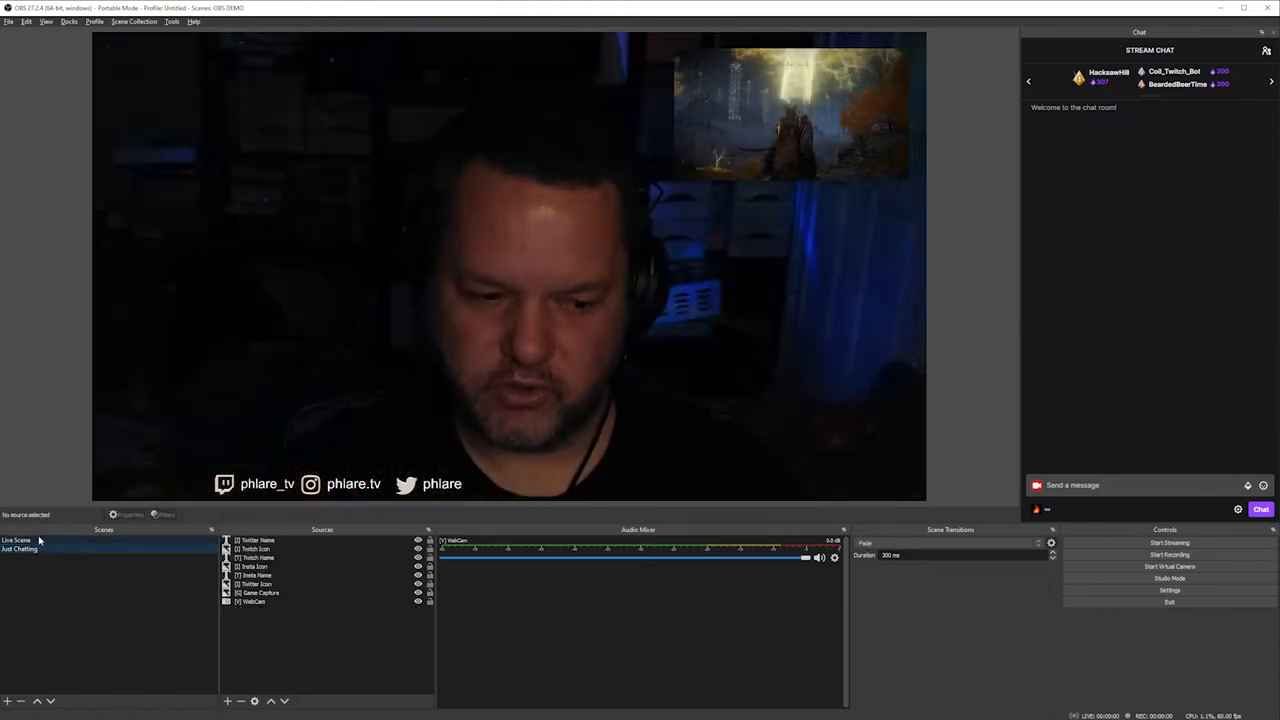
Create a new scene named 'Social' to hold the social icons and names.
{"action": "left_click", "coordinate": [20, 548]}
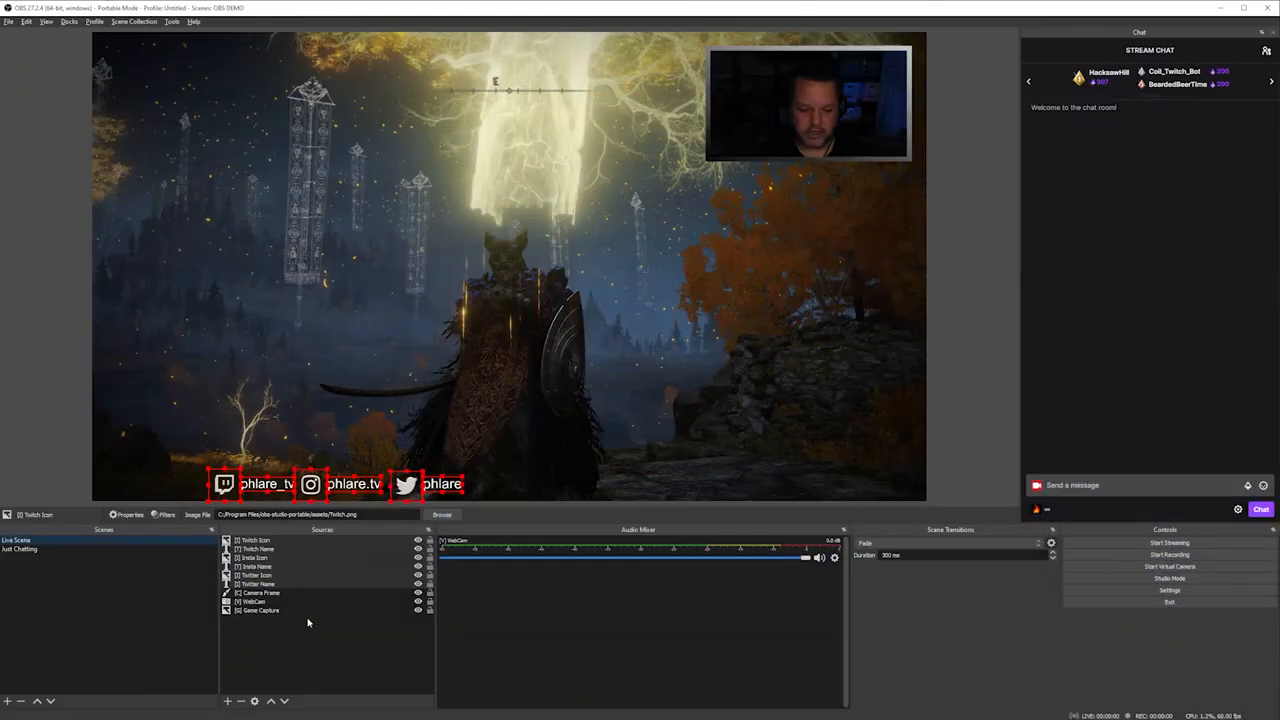
{"action": "left_click", "coordinate": [8, 700]}
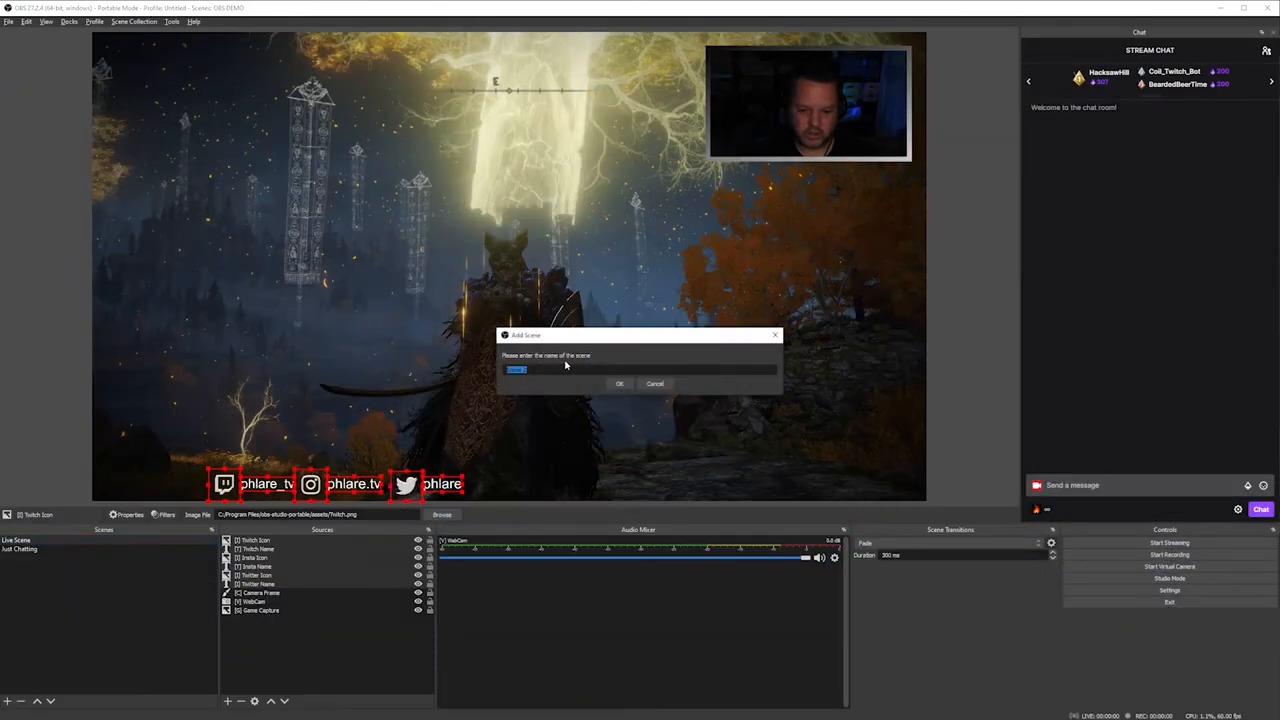
{"action": "type", "text": "Social"}
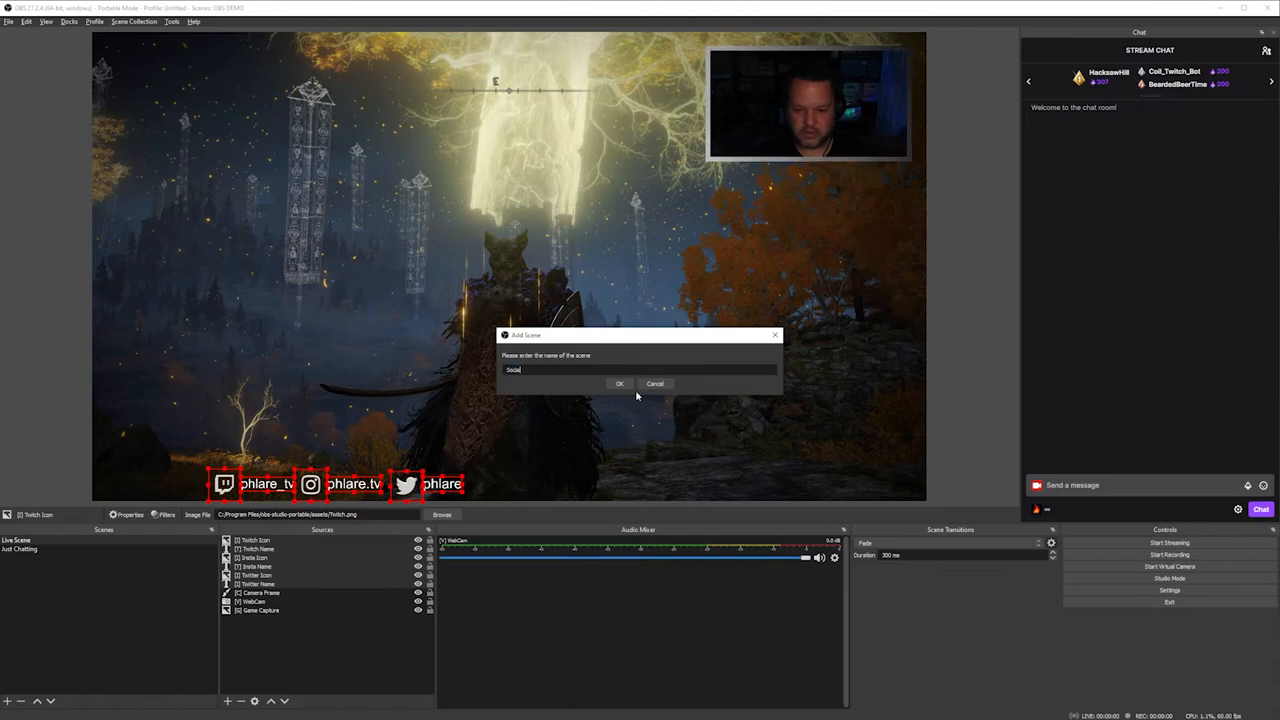
{"action": "left_click", "coordinate": [620, 384]}
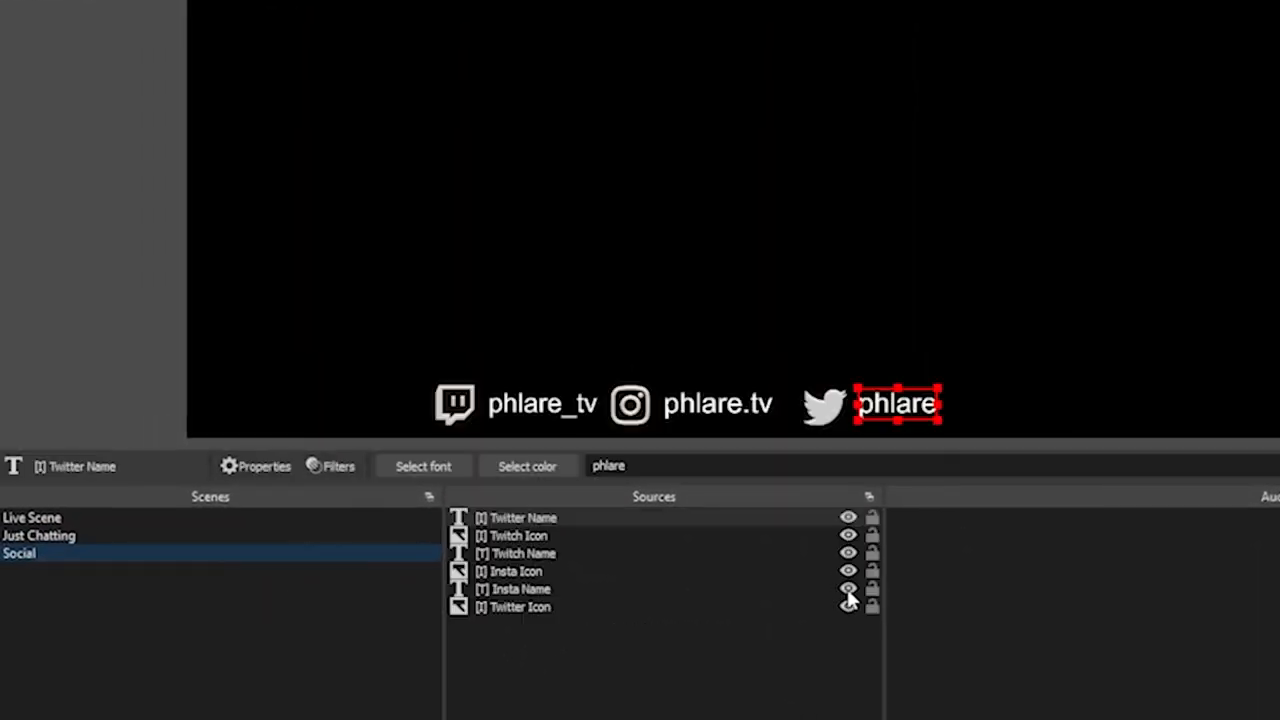
{"action": "left_click", "coordinate": [872, 608]}
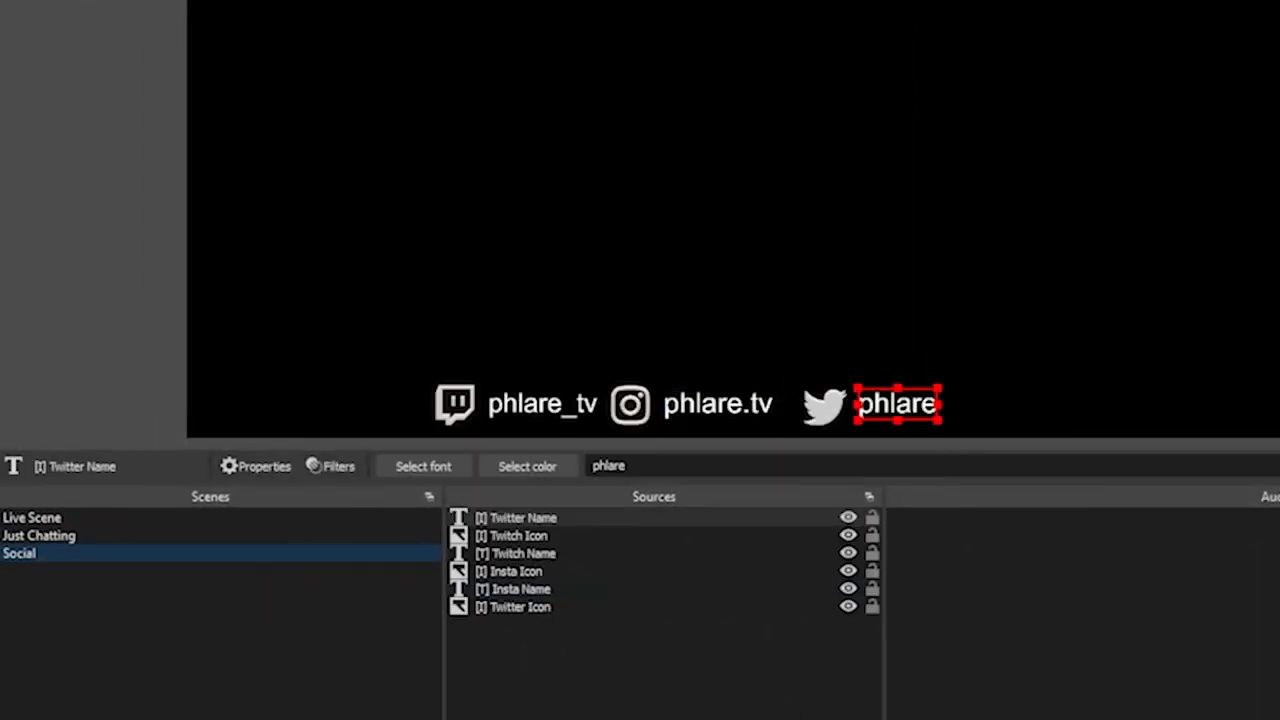
Delete the separate social icon and name sources from Live Scene, confirming removal.
{"action": "left_click", "coordinate": [32, 516]}
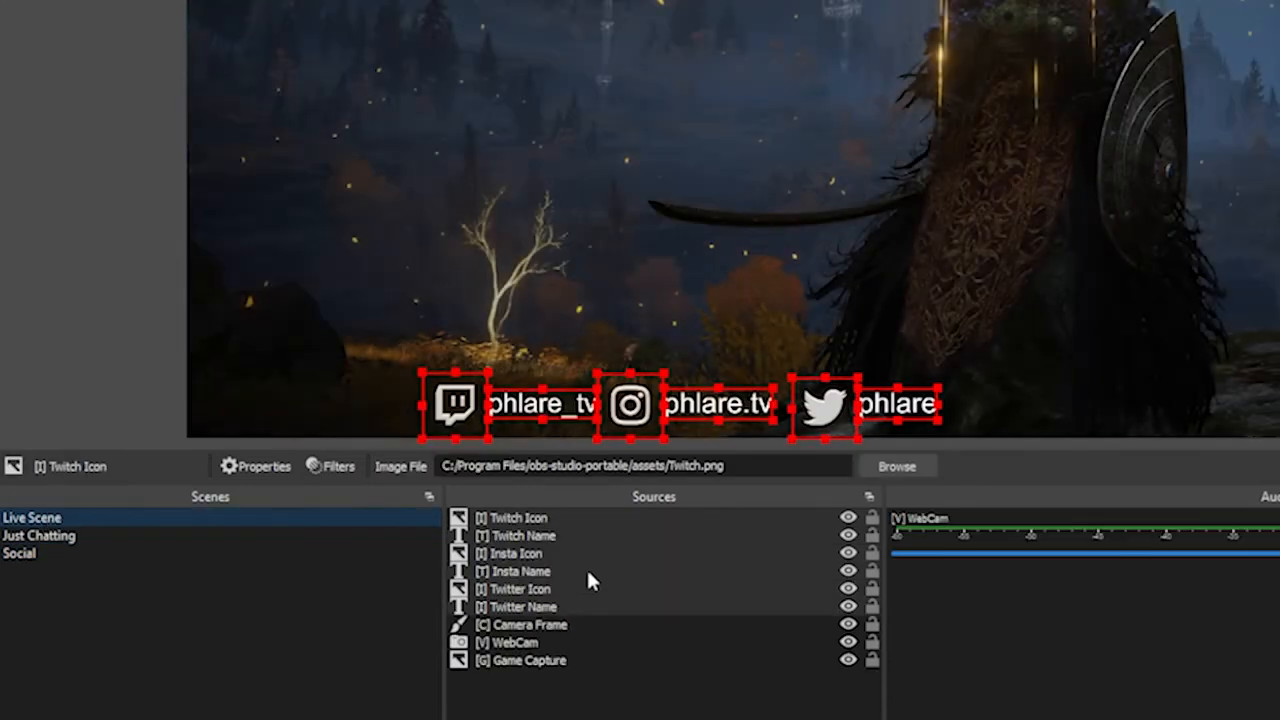
{"action": "left_click", "coordinate": [520, 606]}
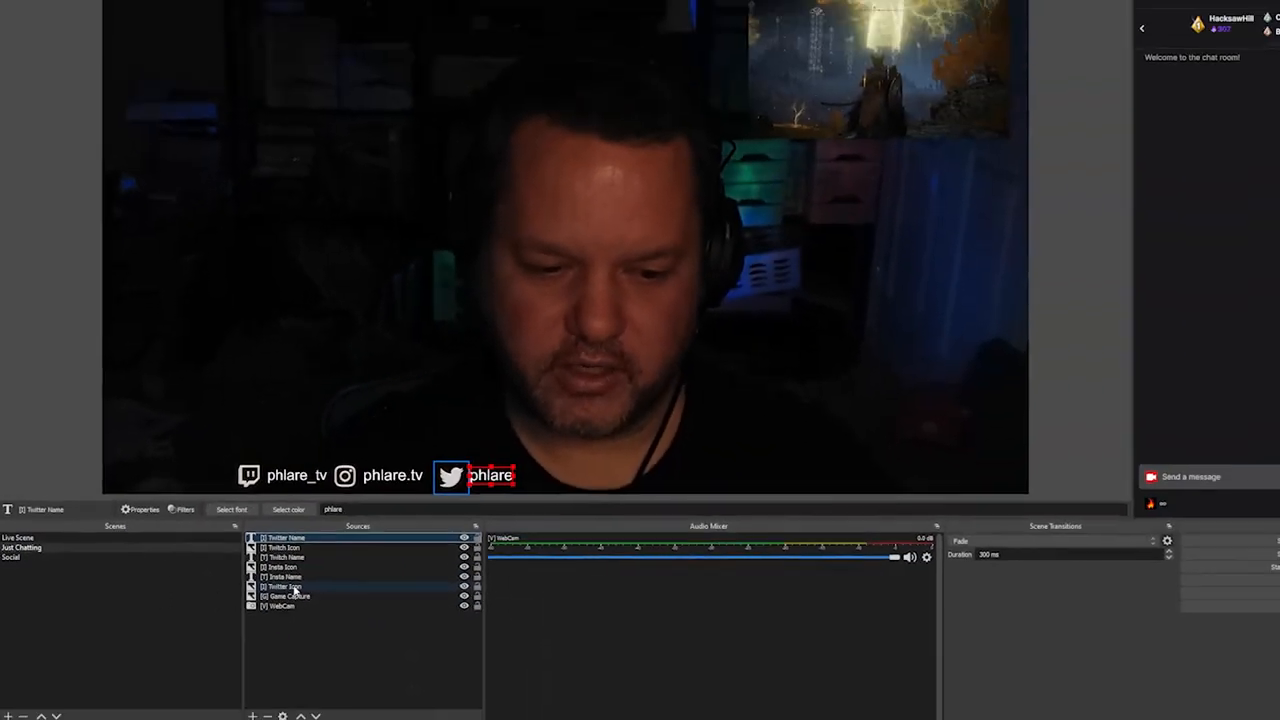
{"action": "left_click", "coordinate": [266, 574]}
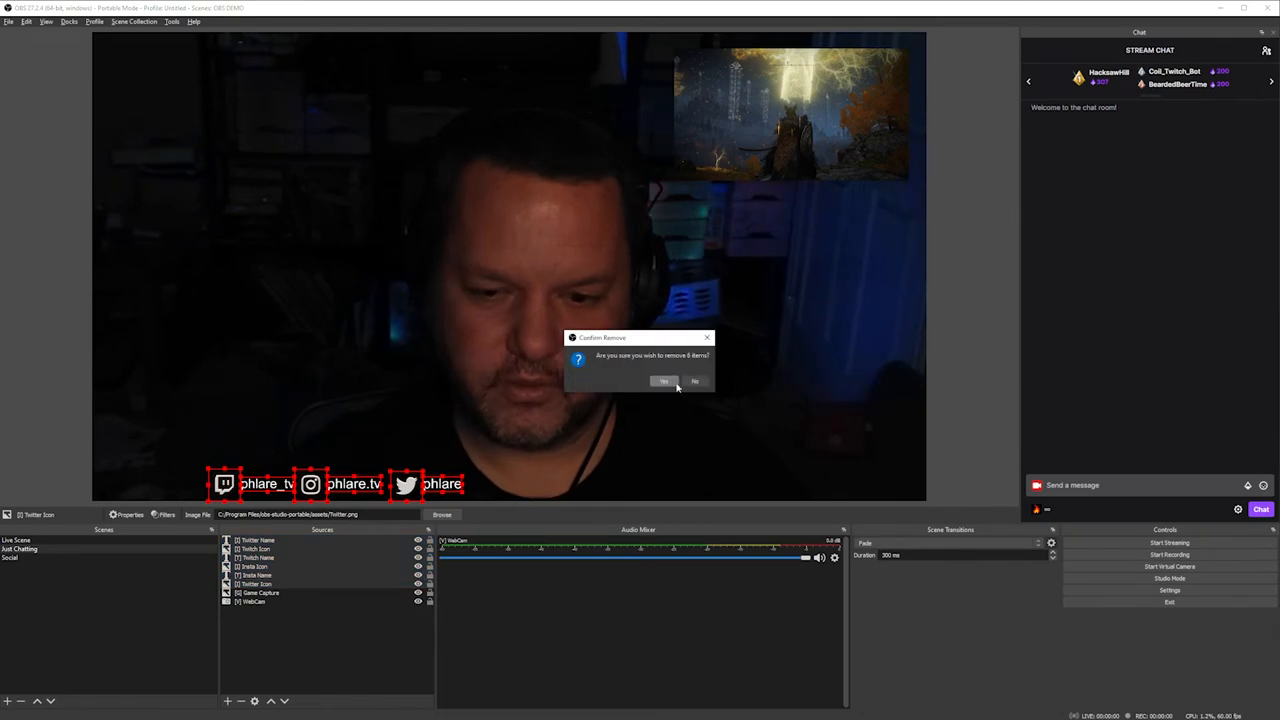
{"action": "left_click", "coordinate": [664, 380]}
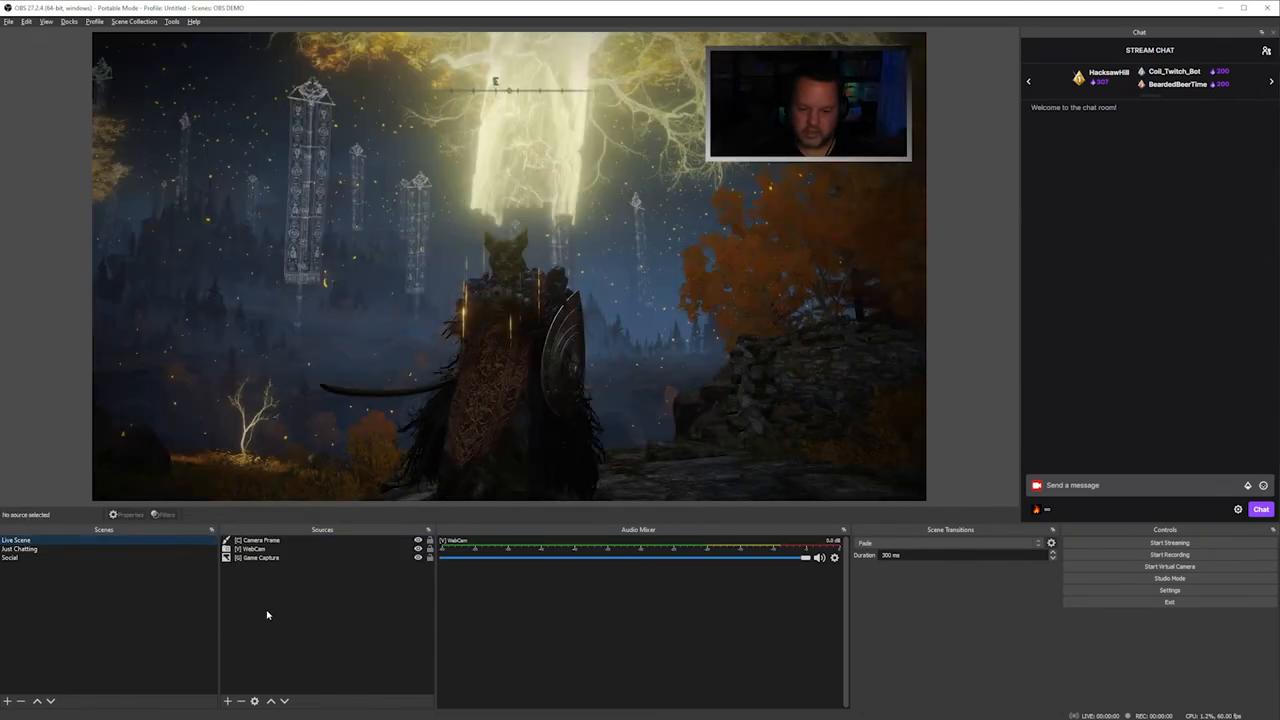
Add the existing Social scene as a nested source in Live Scene.
{"action": "left_click", "coordinate": [228, 700]}
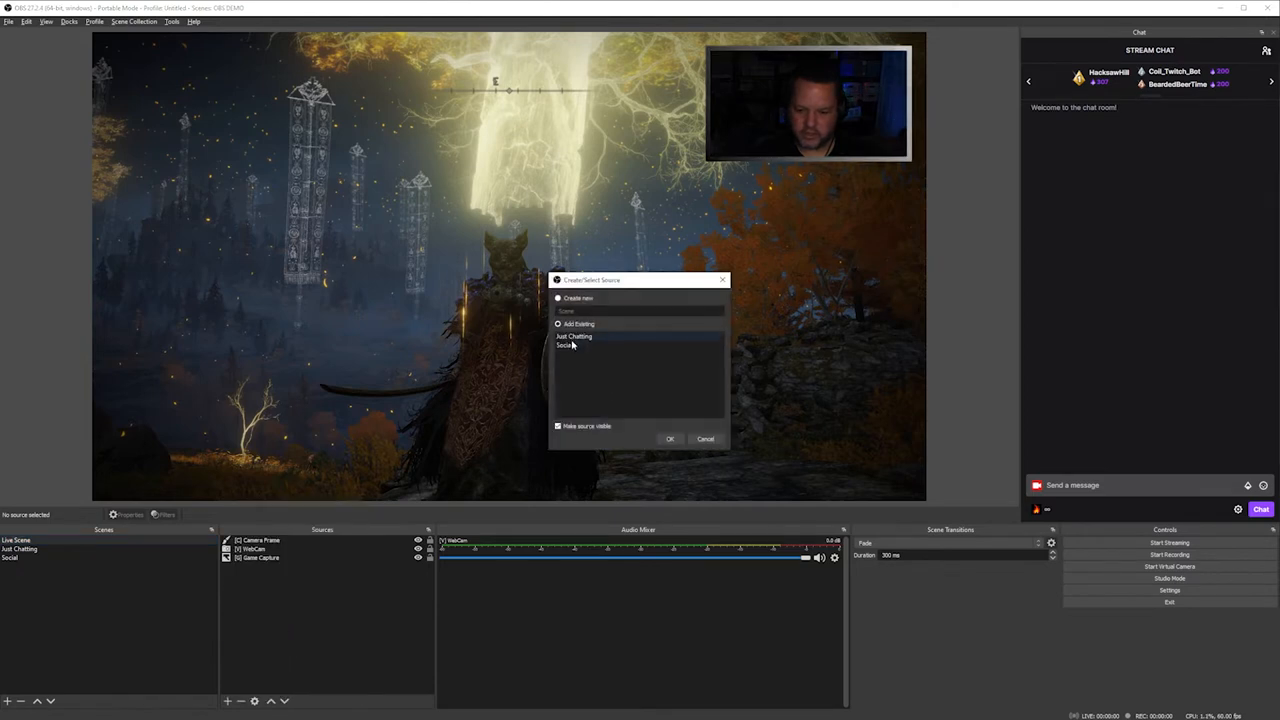
{"action": "left_click", "coordinate": [564, 344]}
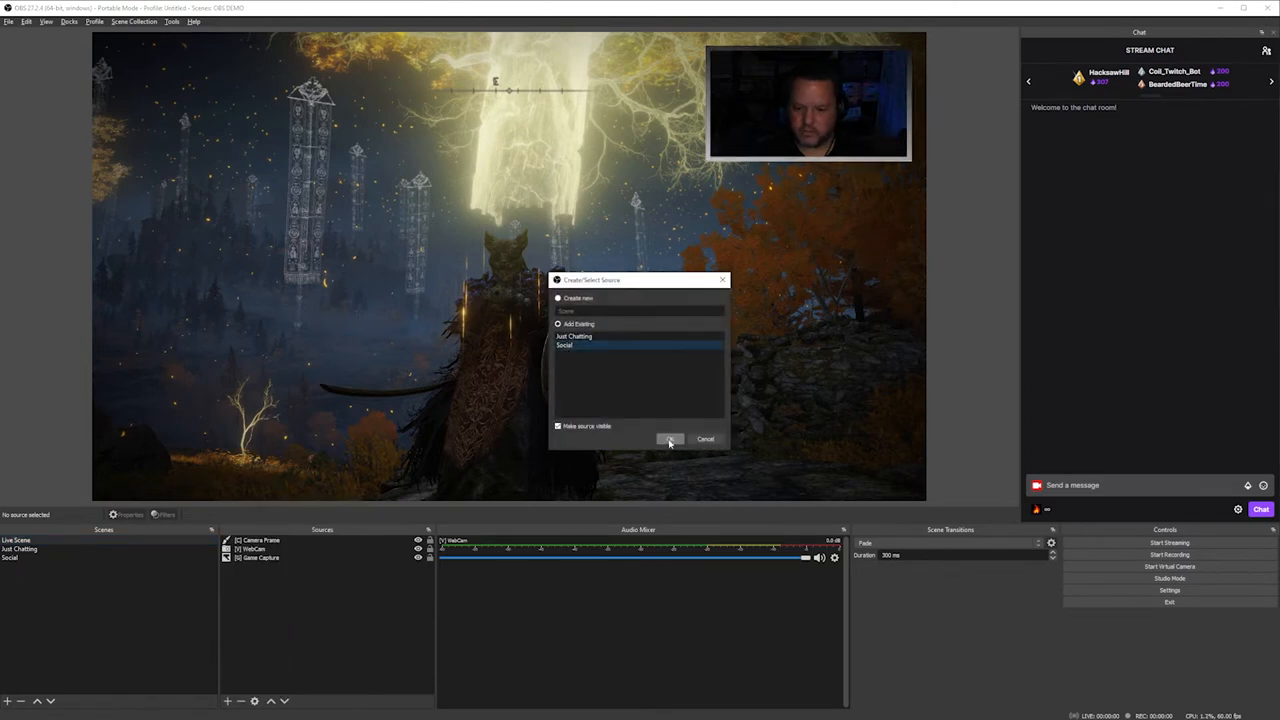
{"action": "left_click", "coordinate": [670, 440]}
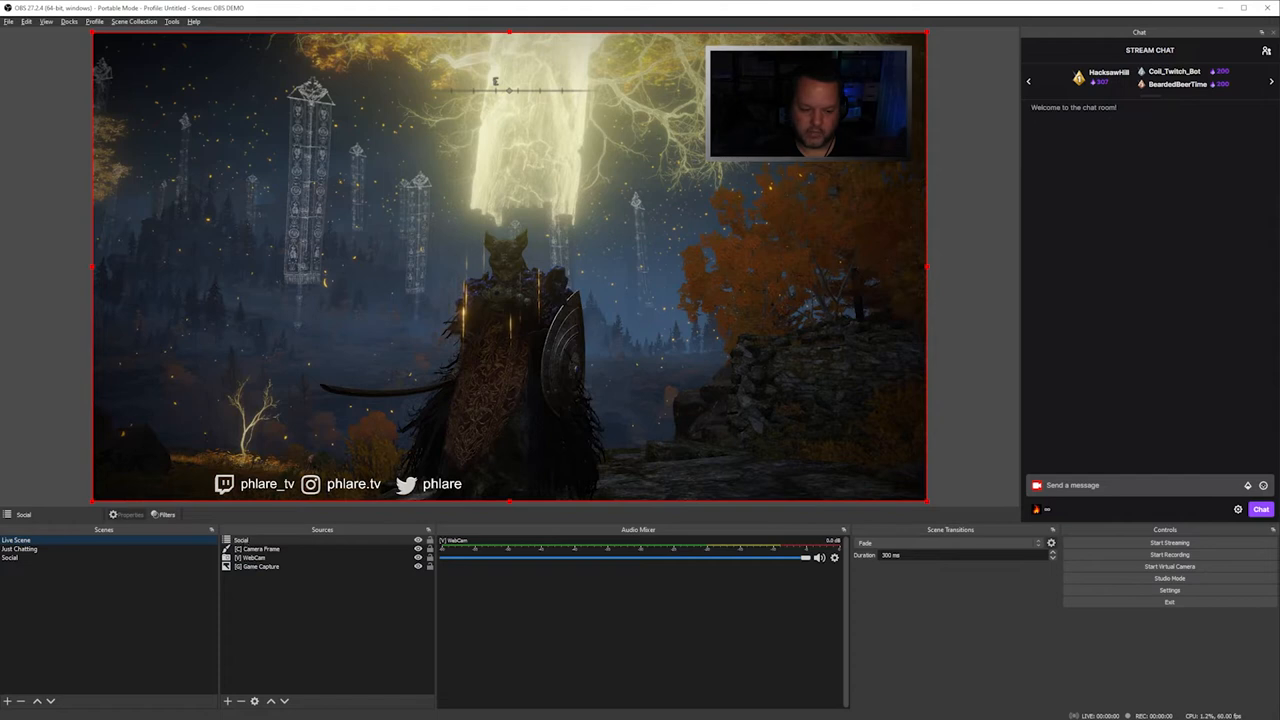
Add the existing Social scene as a nested source in Just Chatting.
{"action": "left_click", "coordinate": [20, 548]}
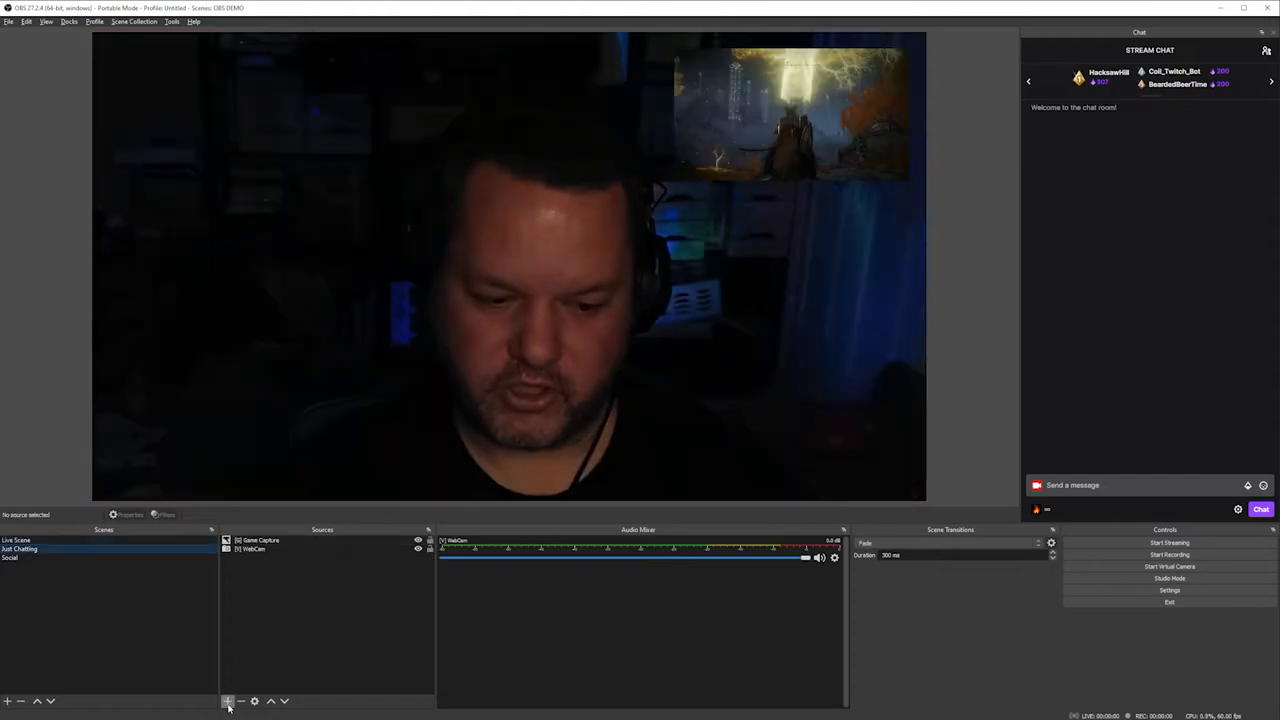
{"action": "left_click", "coordinate": [228, 700]}
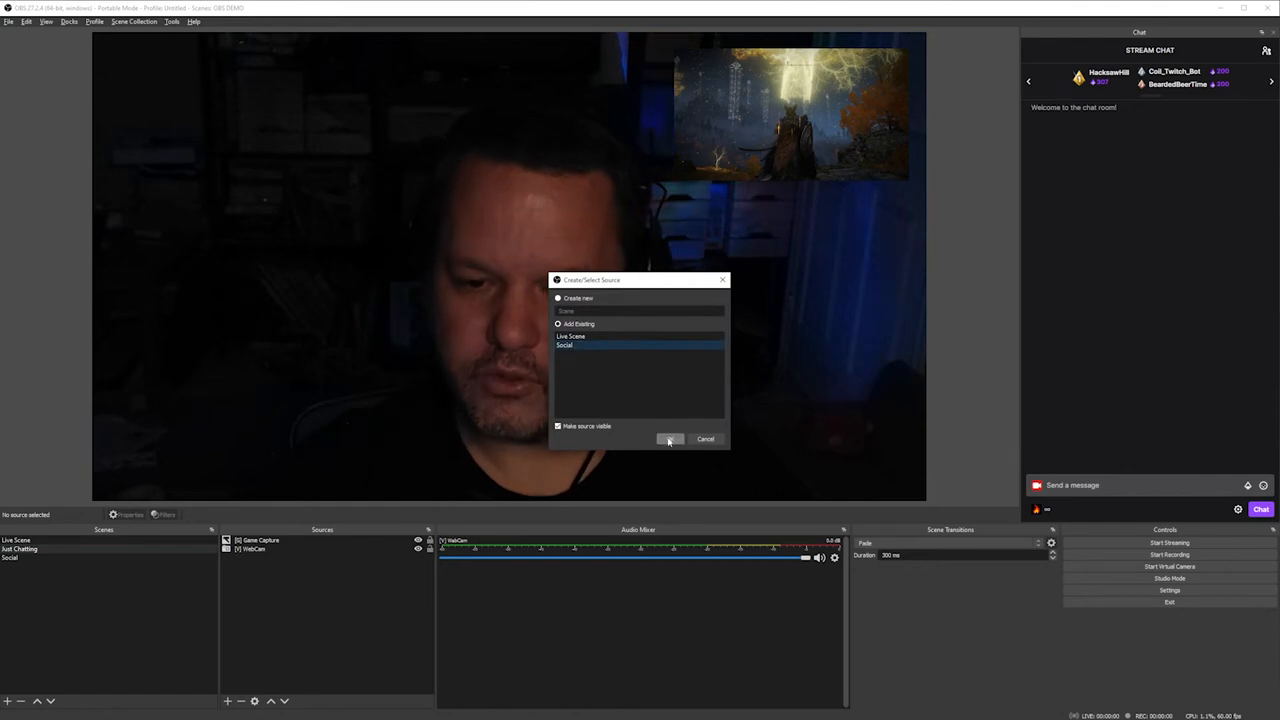
{"action": "left_click", "coordinate": [668, 438]}
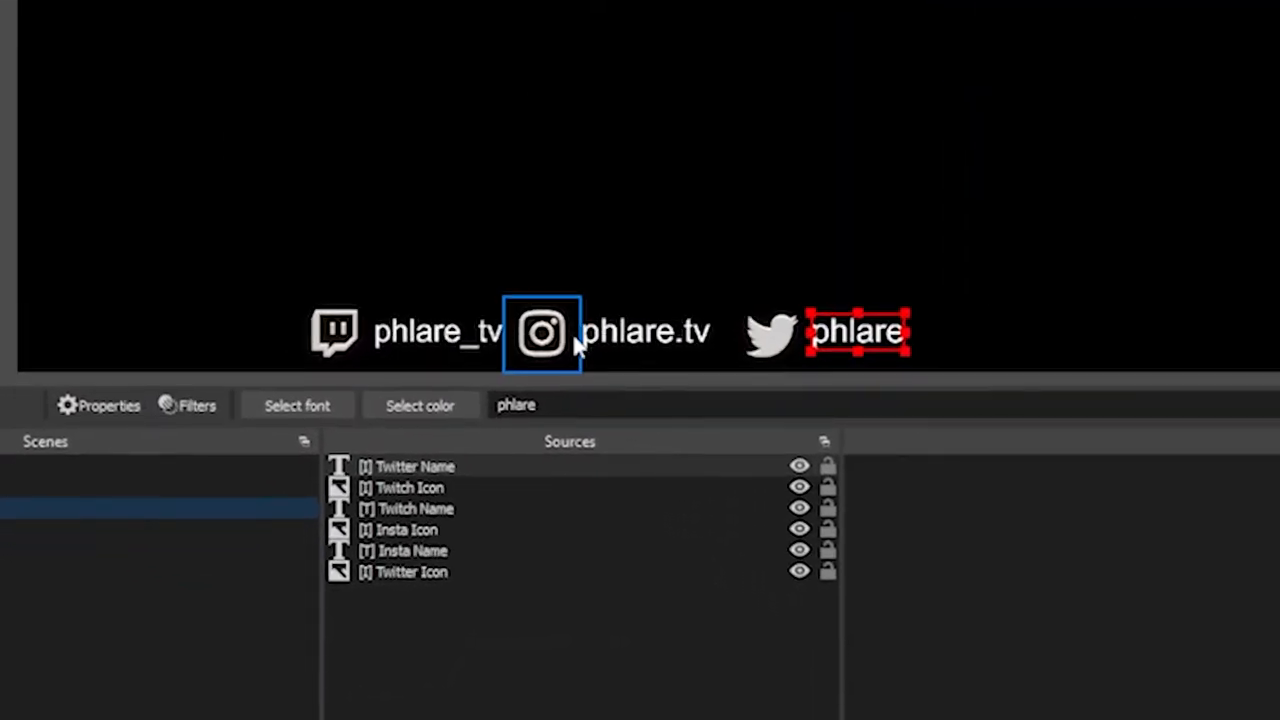
Reorder the Social scene icons and names to Twitter, Twitch, Instagram.
{"action": "left_click", "coordinate": [414, 508]}
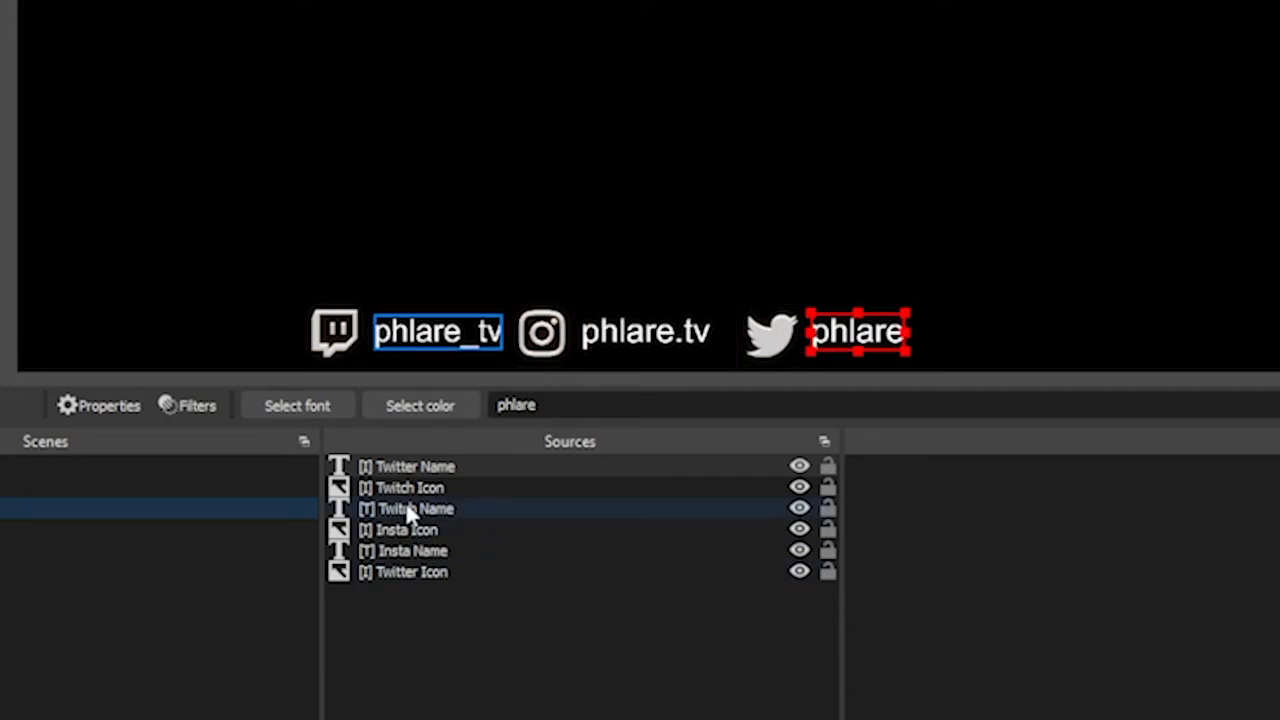
{"action": "left_click", "coordinate": [408, 488]}
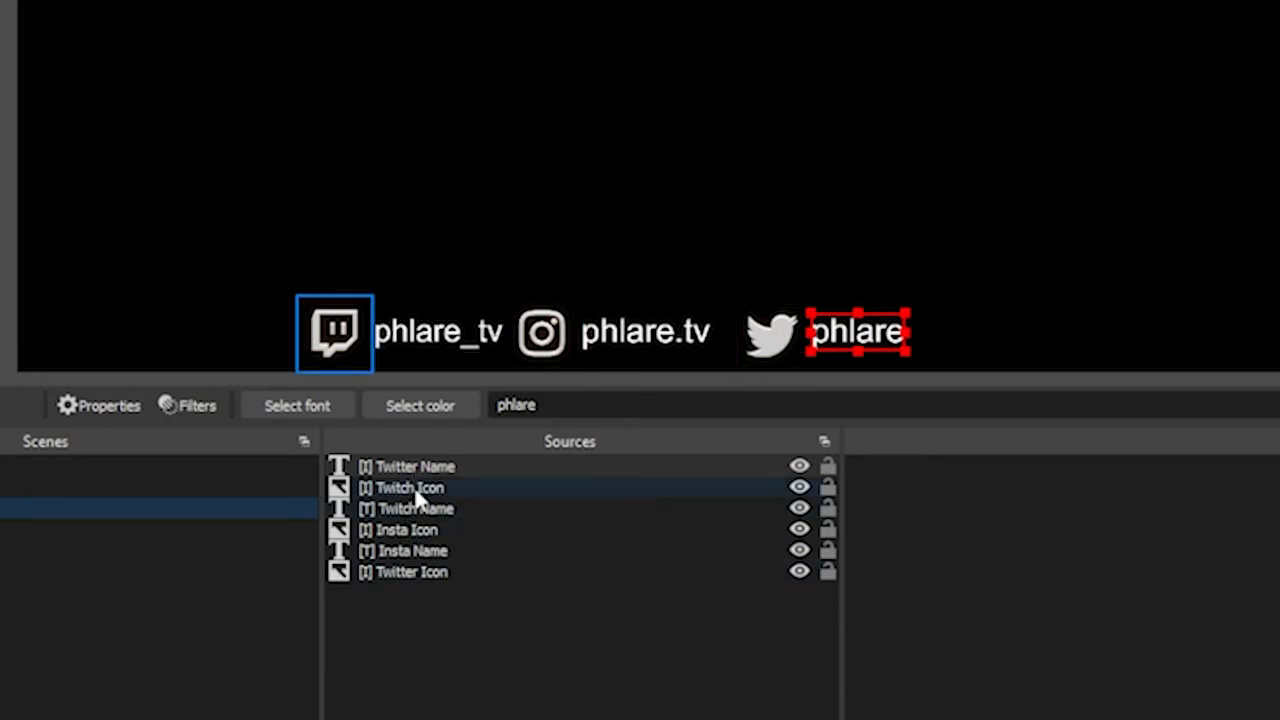
{"action": "left_click", "coordinate": [412, 552]}
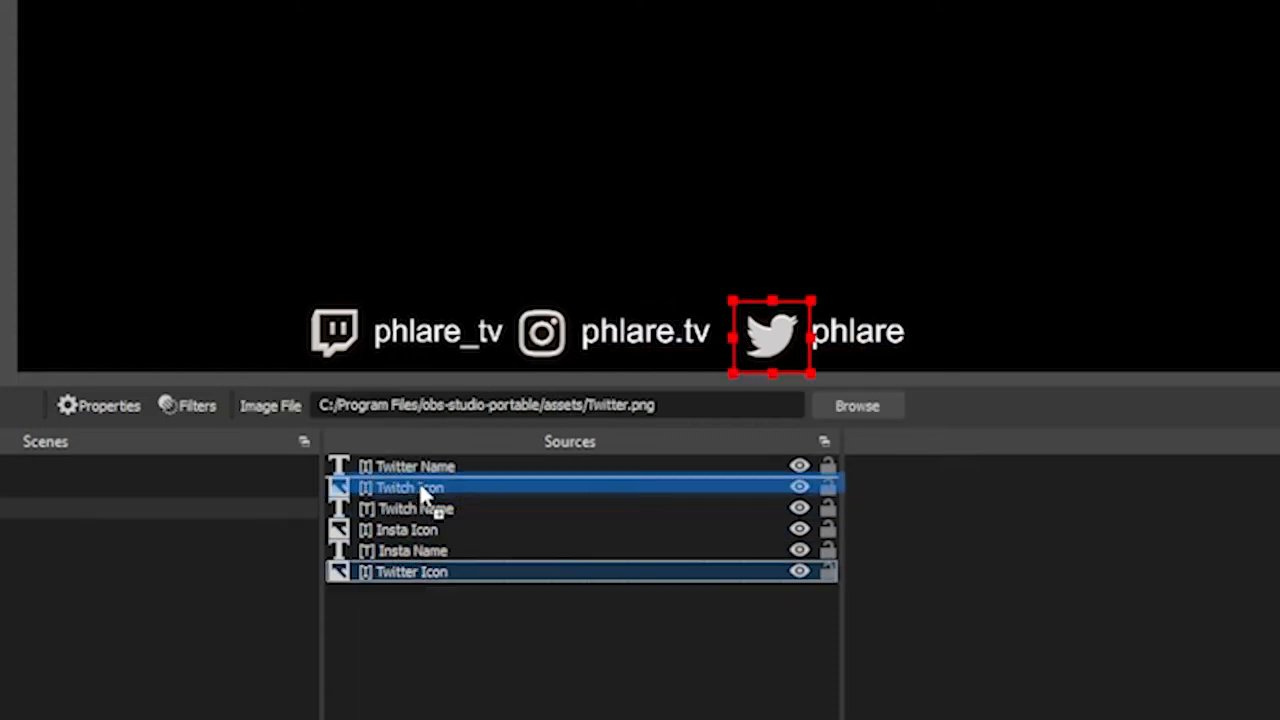
{"action": "left_click", "coordinate": [412, 466]}
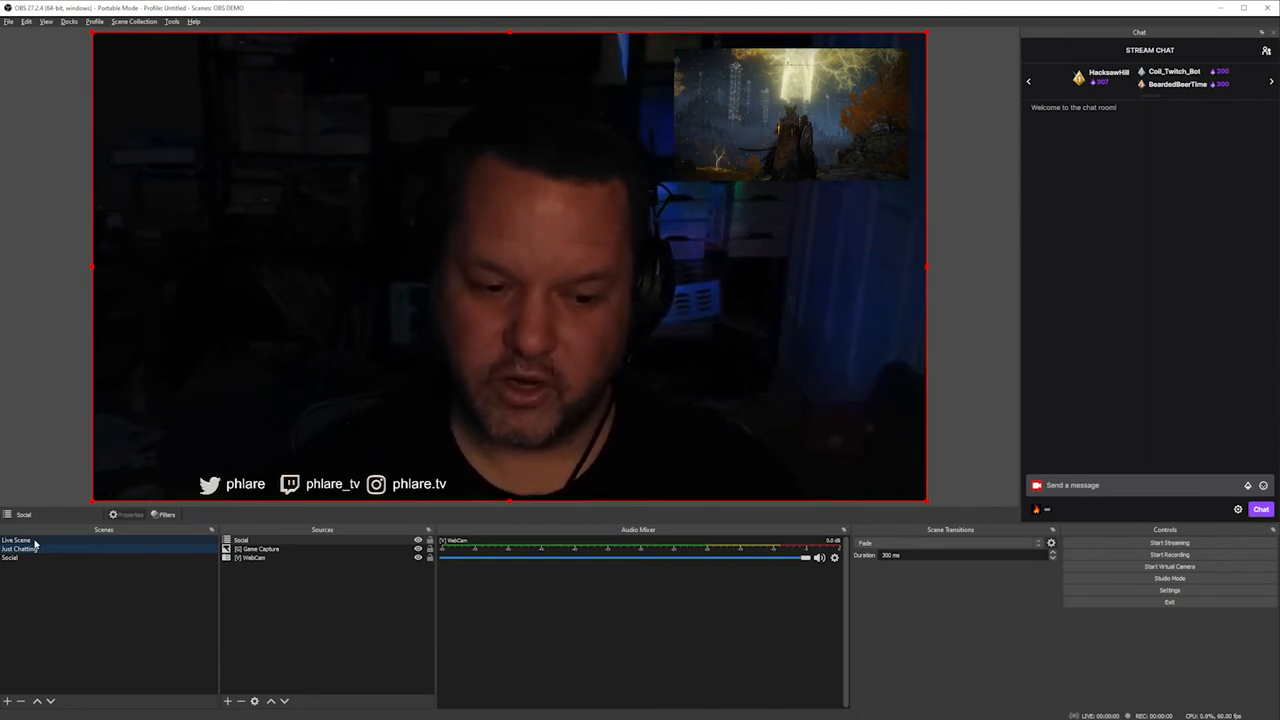
Reorder the Social scene to Twitch, Instagram, Twitter and position it in Just Chatting.
{"action": "left_click", "coordinate": [20, 548]}
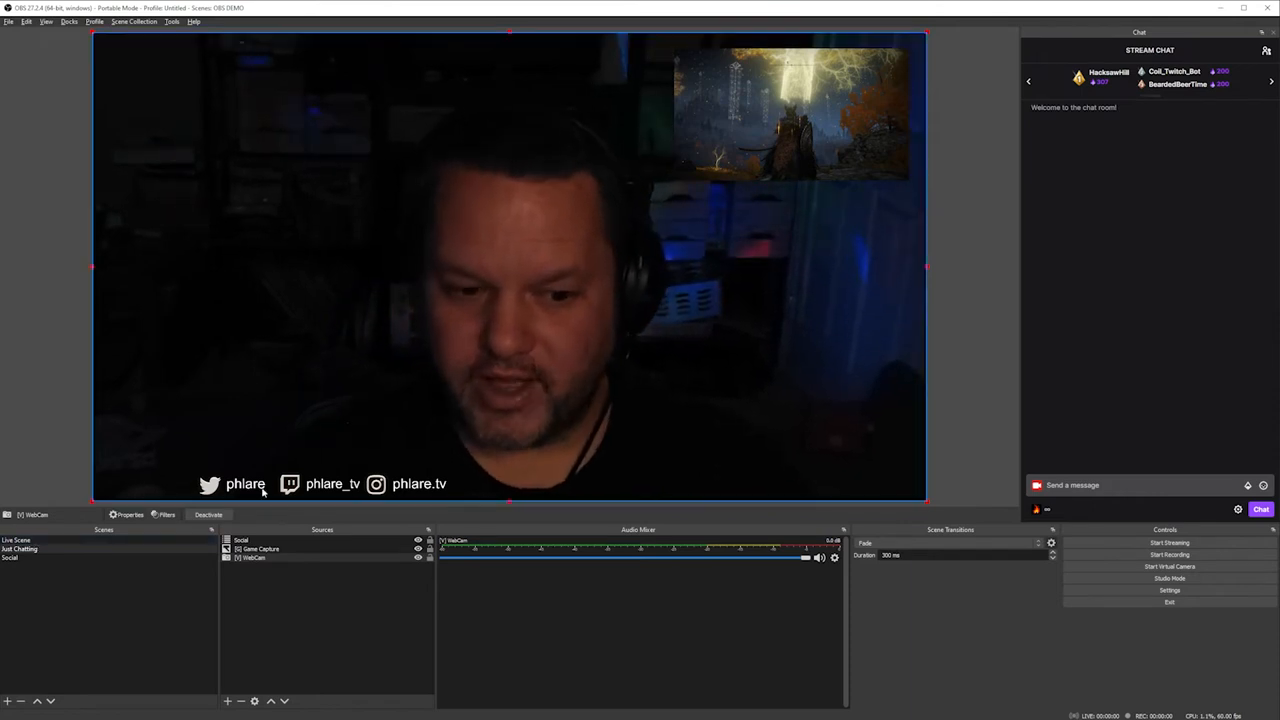
{"action": "left_click", "coordinate": [12, 556]}
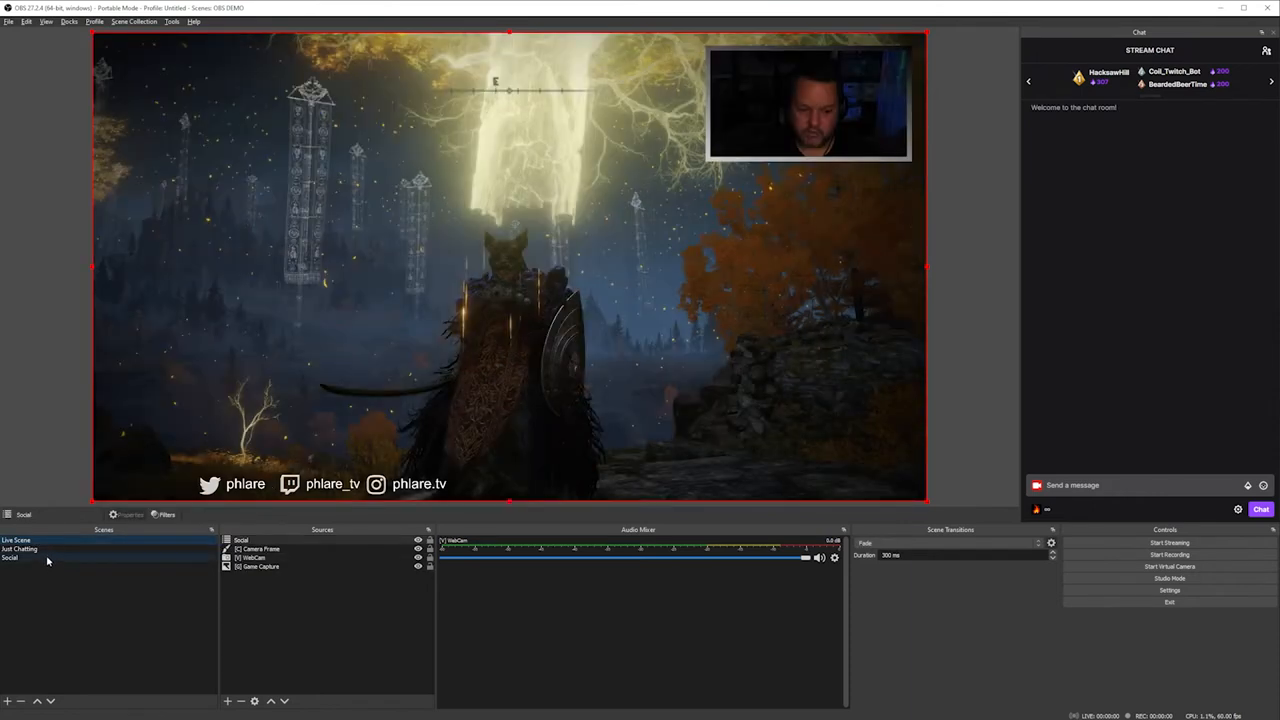
{"action": "left_click", "coordinate": [16, 540]}
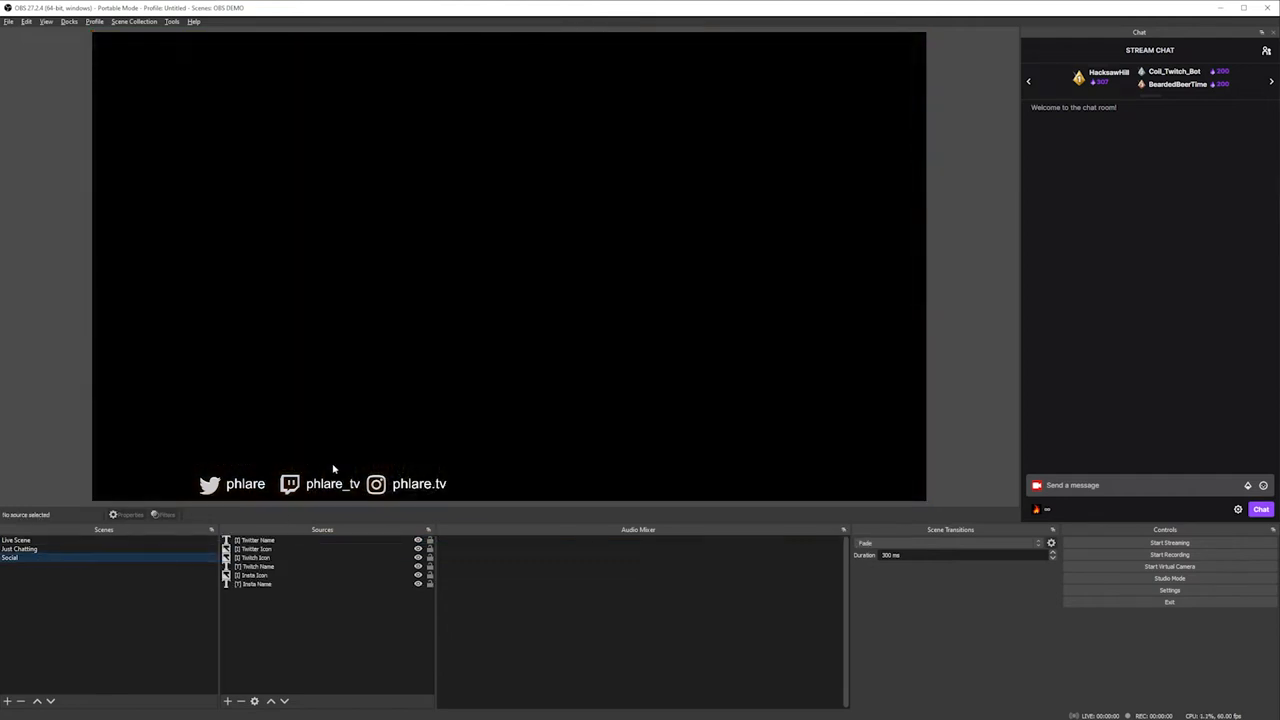
{"action": "left_click", "coordinate": [16, 540]}
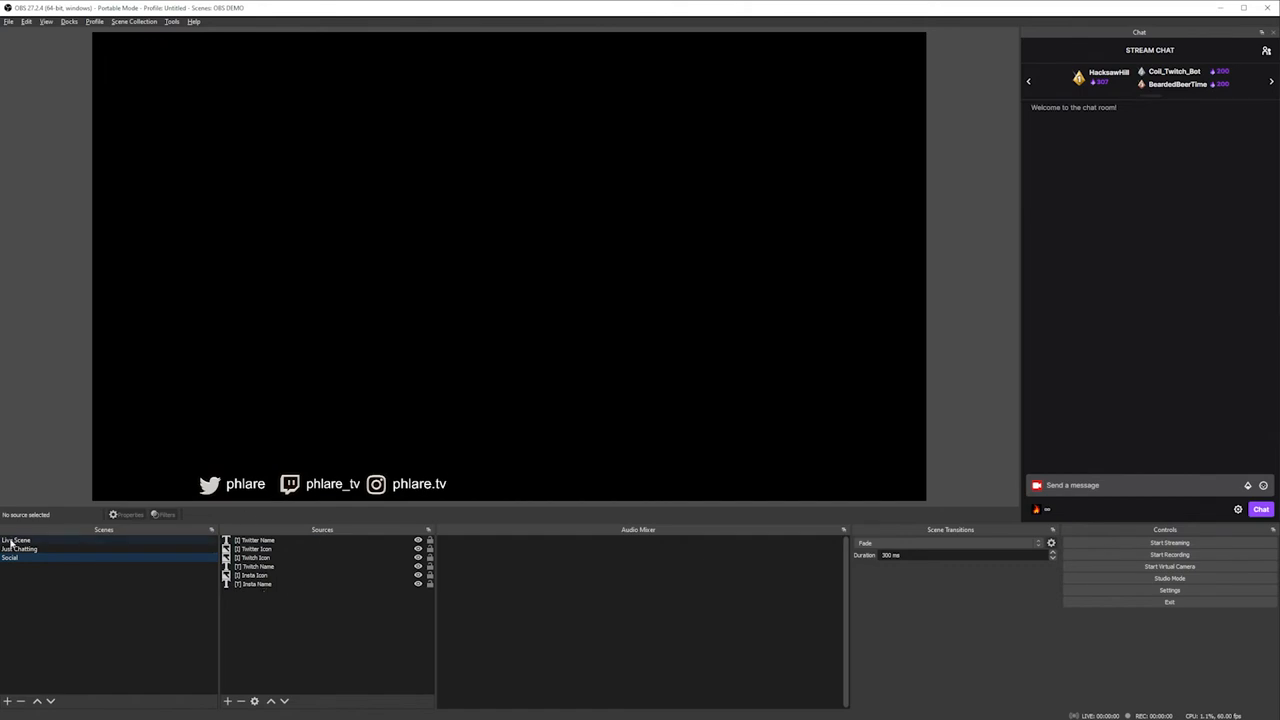
{"action": "left_click", "coordinate": [16, 540]}
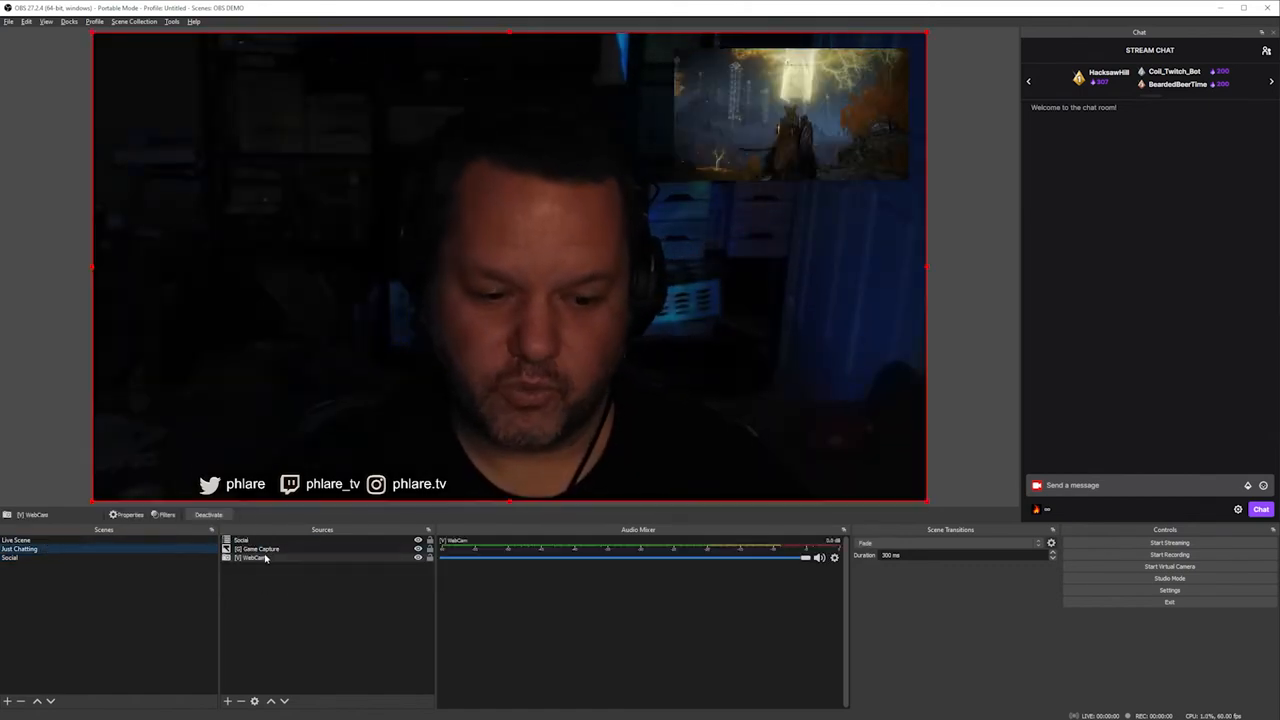
{"action": "left_click", "coordinate": [240, 540]}
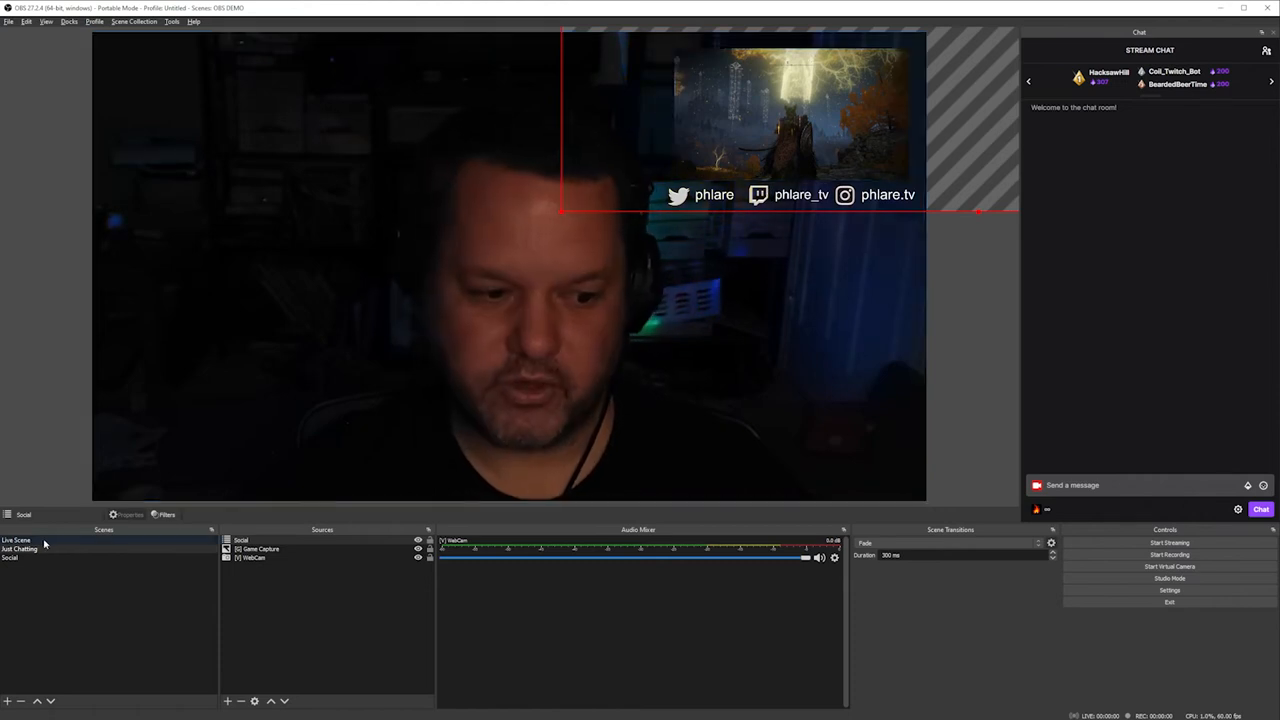
Verify the new icon order carries into both Live Scene and Just Chatting.
{"action": "left_click", "coordinate": [20, 548]}
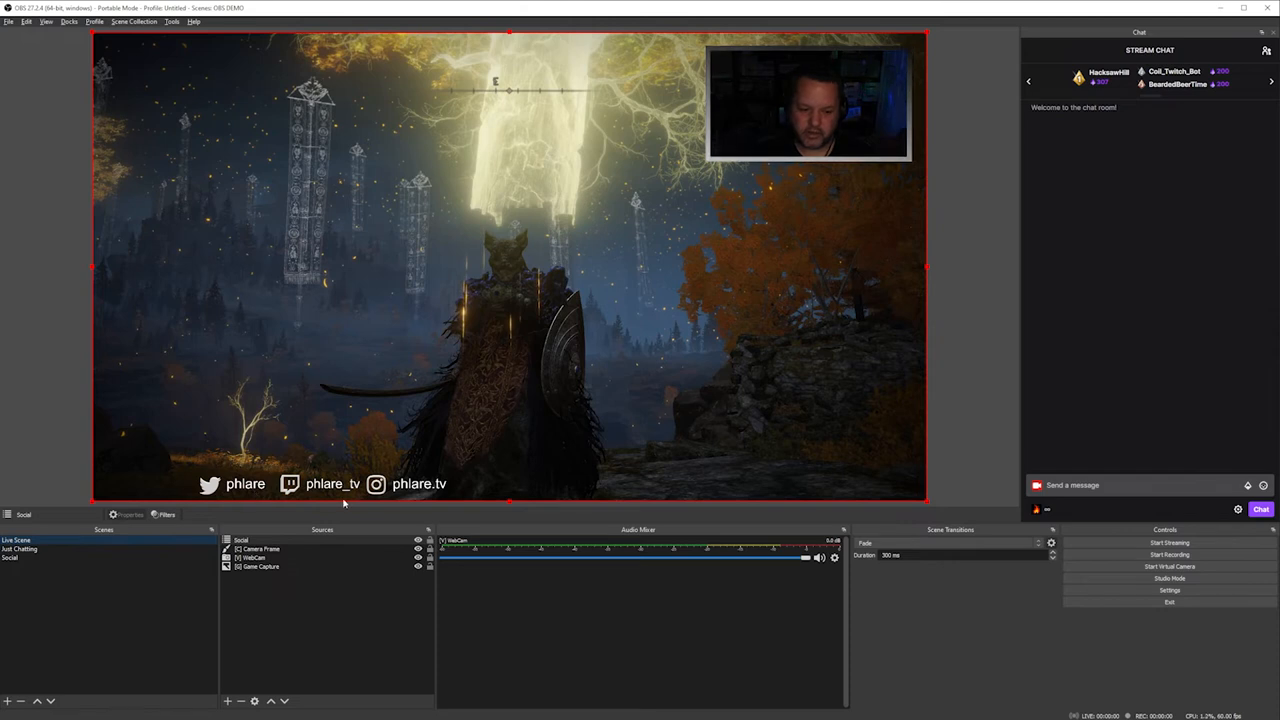
{"action": "left_click", "coordinate": [10, 558]}
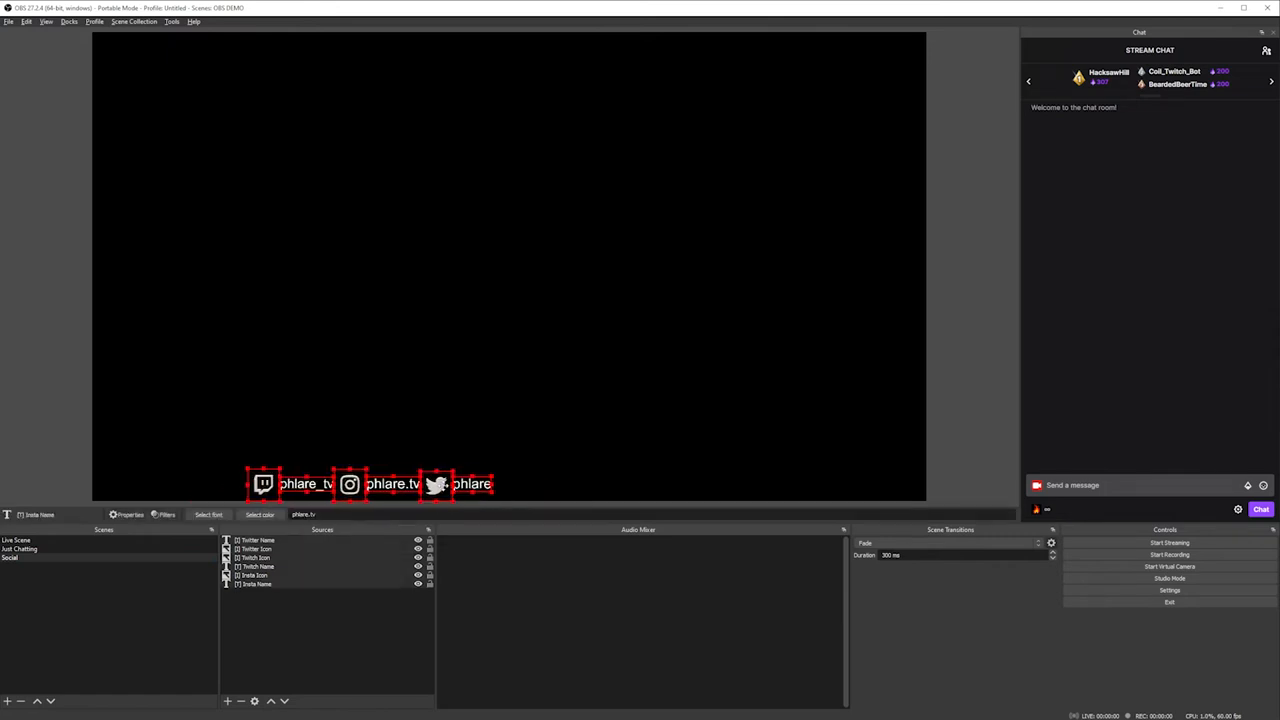
{"action": "left_click", "coordinate": [16, 540]}
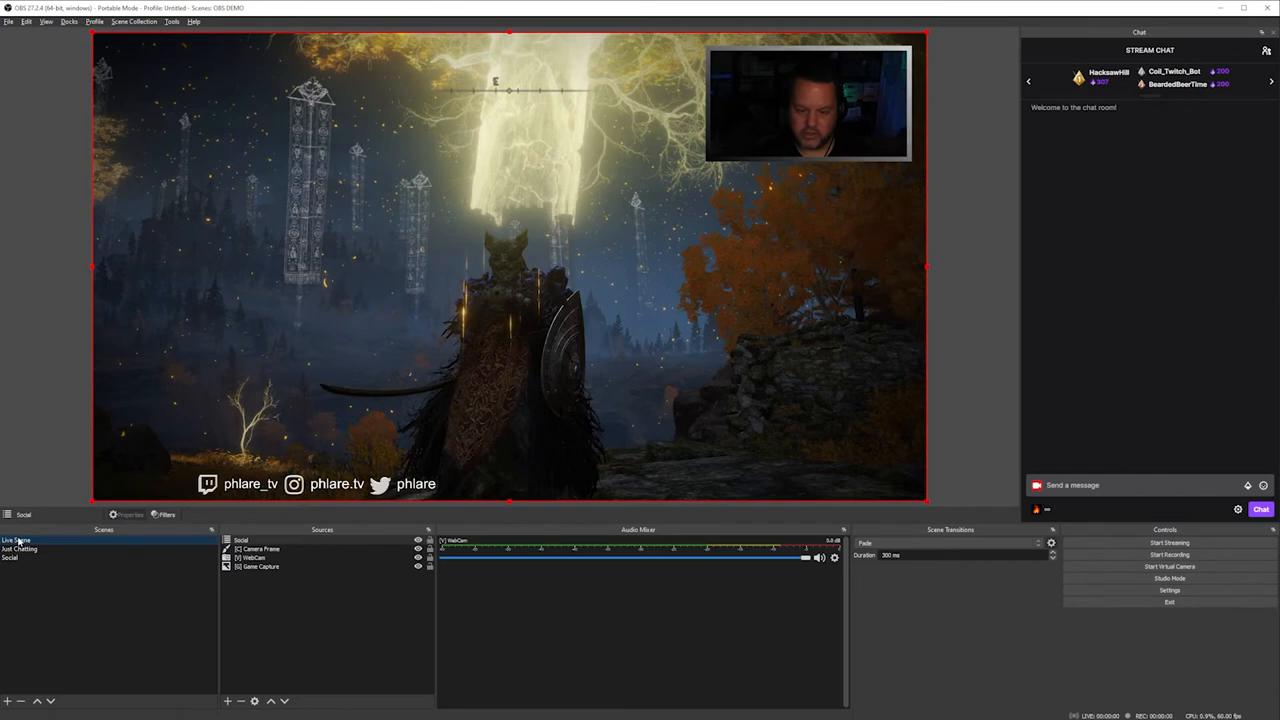
{"action": "left_click", "coordinate": [12, 540]}
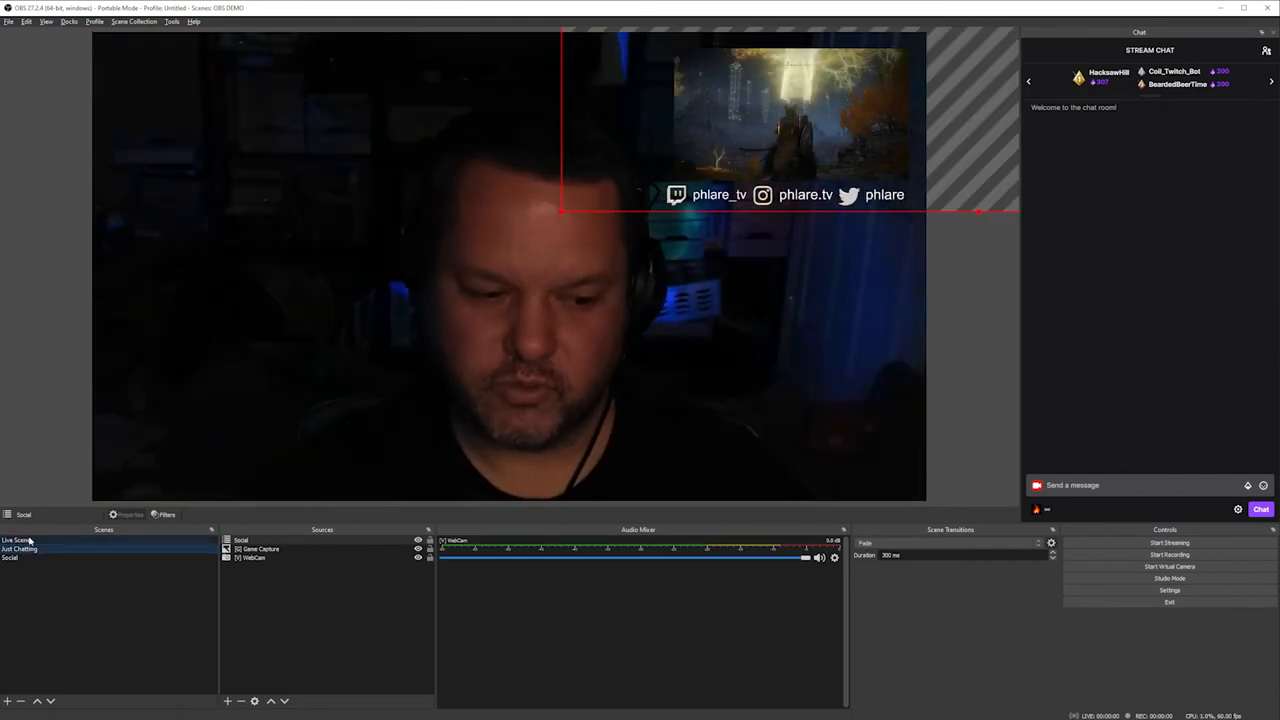
Review the game capture and webcam sources in Live Scene.
{"action": "left_click", "coordinate": [18, 548]}
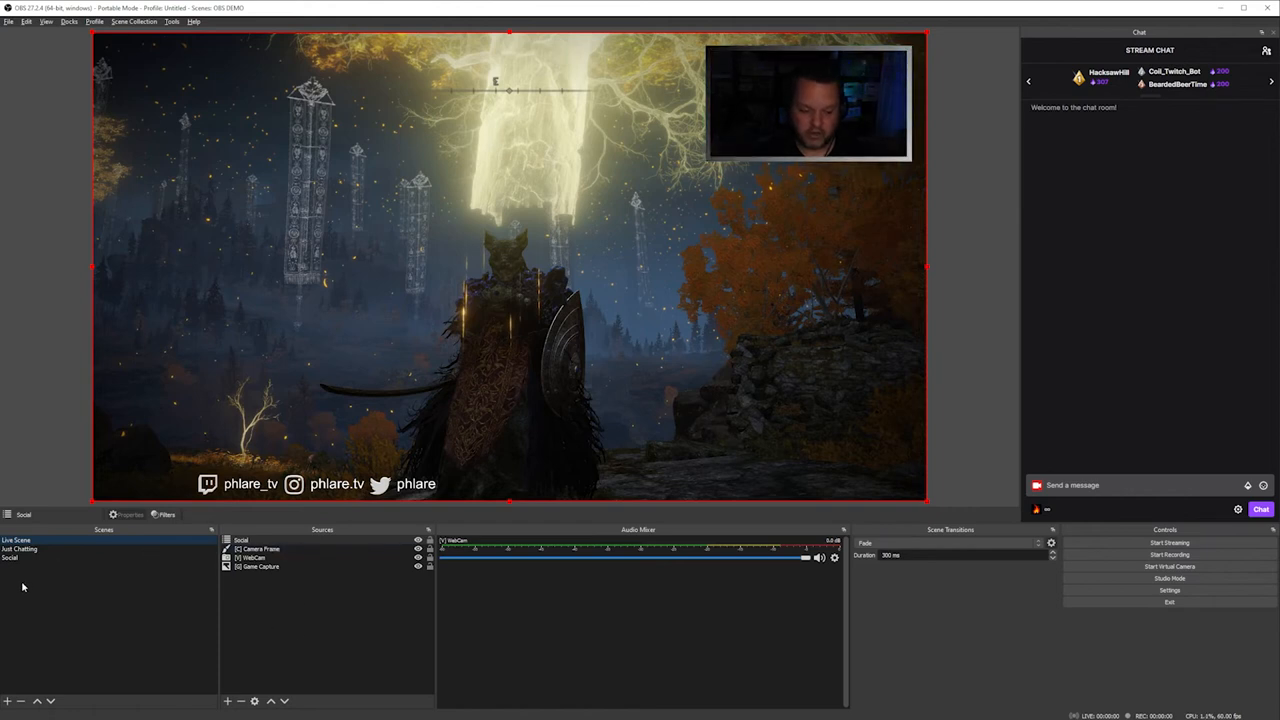
{"action": "right_click", "coordinate": [22, 588]}
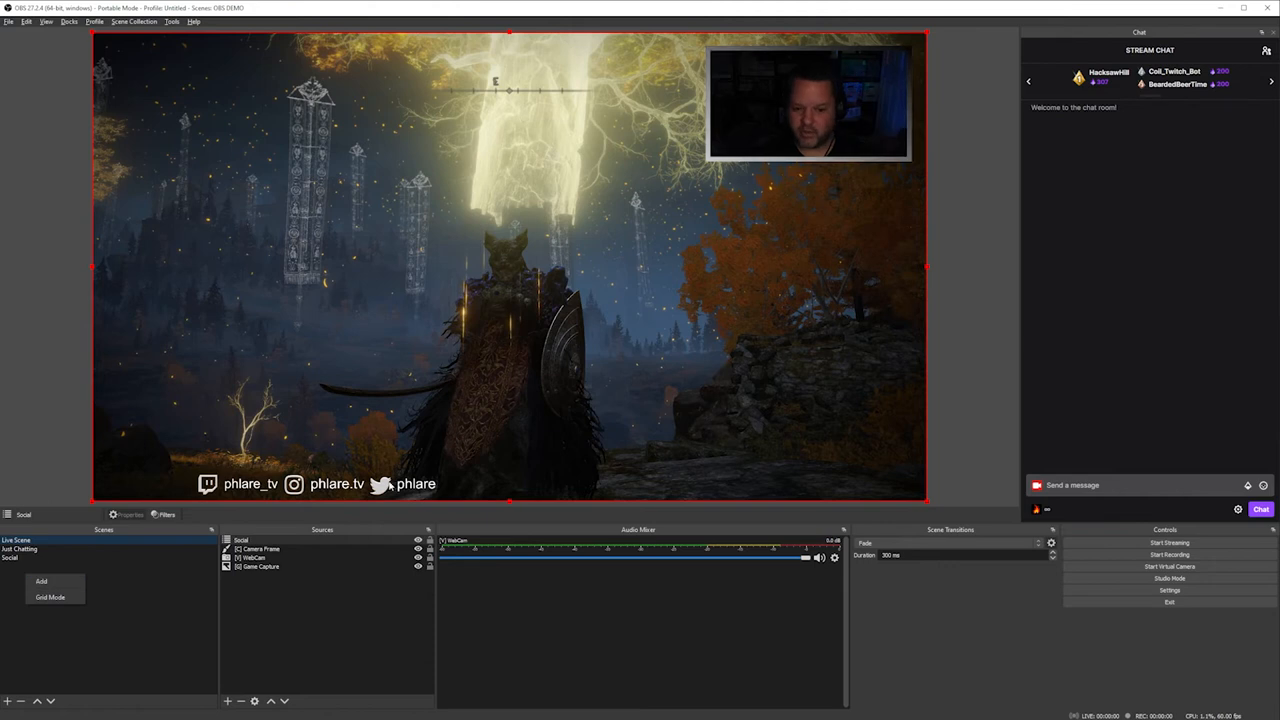
{"action": "left_click", "coordinate": [260, 566]}
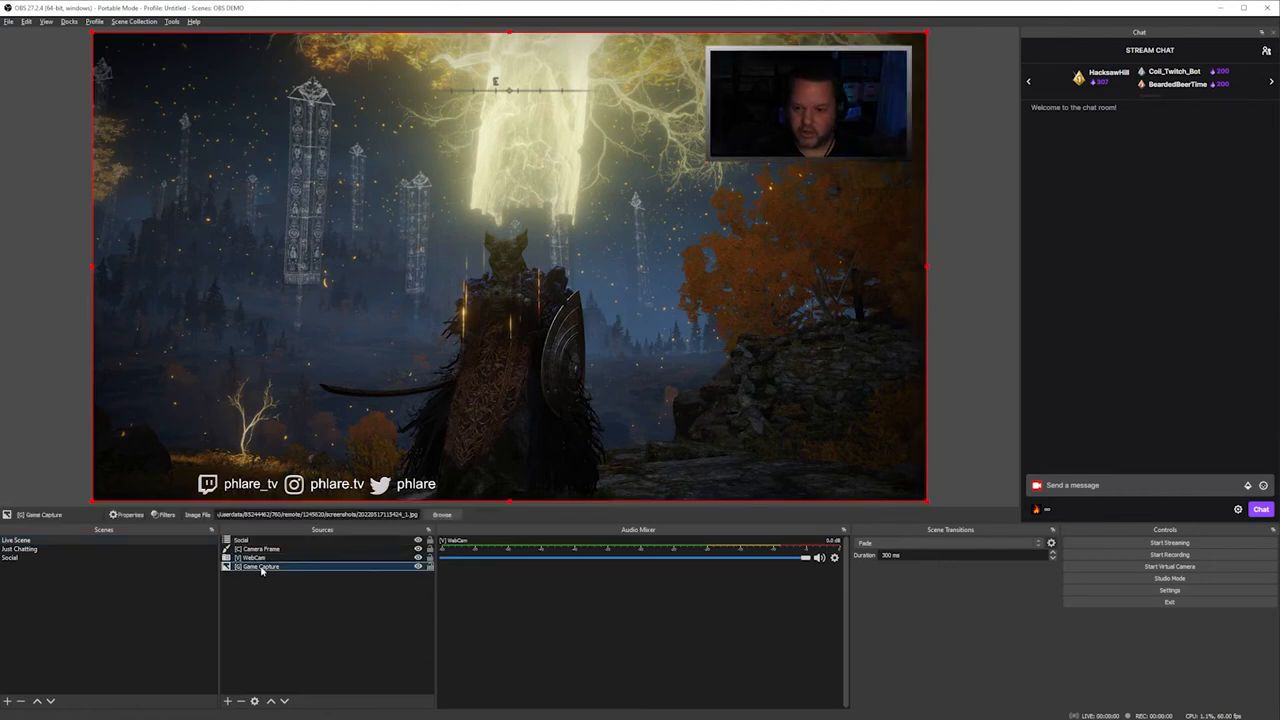
{"action": "left_click", "coordinate": [256, 556]}
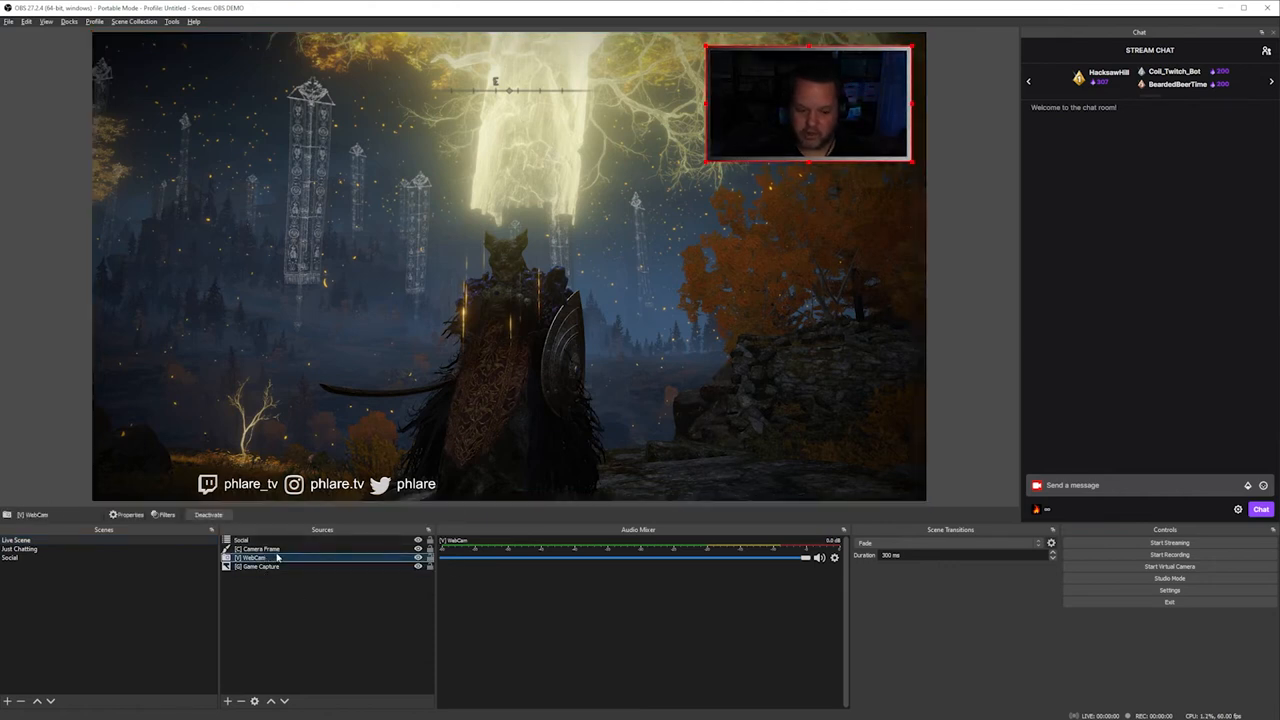
{"action": "left_click", "coordinate": [20, 548]}
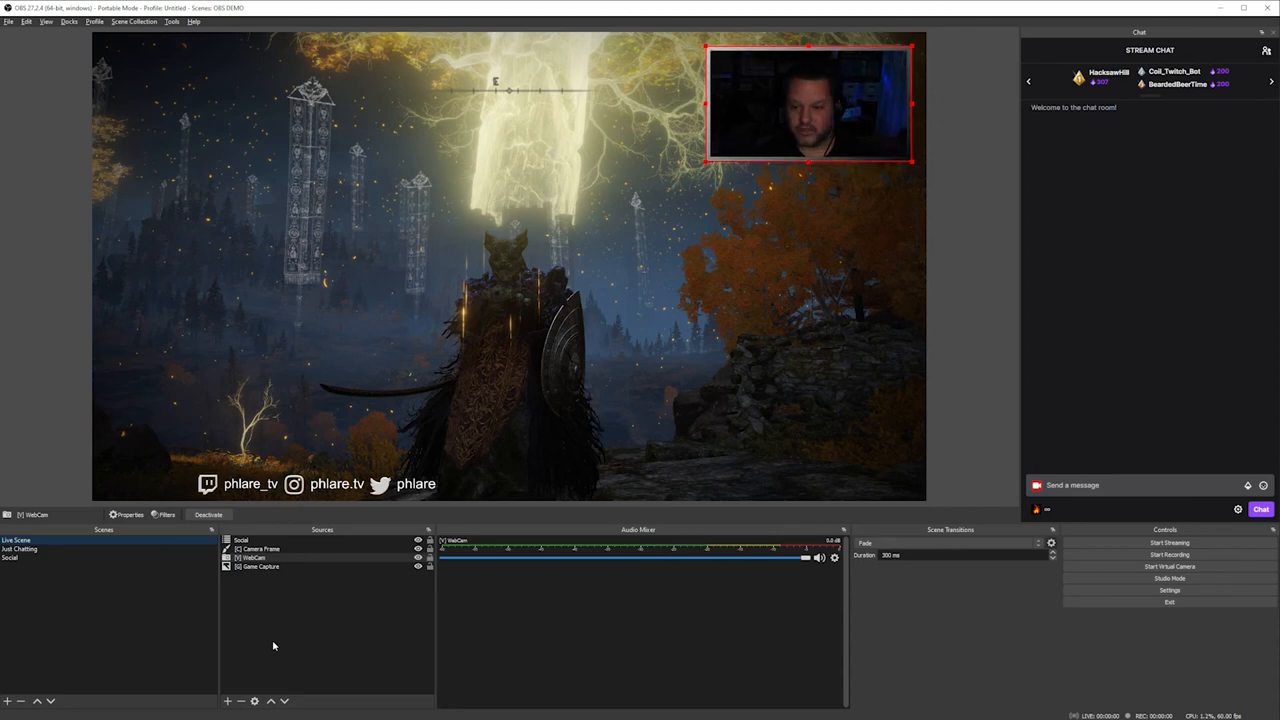
Inspect the camera frame source, then return to Live Scene.
{"action": "left_click", "coordinate": [260, 548]}
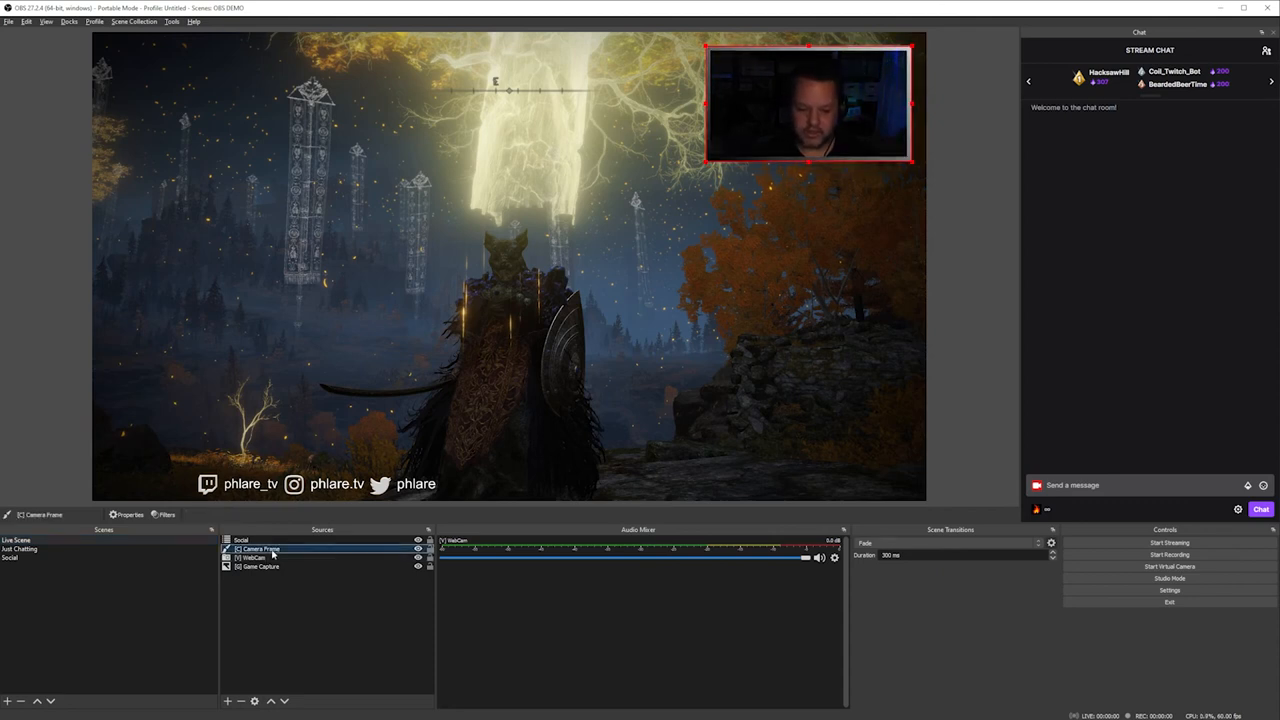
{"action": "left_click", "coordinate": [20, 548]}
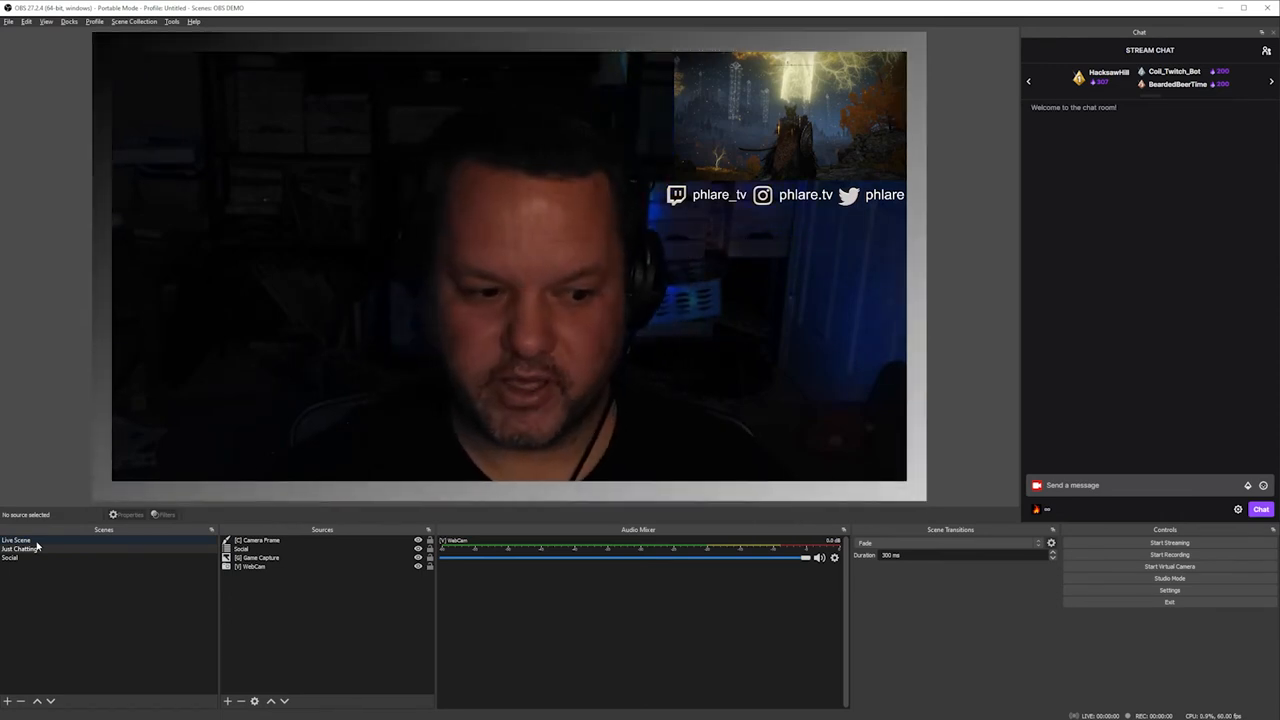
{"action": "left_click", "coordinate": [20, 548]}
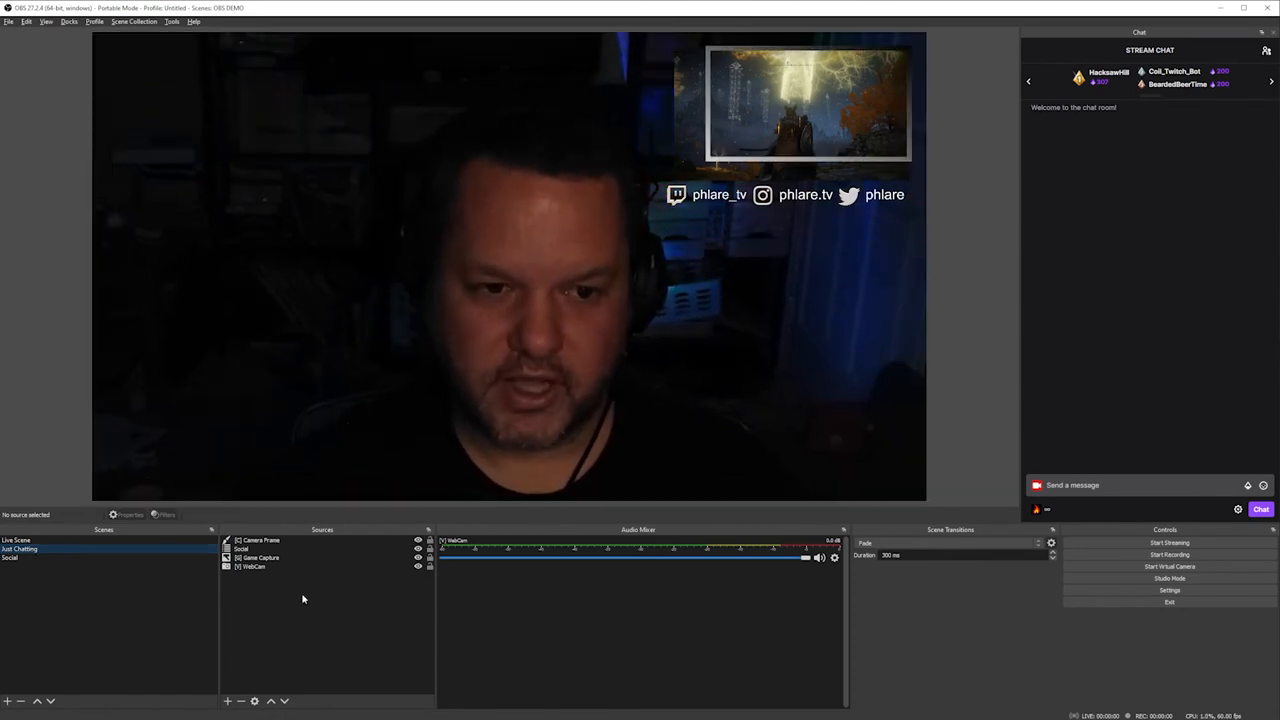
{"action": "left_click", "coordinate": [16, 540]}
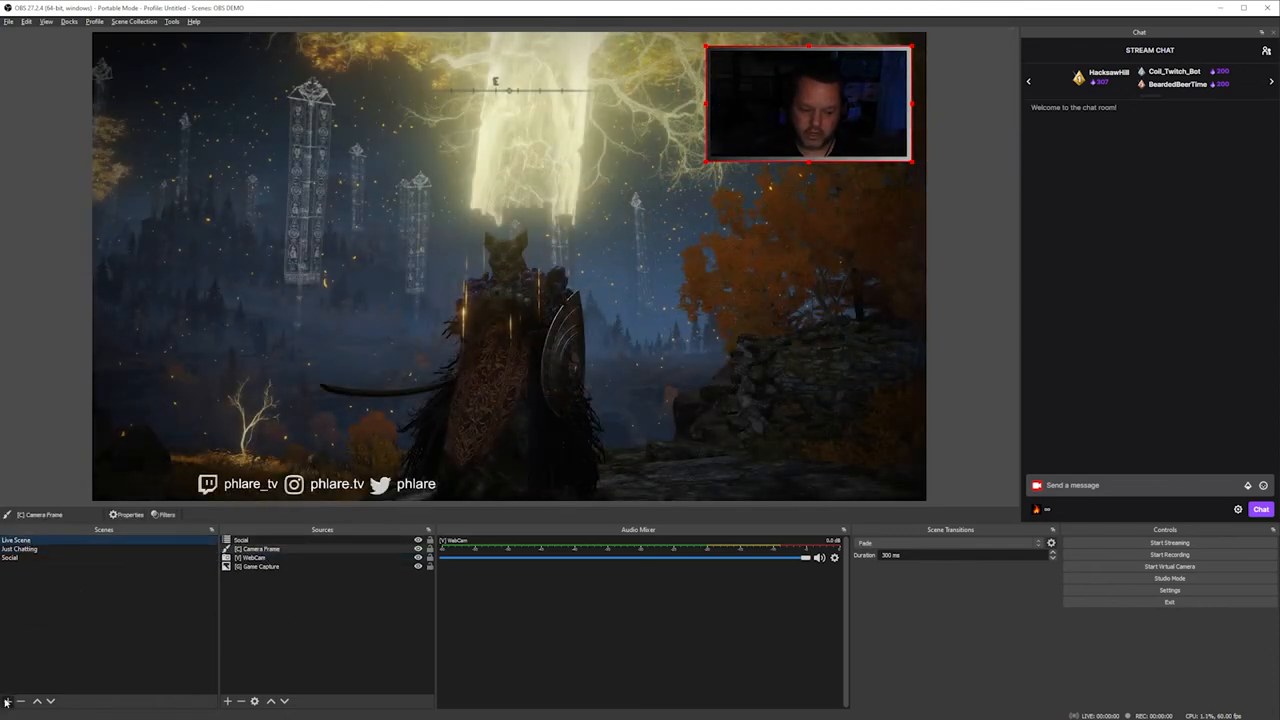
Create a new 'Camera' scene and copy the WebCam with its Camera Frame into it.
{"action": "left_click", "coordinate": [8, 700]}
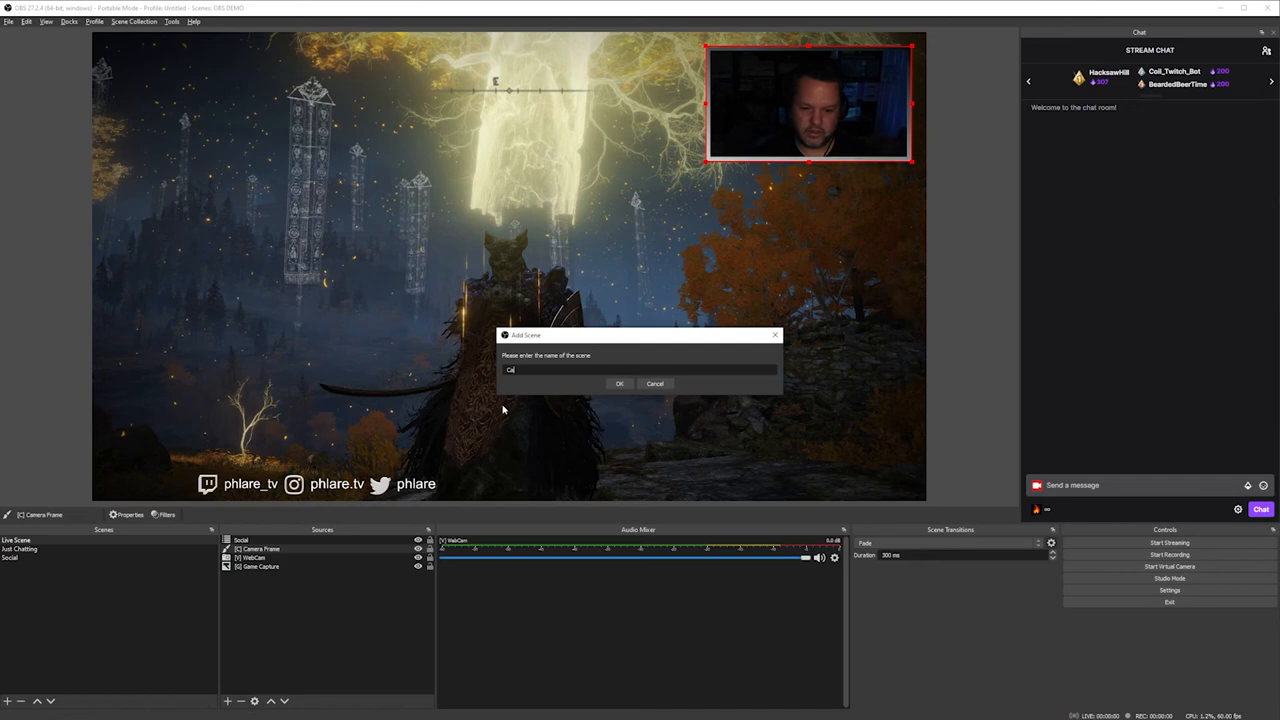
{"action": "type", "text": "Camera"}
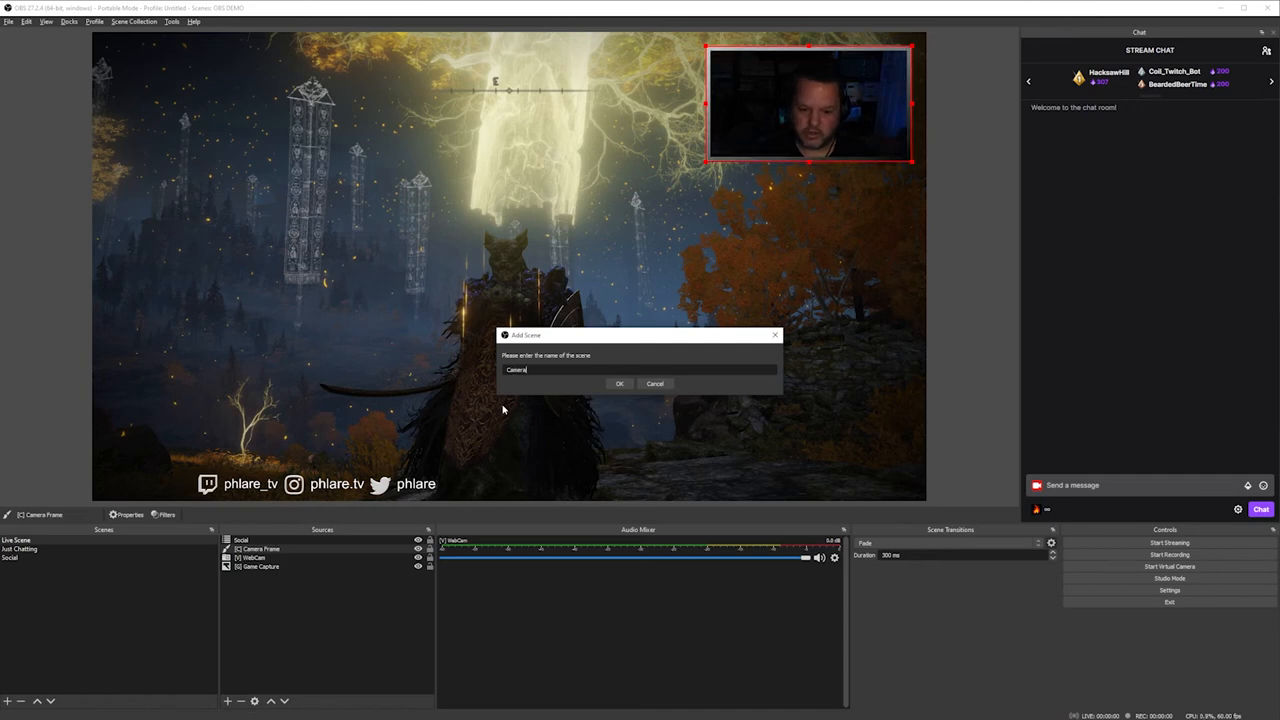
{"action": "left_click", "coordinate": [620, 384]}
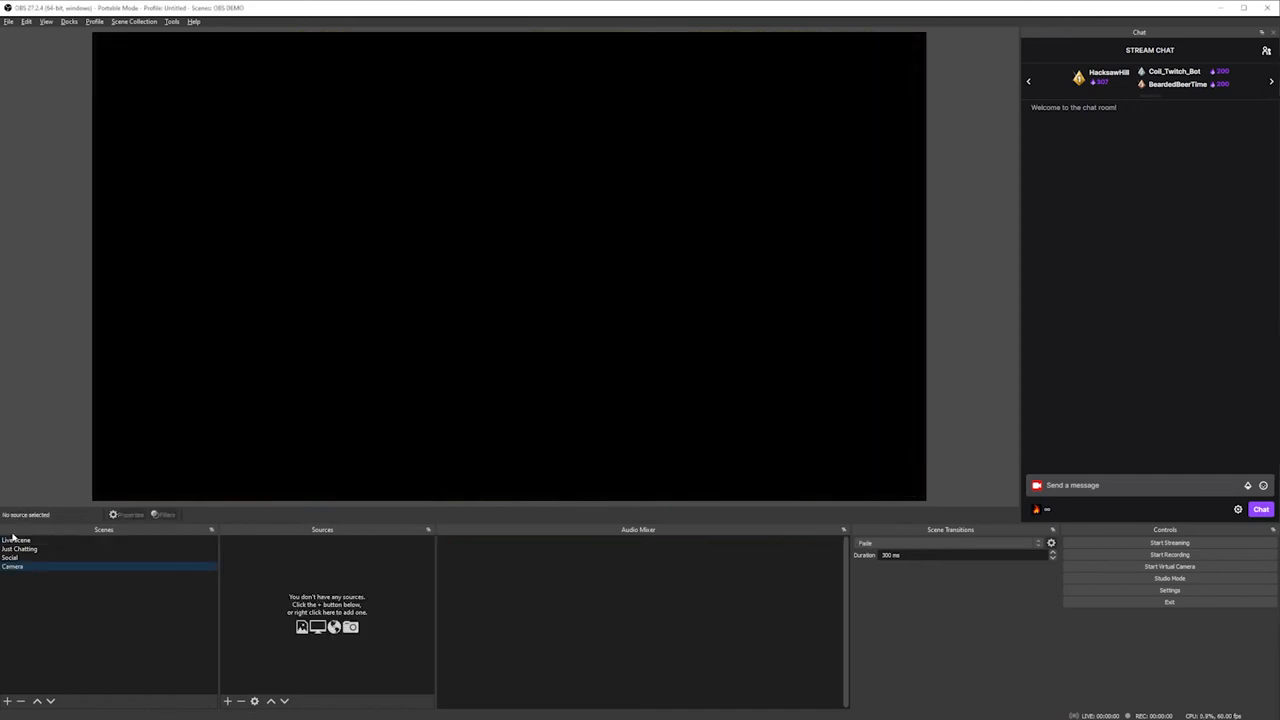
{"action": "left_click", "coordinate": [16, 540]}
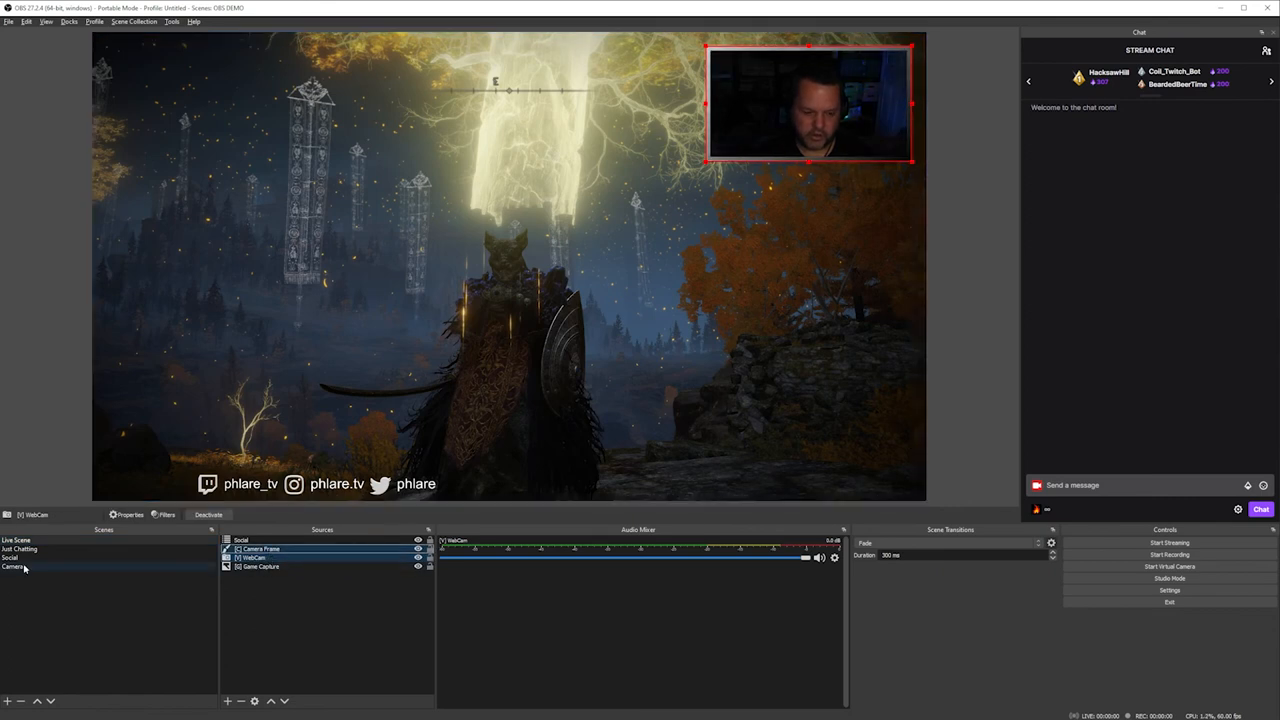
{"action": "left_click", "coordinate": [12, 566]}
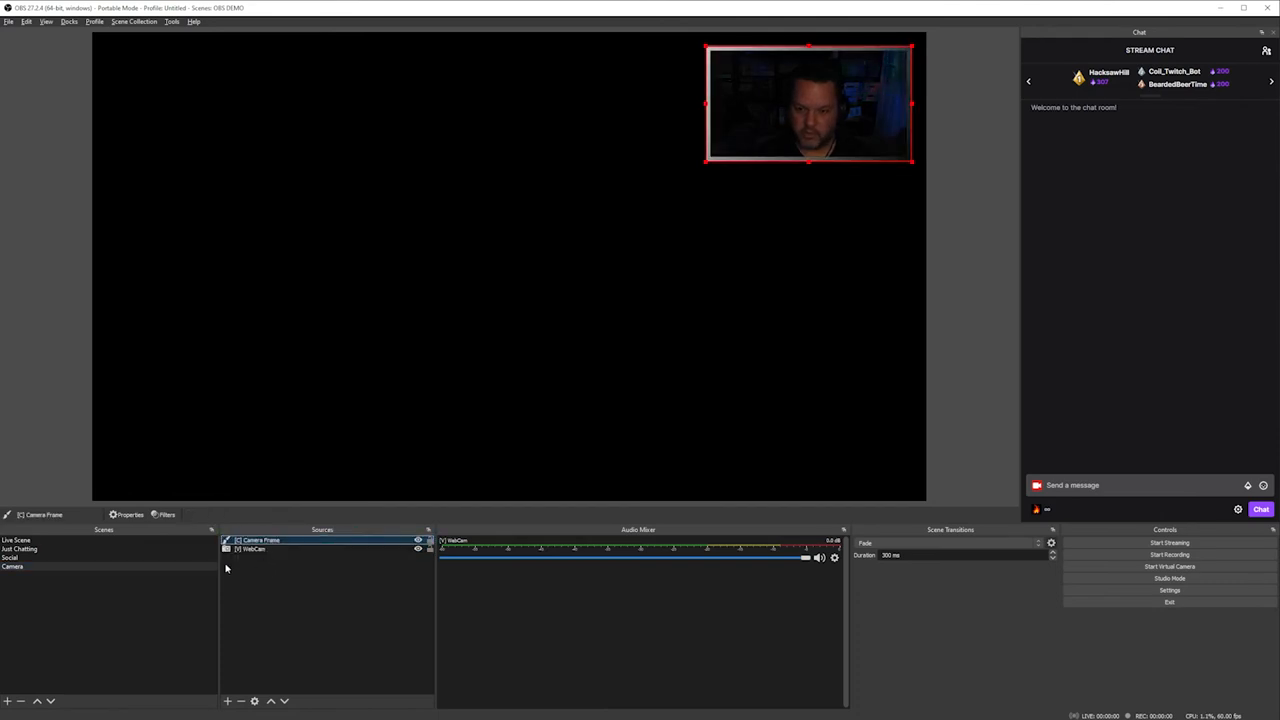
Replace Live Scene's Camera Frame and WebCam with the nested Camera scene.
{"action": "left_click", "coordinate": [16, 540]}
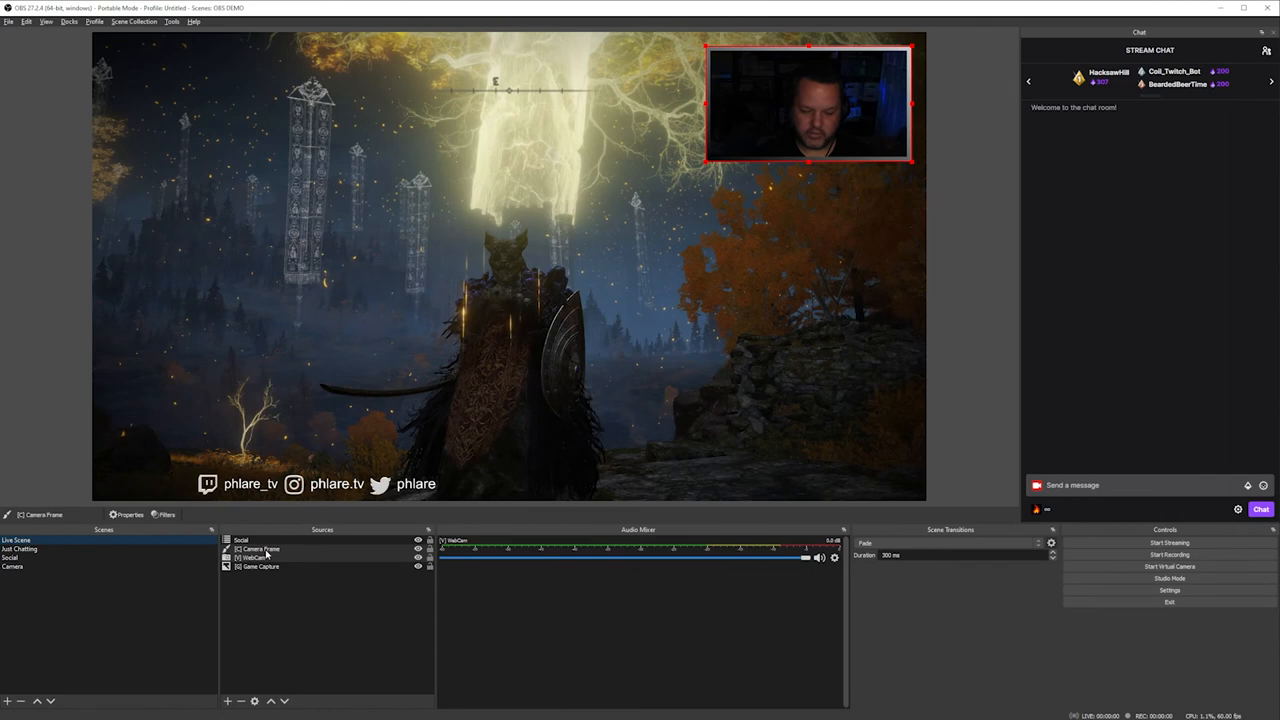
{"action": "left_click", "coordinate": [240, 700]}
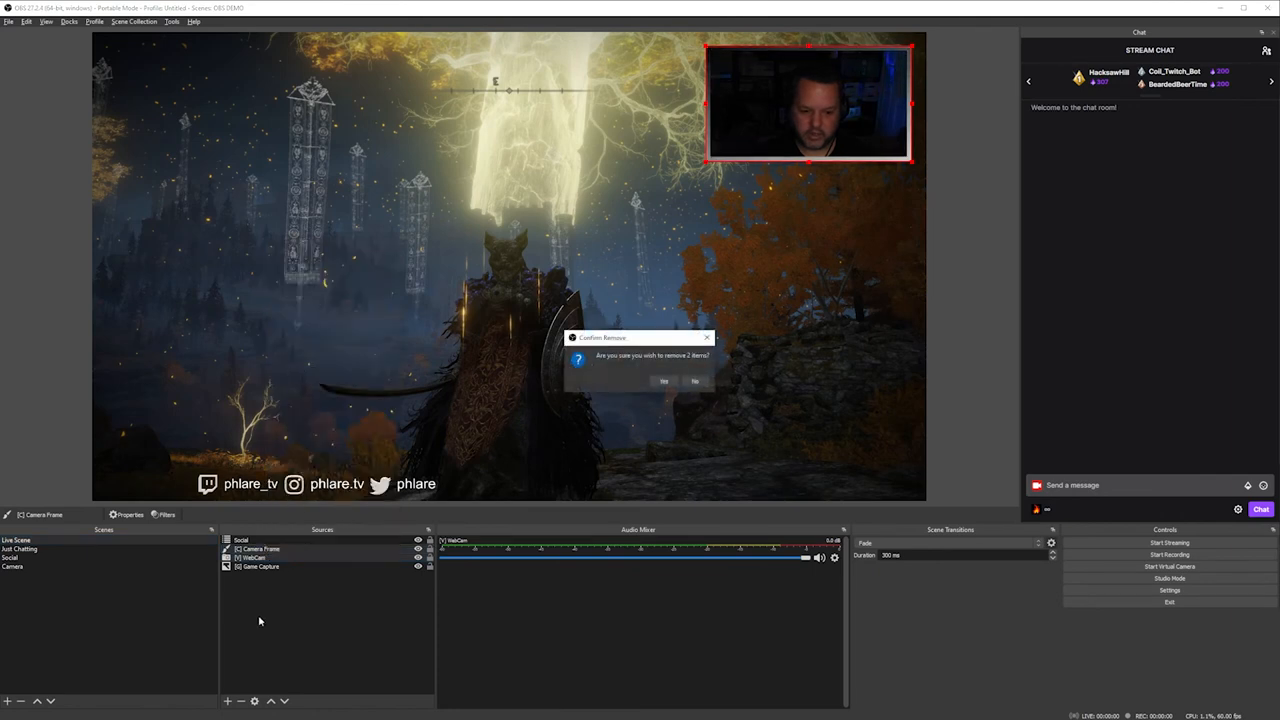
{"action": "left_click", "coordinate": [664, 380]}
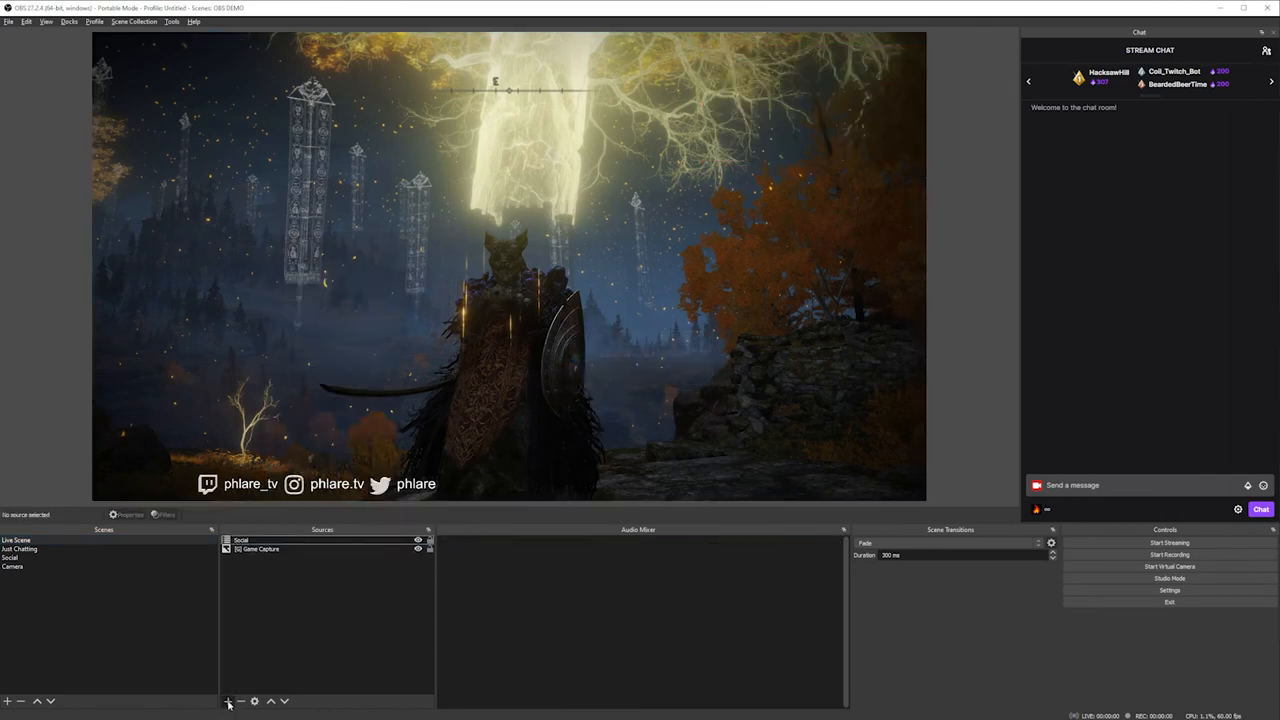
{"action": "left_click", "coordinate": [228, 700]}
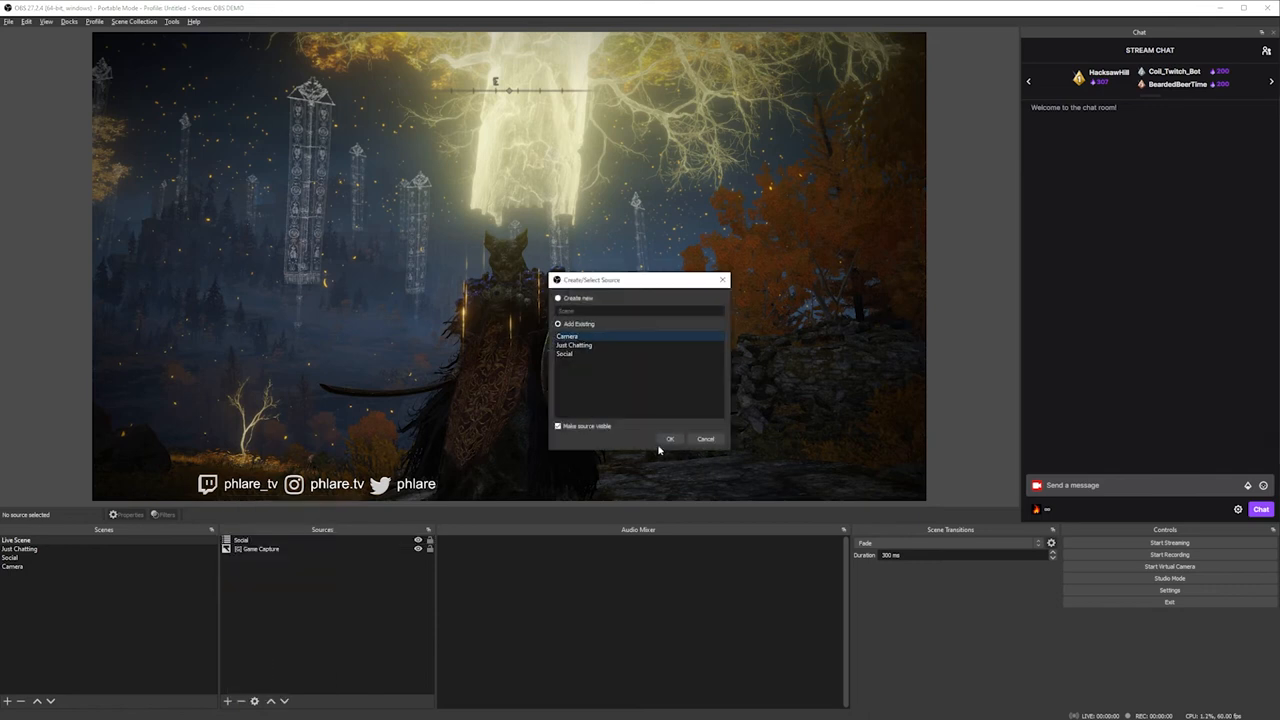
{"action": "left_click", "coordinate": [670, 438]}
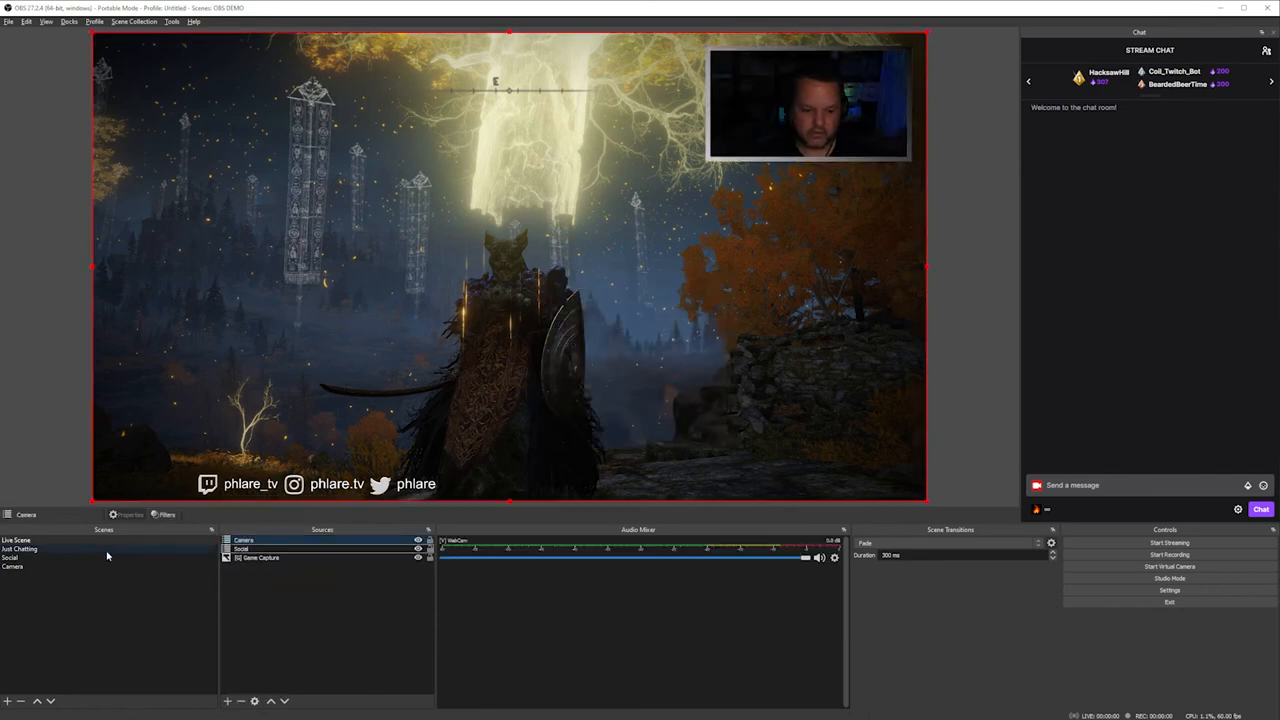
Replace Just Chatting's webcam and frame with the nested Camera scene.
{"action": "left_click", "coordinate": [20, 548]}
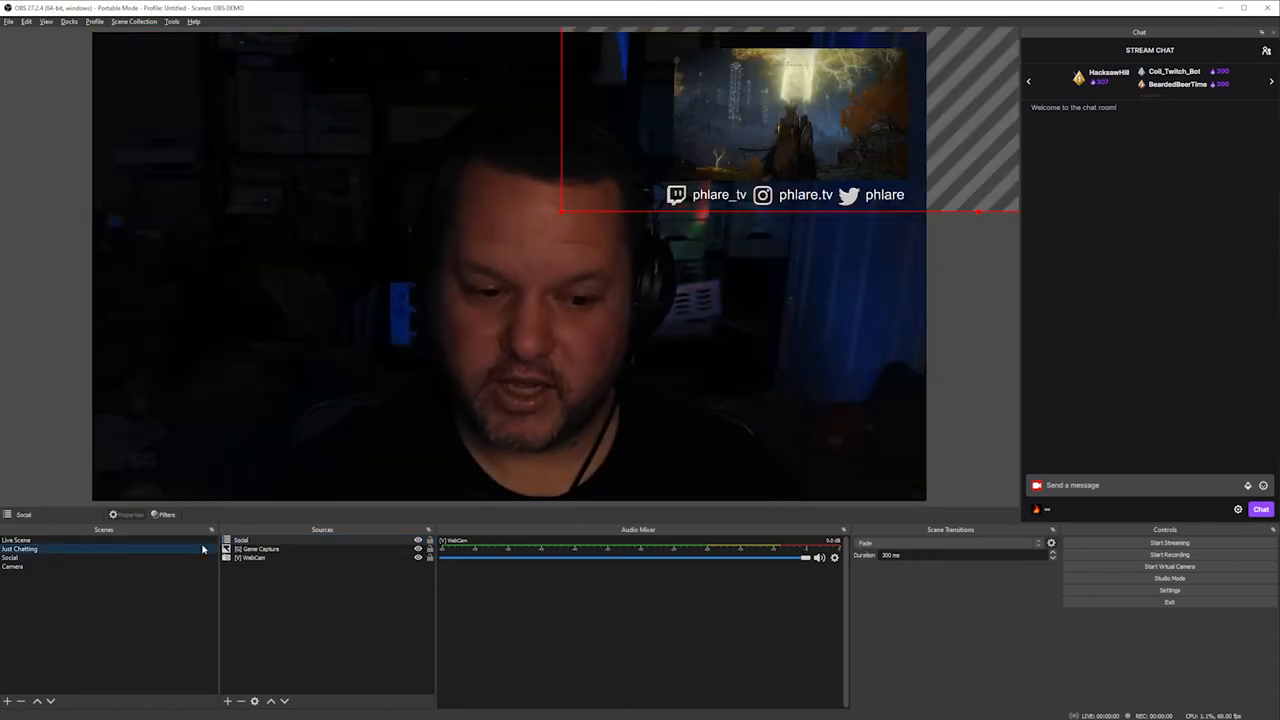
{"action": "left_click", "coordinate": [256, 556]}
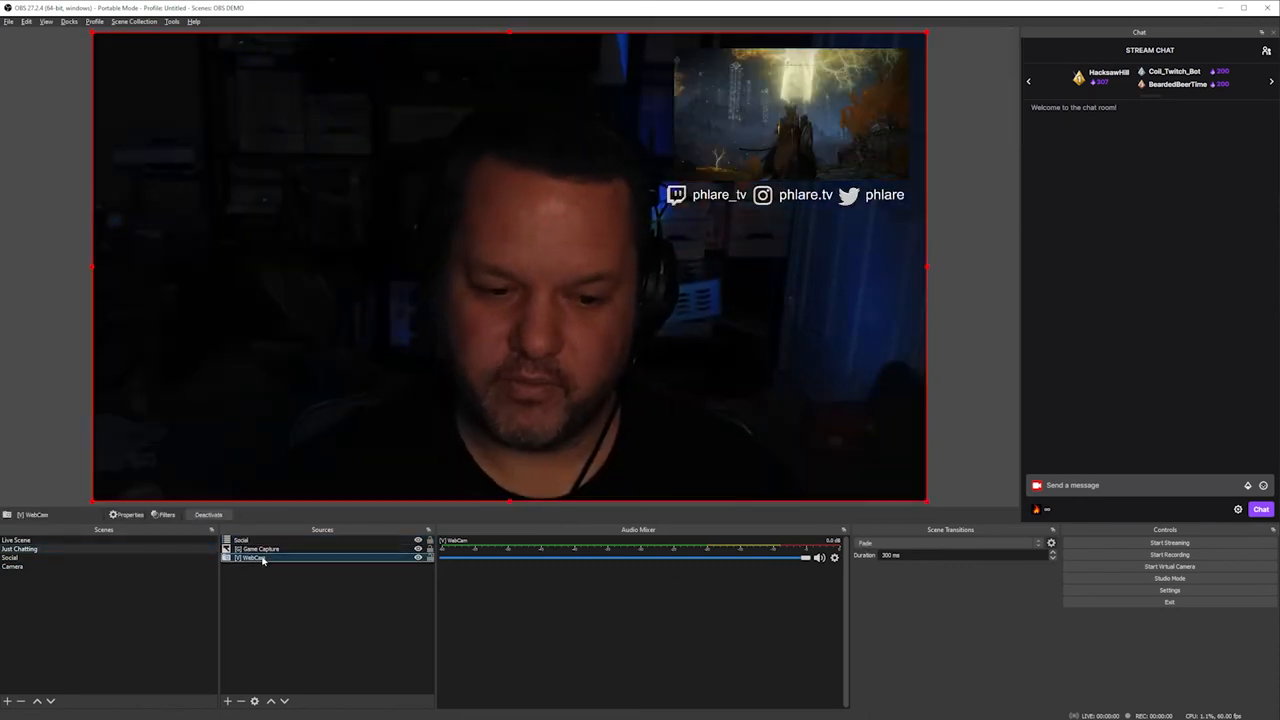
{"action": "left_click", "coordinate": [418, 556]}
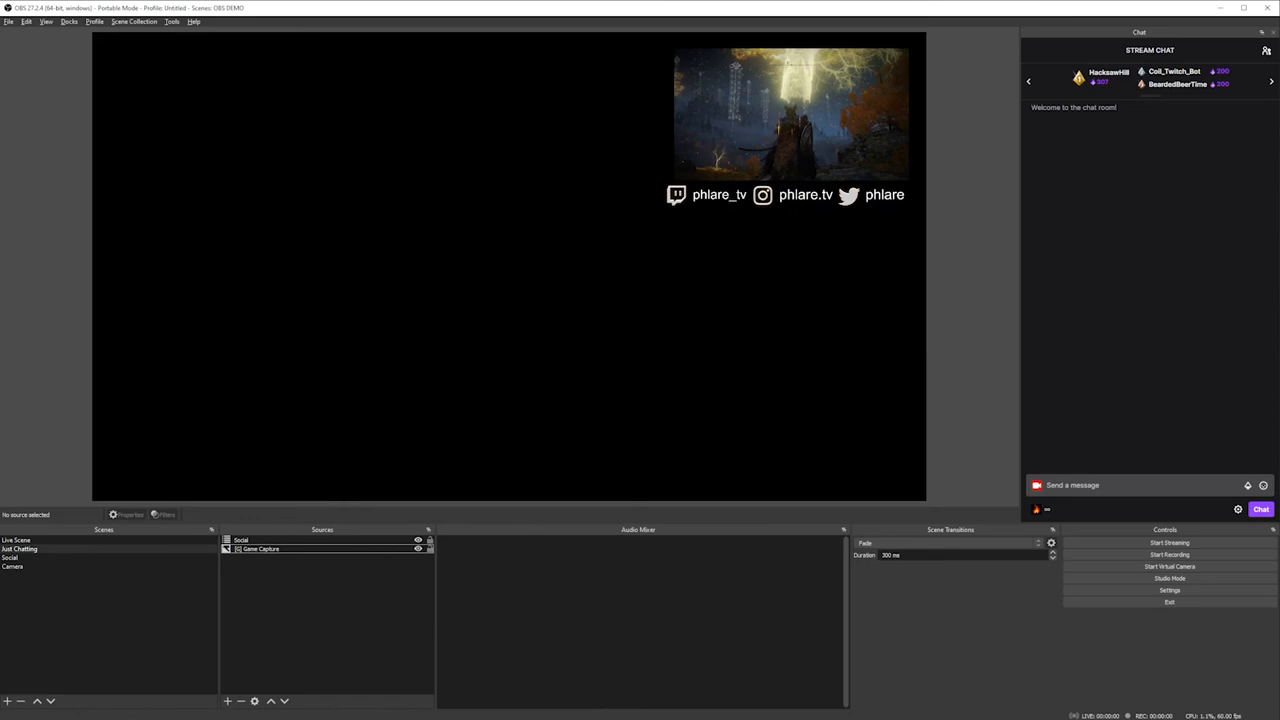
{"action": "left_click", "coordinate": [228, 700]}
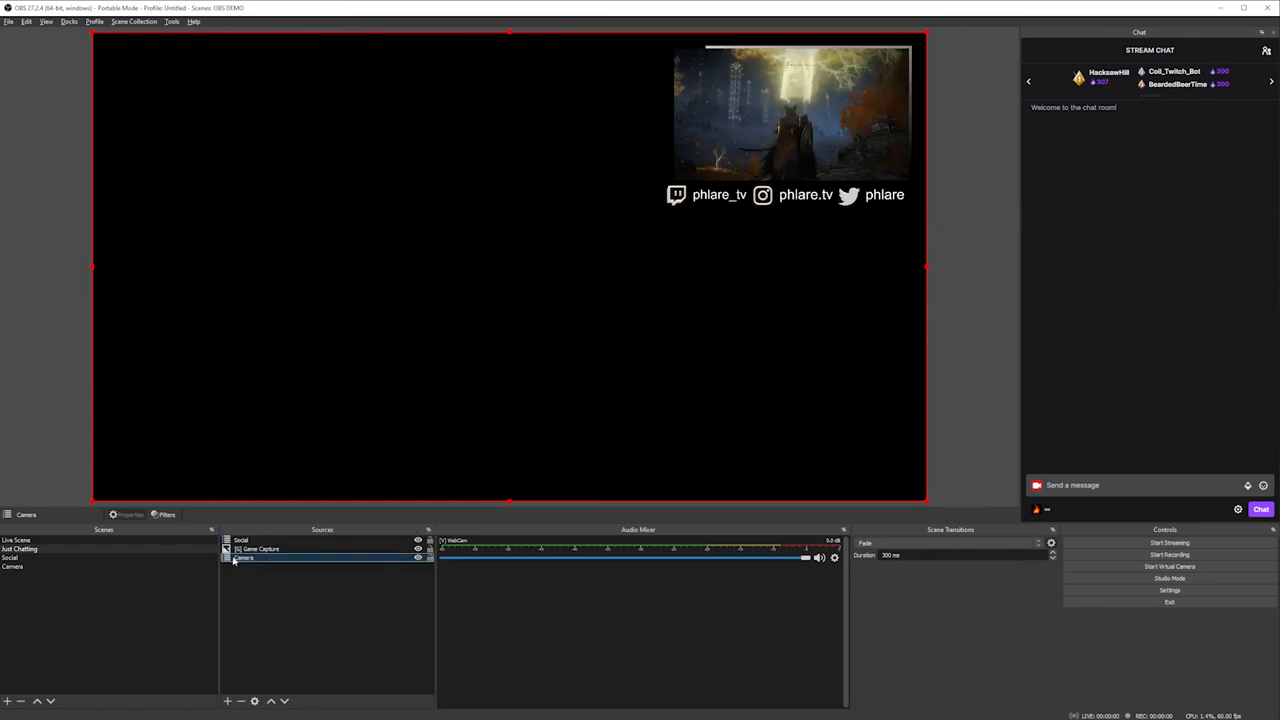
Enlarge the framed webcam to fill the Camera scene canvas and check both scenes.
{"action": "right_click", "coordinate": [244, 556]}
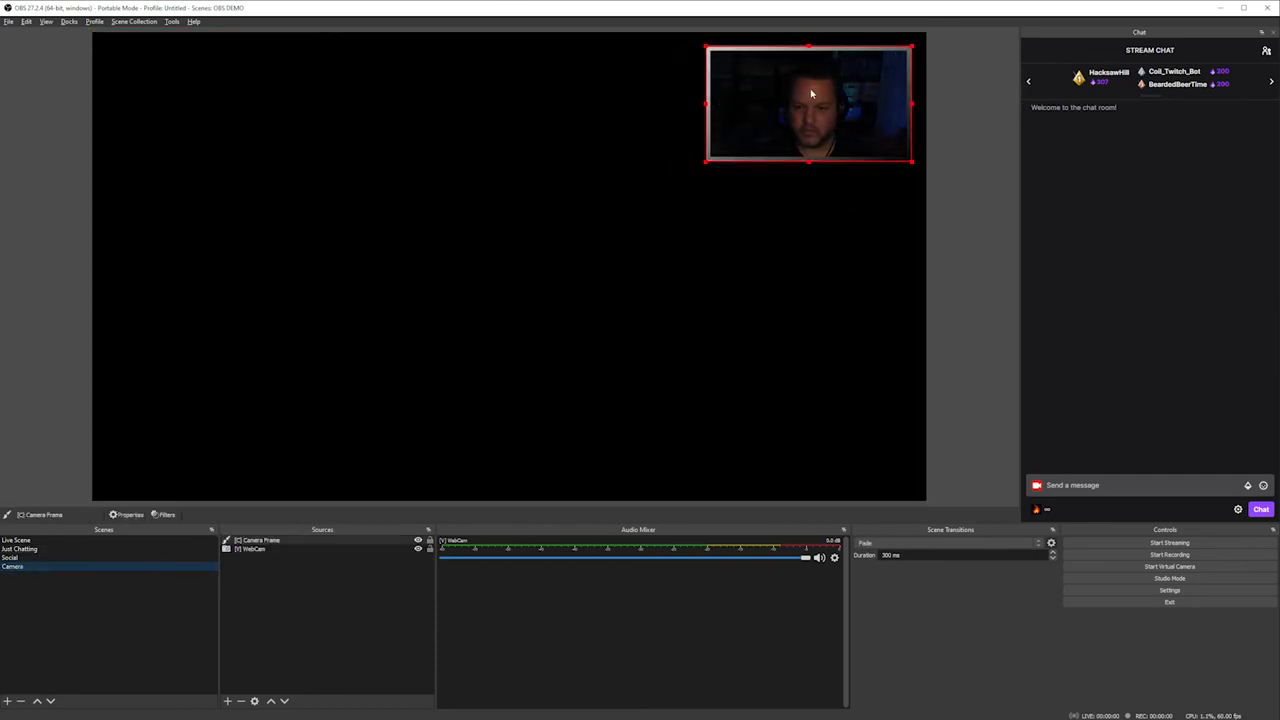
{"action": "left_click_drag", "start_coordinate": [808, 104], "coordinate": [196, 90]}
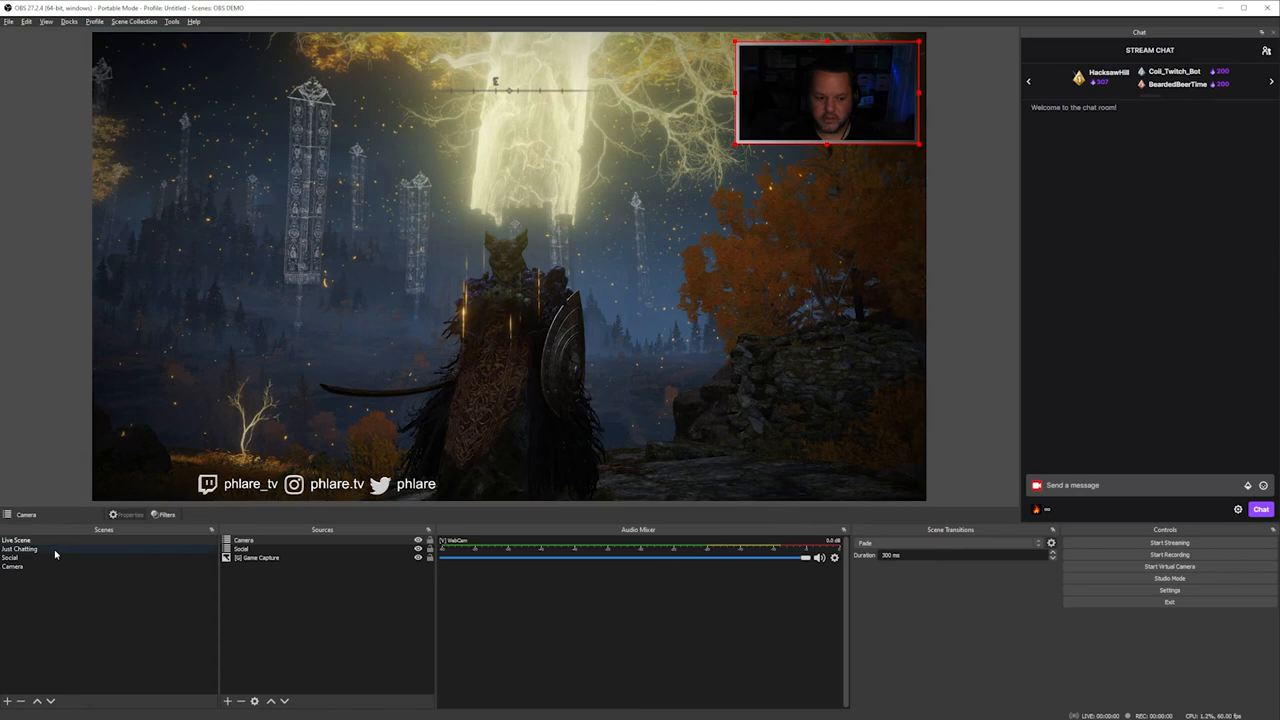
{"action": "left_click", "coordinate": [18, 556]}
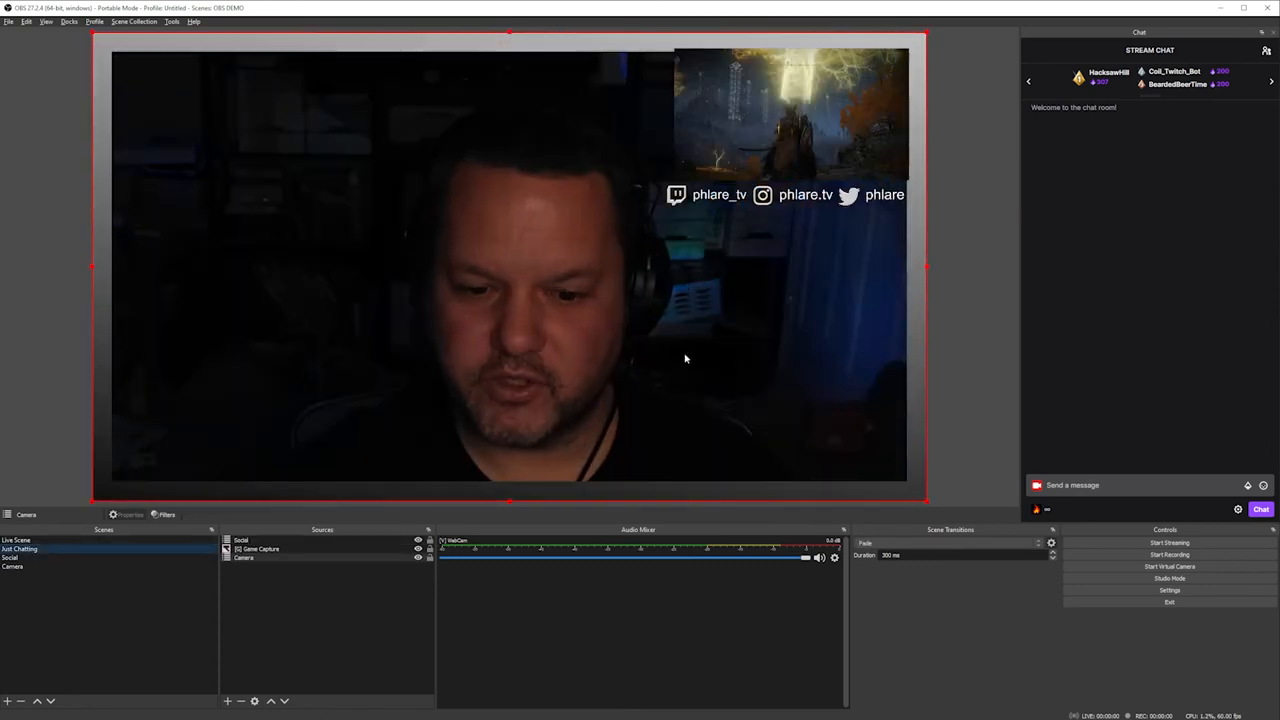
{"action": "left_click", "coordinate": [16, 540]}
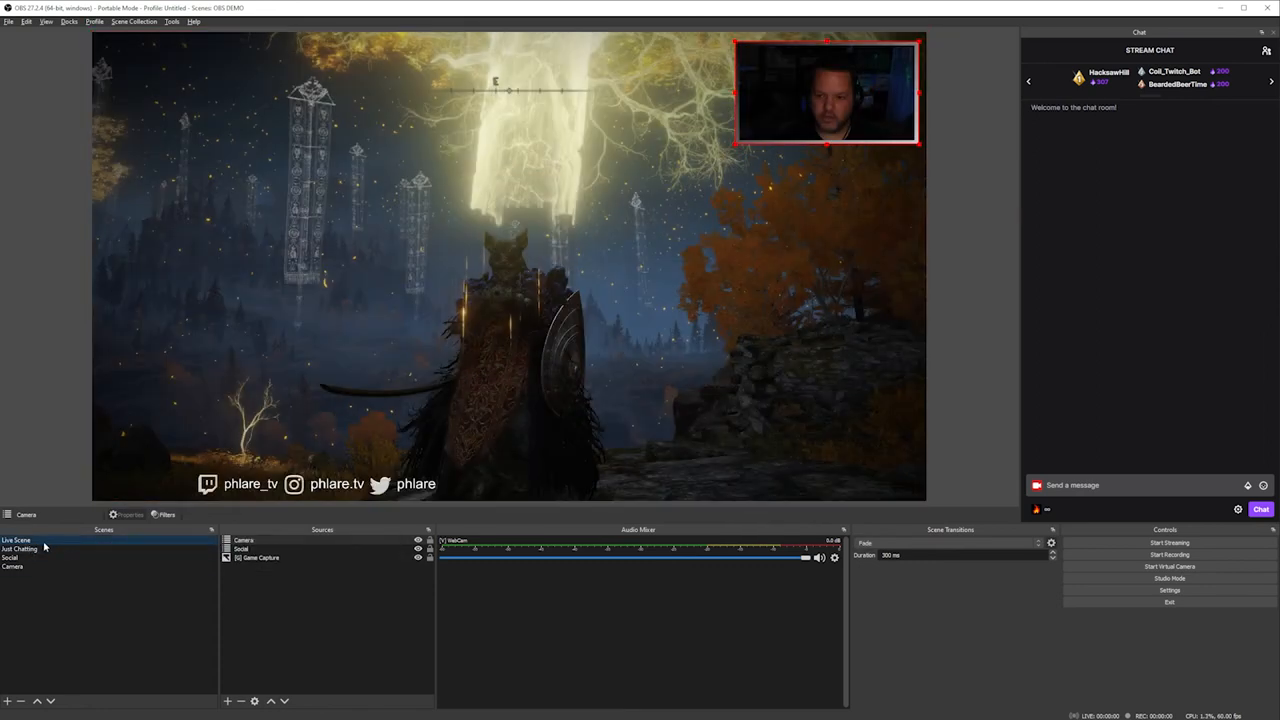
{"action": "left_click", "coordinate": [12, 568]}
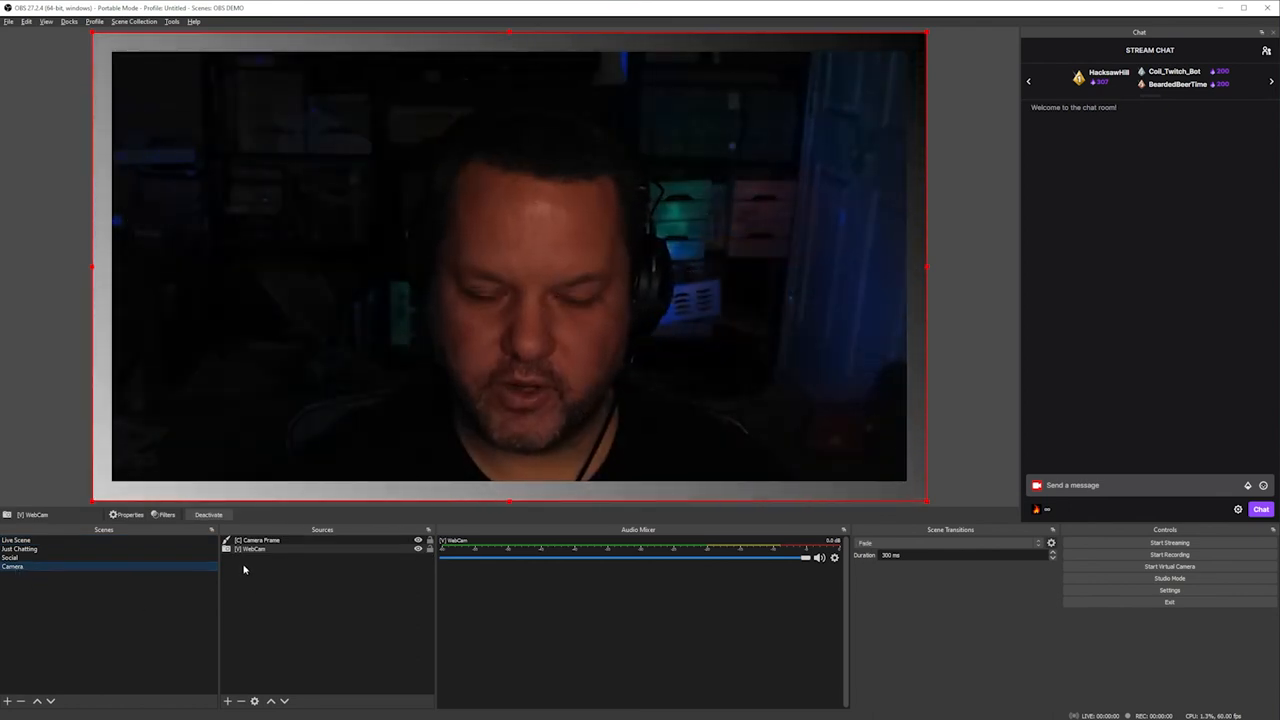
Set the Camera Frame source's colour to blue in its Properties.
{"action": "right_click", "coordinate": [258, 540]}
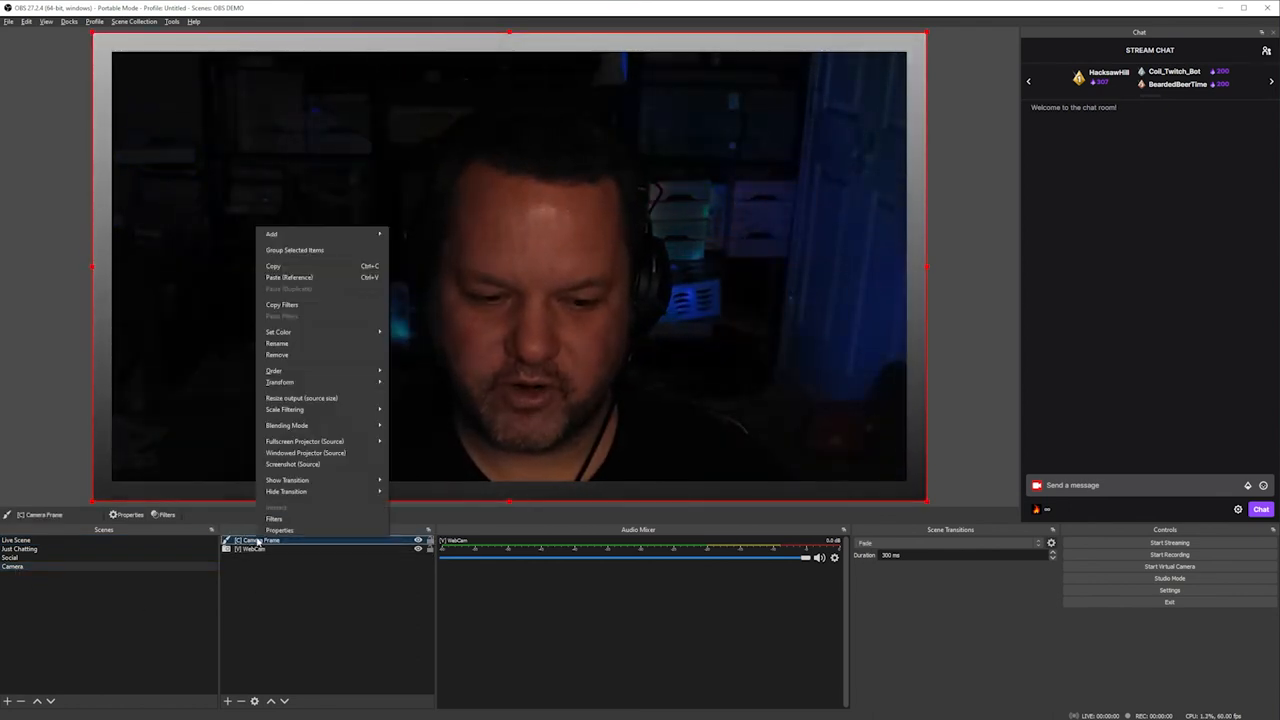
{"action": "left_click", "coordinate": [280, 530]}
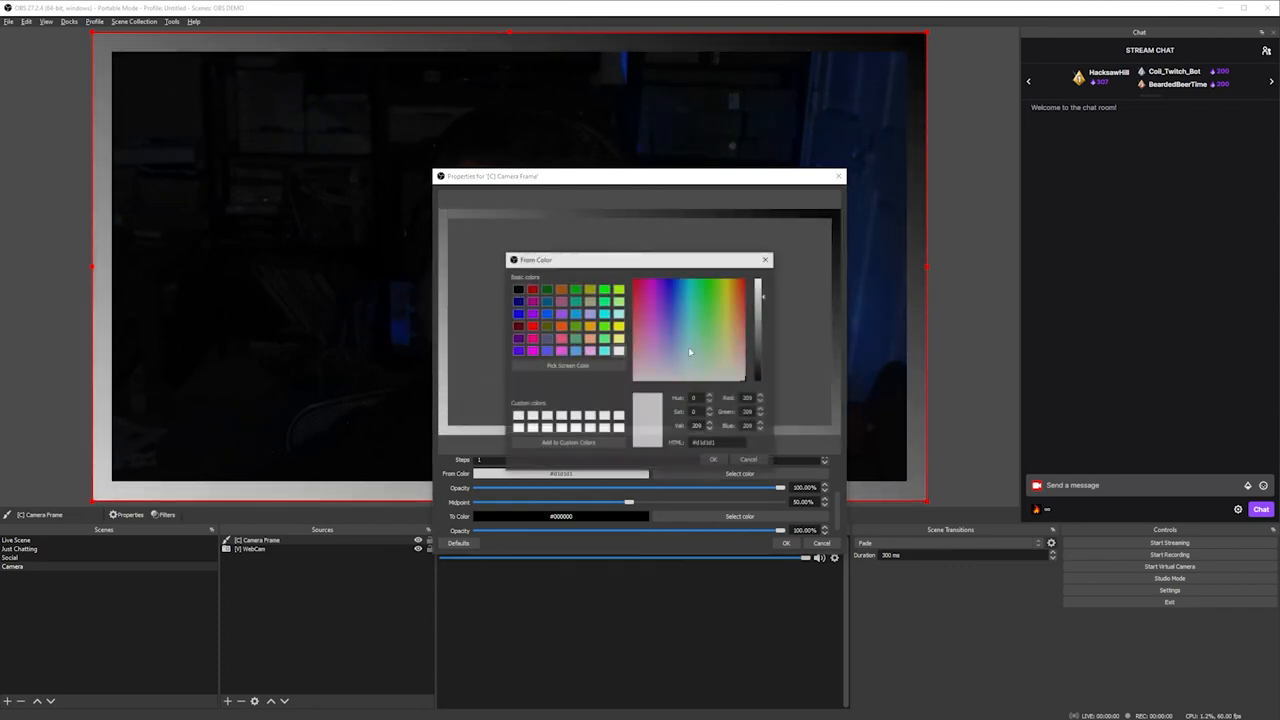
{"action": "left_click", "coordinate": [676, 290]}
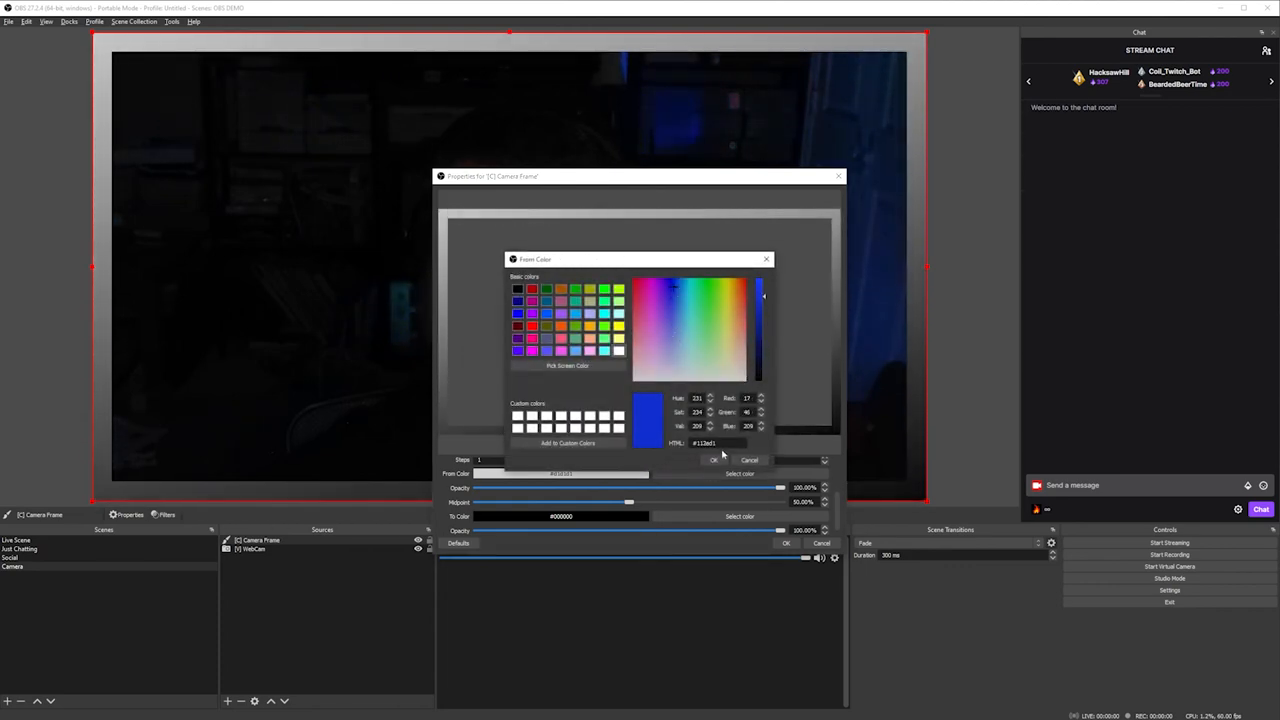
{"action": "left_click", "coordinate": [712, 460]}
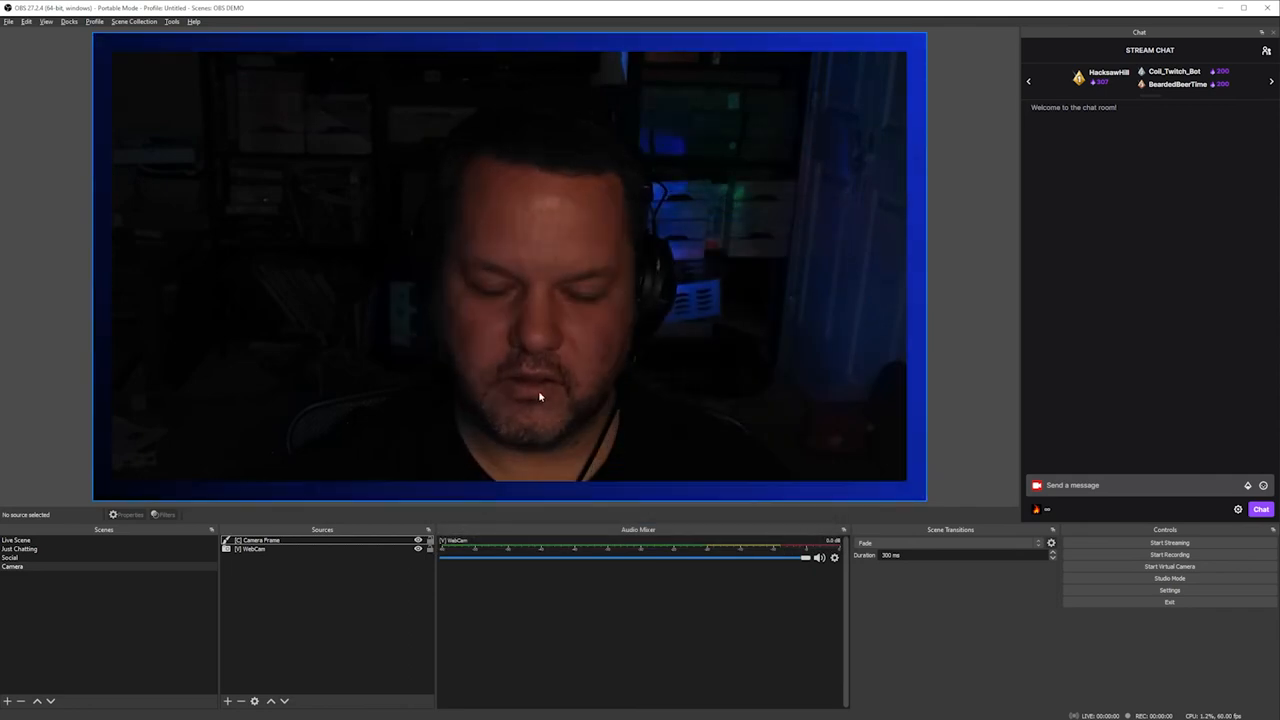
View Live Scene, then Just Chatting, to confirm the webcam shows the blue frame.
{"action": "left_click", "coordinate": [16, 540]}
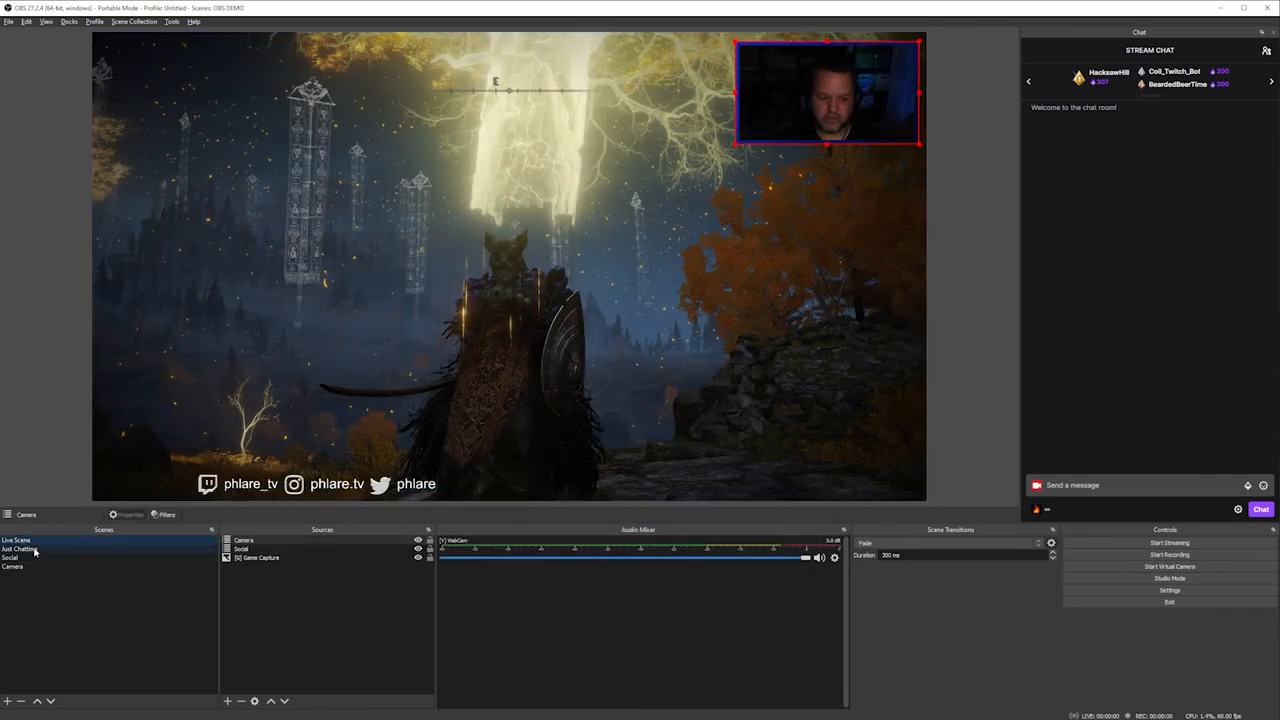
{"action": "left_click", "coordinate": [20, 548]}
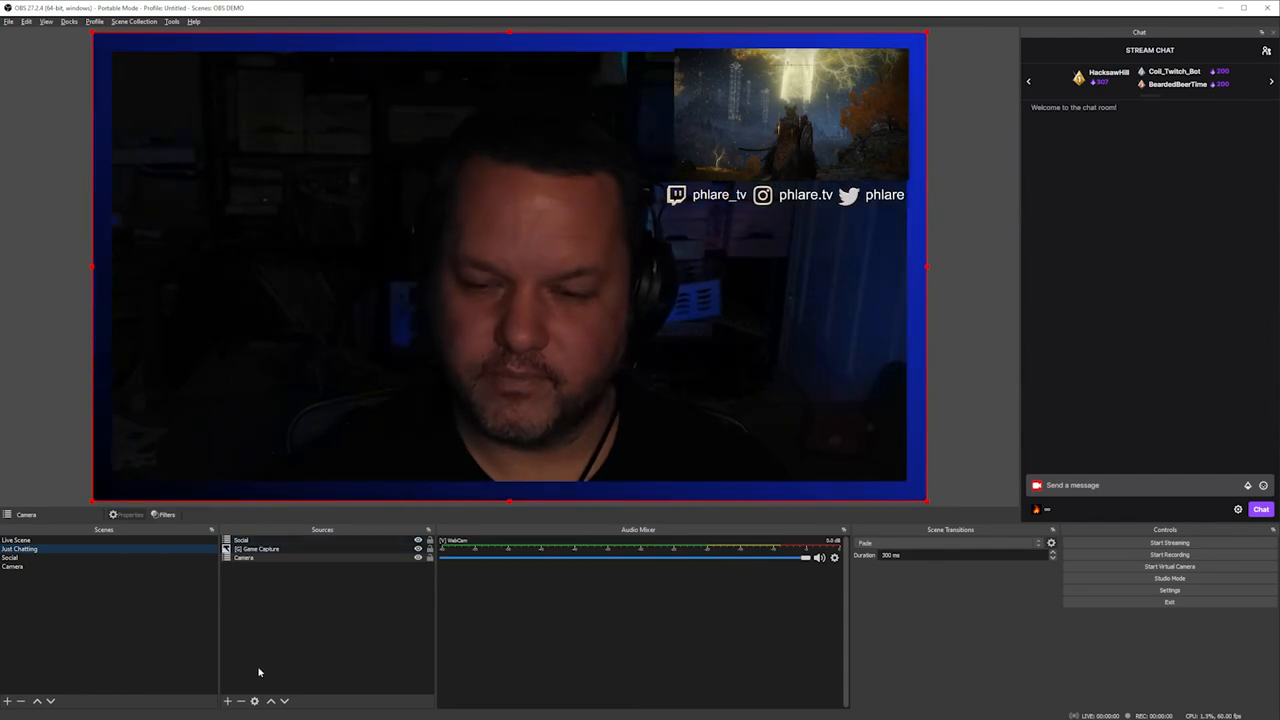